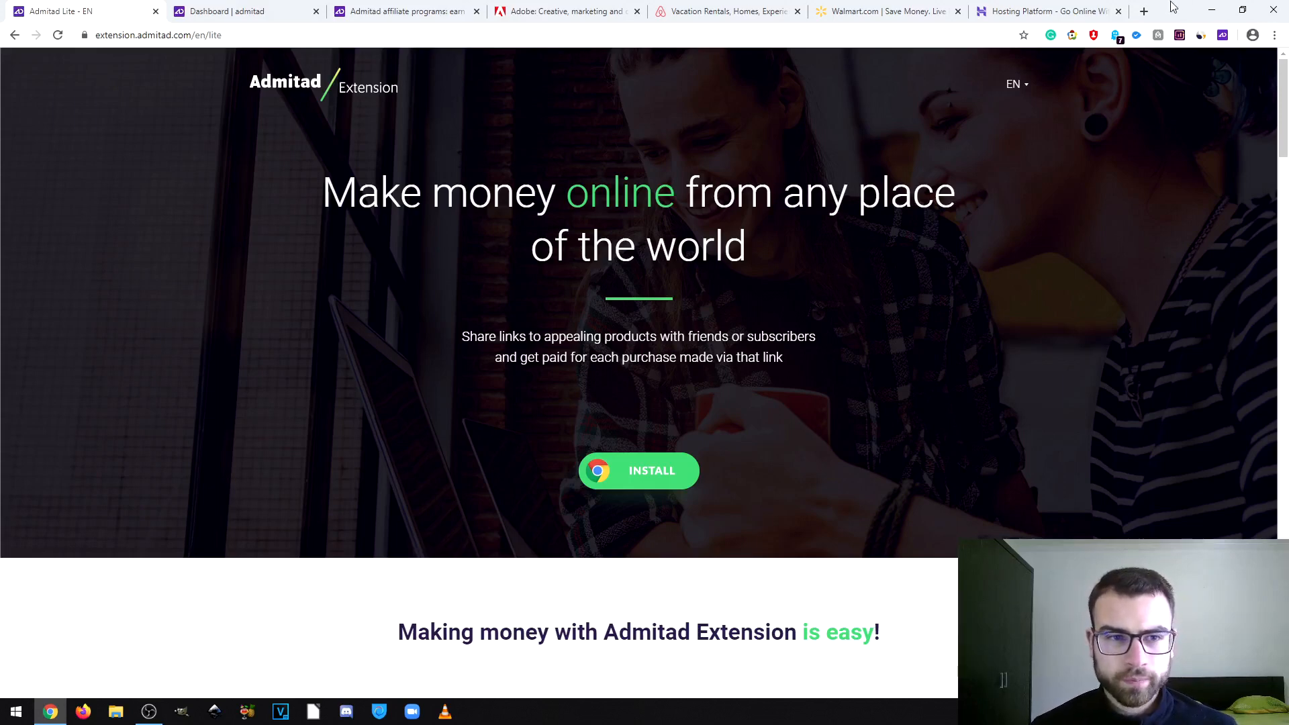
pyautogui.moveTo(287, 103)
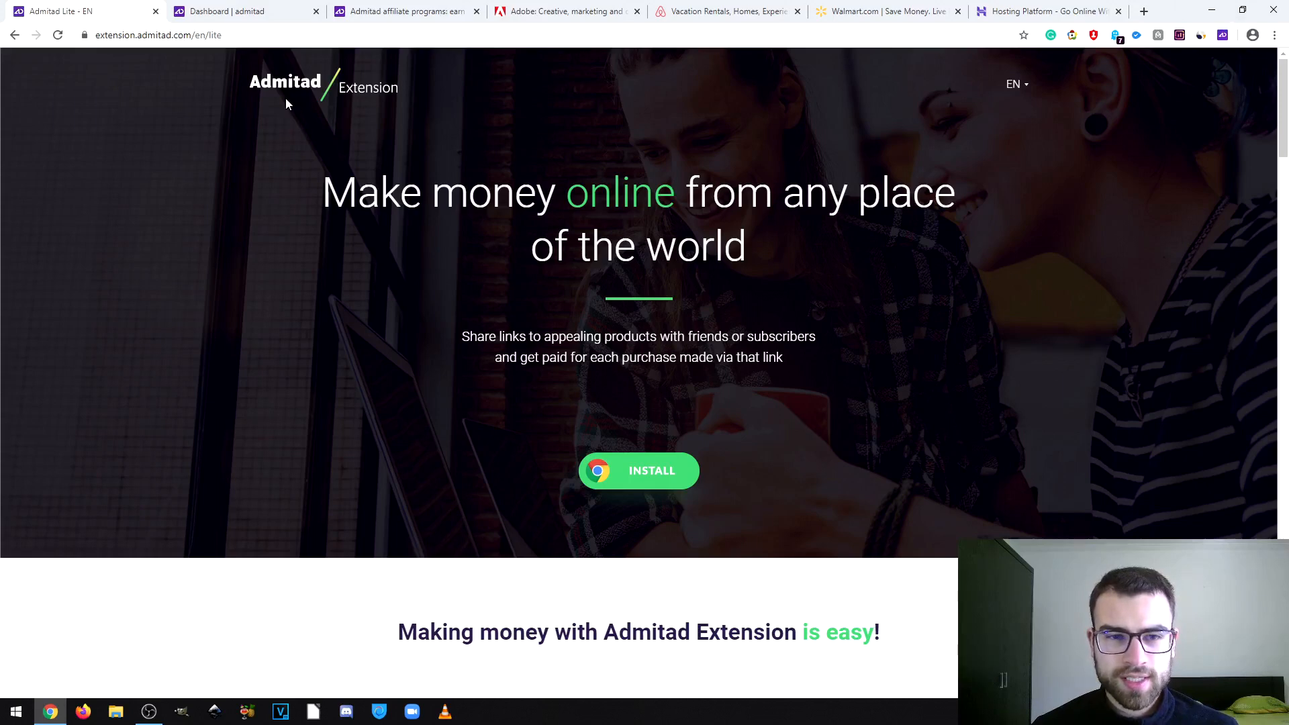
pyautogui.moveTo(394, 101)
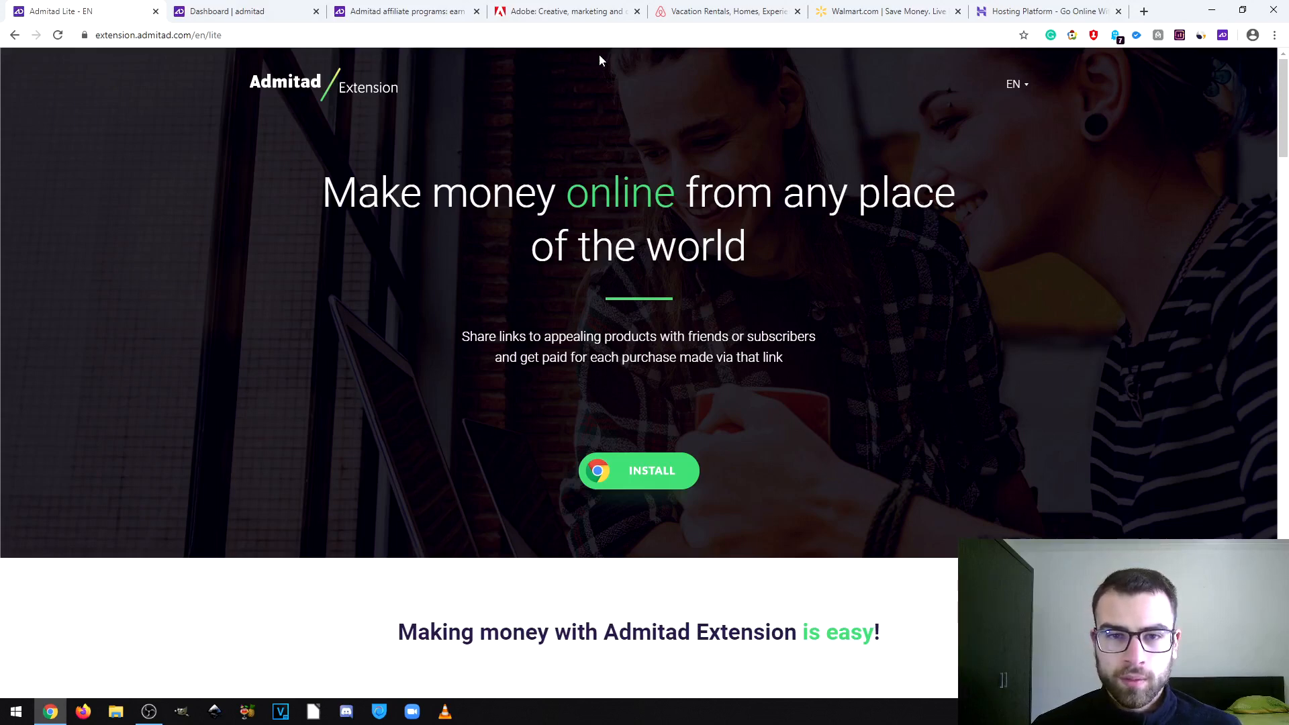
pyautogui.moveTo(793, 129)
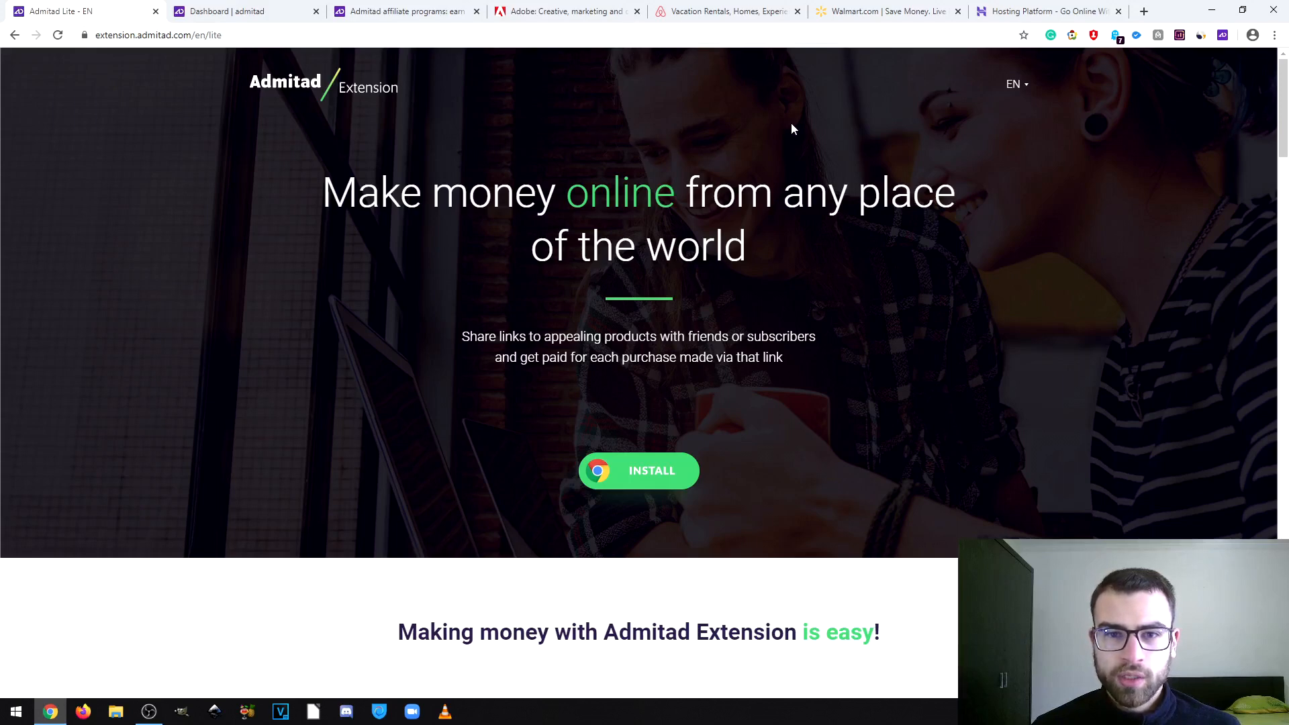
pyautogui.moveTo(762, 72)
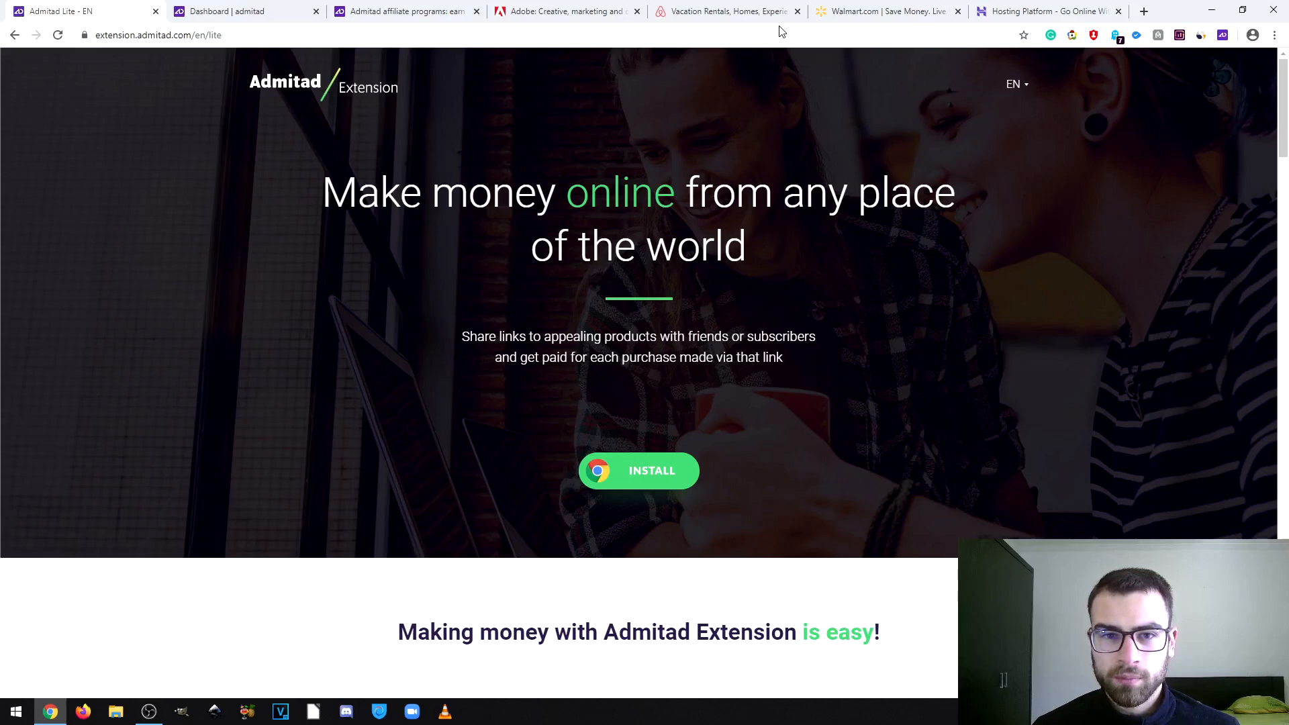
pyautogui.moveTo(565, 11)
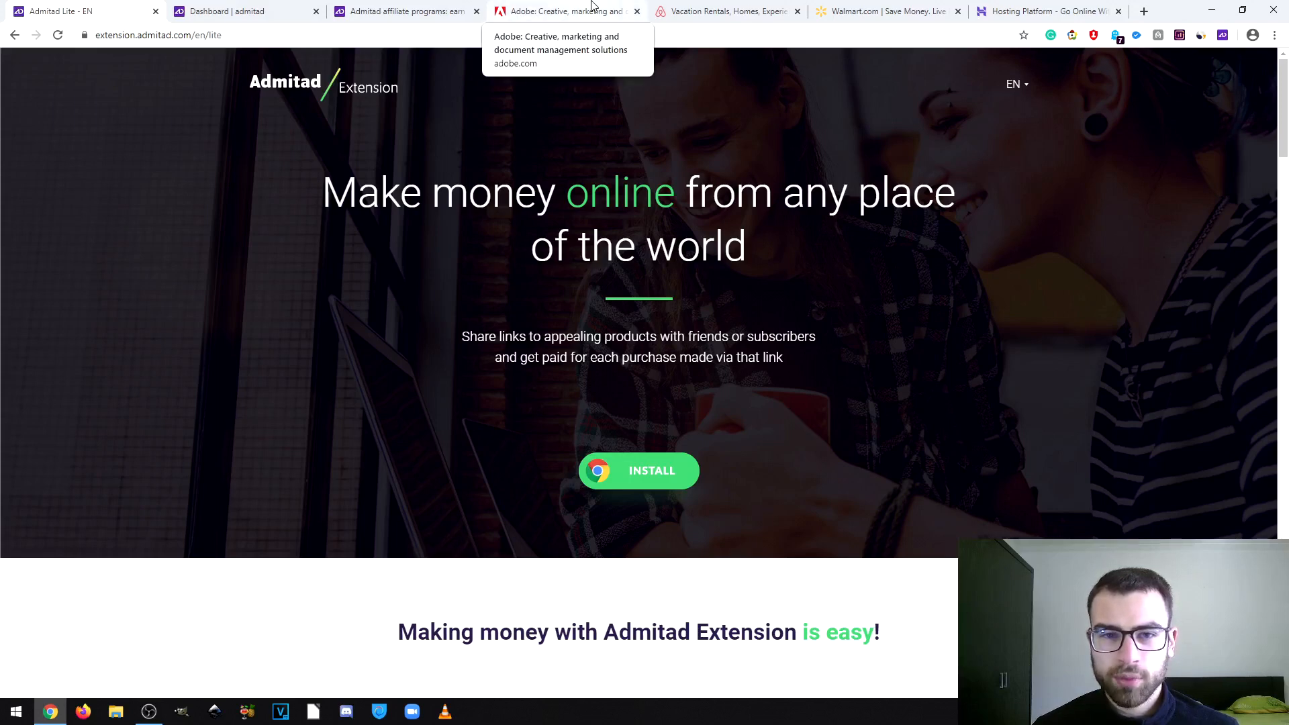
pyautogui.moveTo(1048, 11)
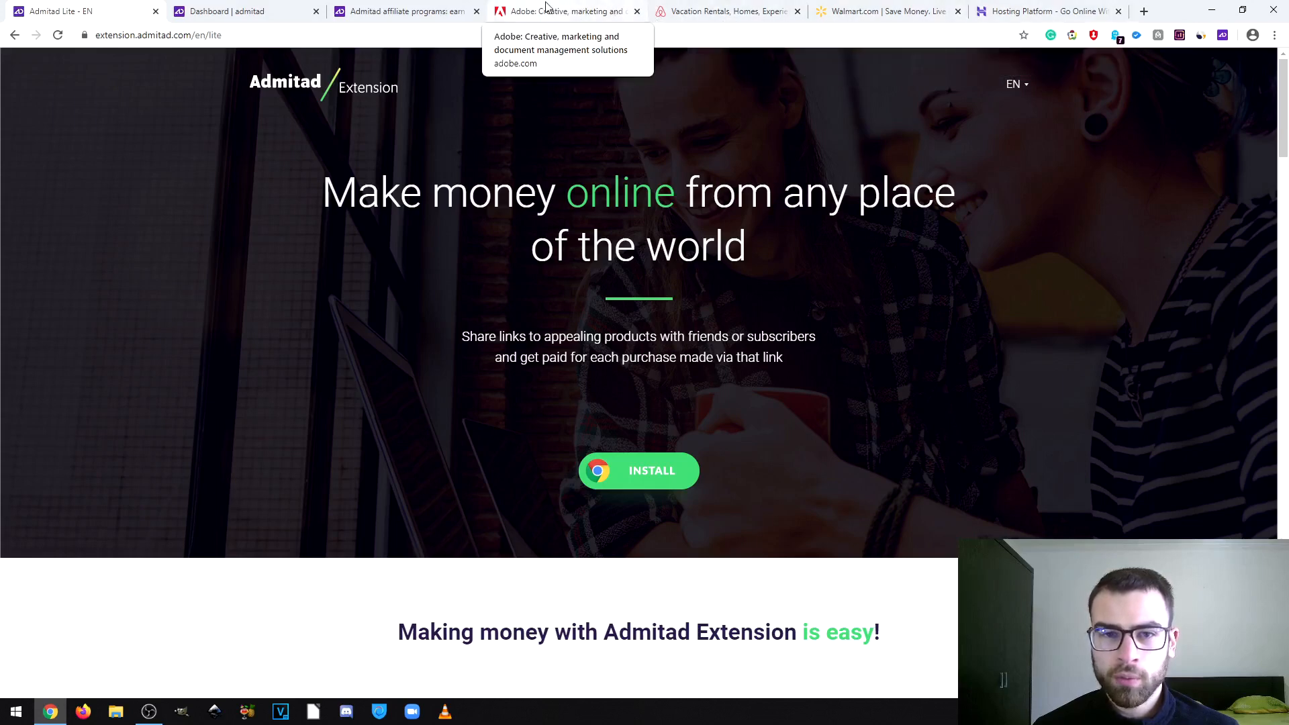
# - Show the Adobe homepage with the Admitad Lite bar reporting the Adobe DE / US programme figures, briefly revisiting the extension landing page
pyautogui.click(565, 10)
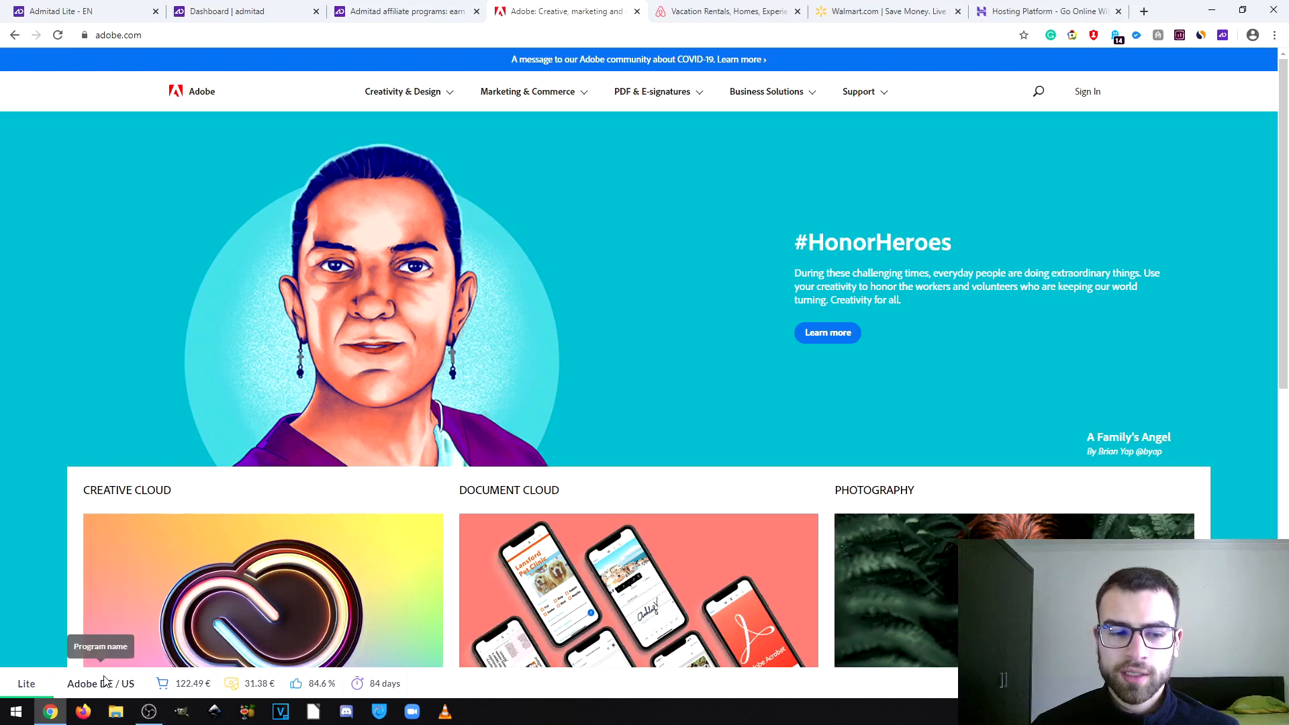
pyautogui.moveTo(184, 689)
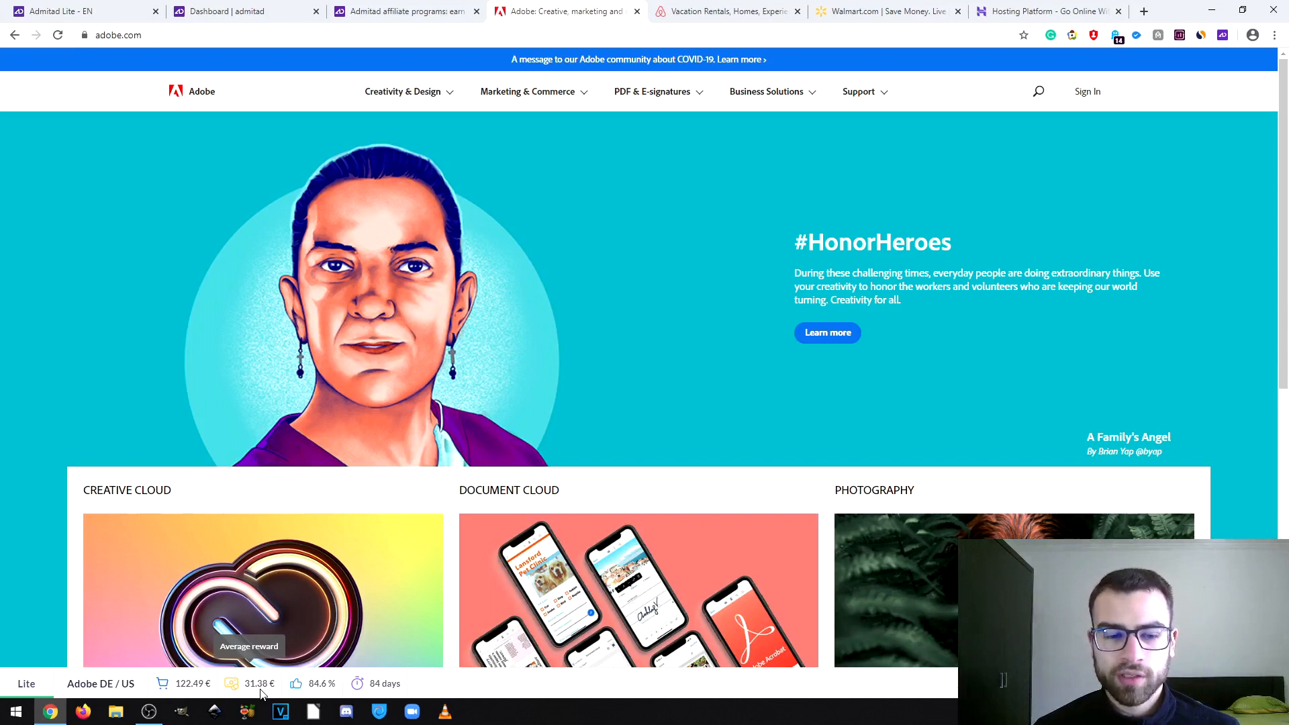
pyautogui.moveTo(296, 683)
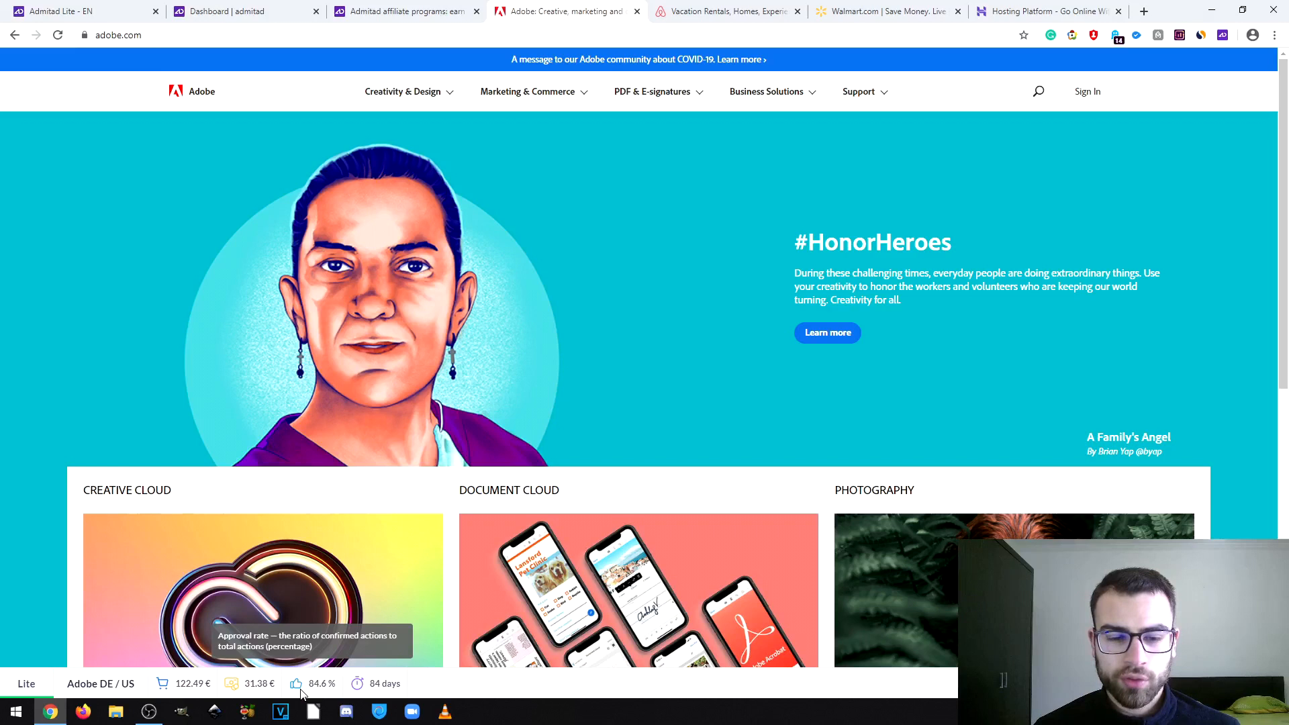
pyautogui.moveTo(390, 683)
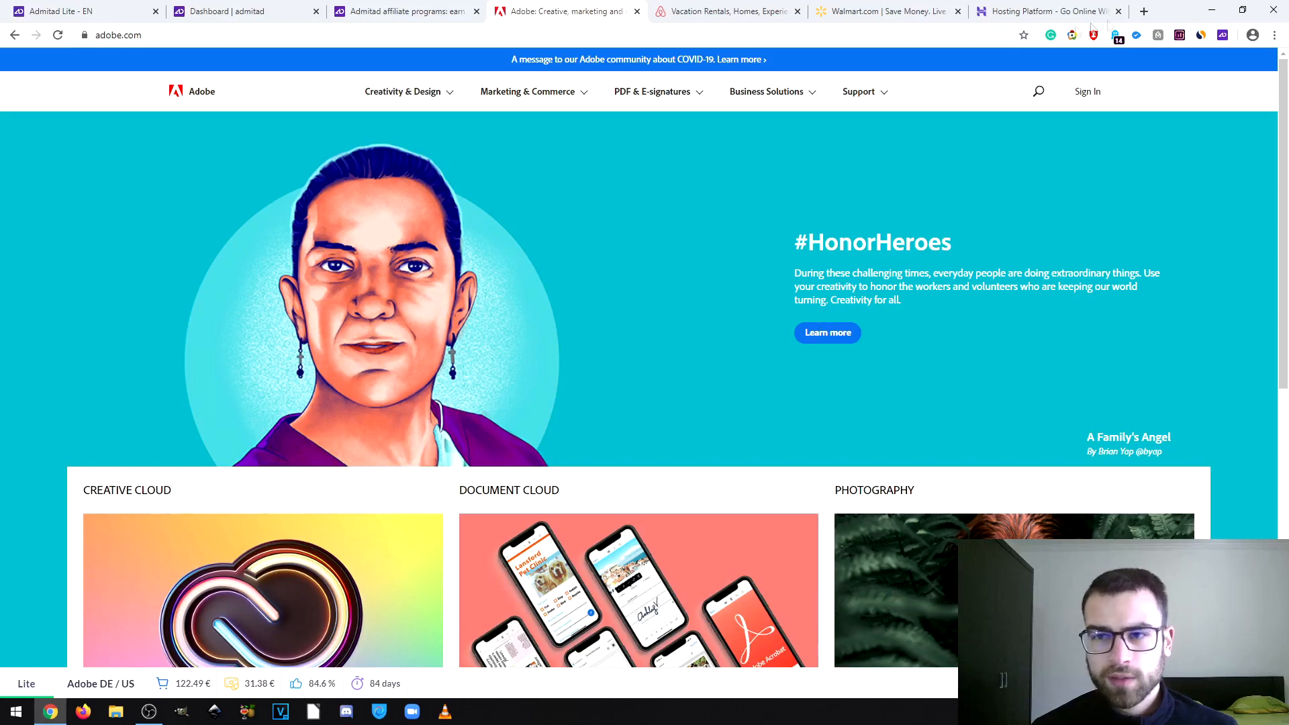
pyautogui.click(82, 10)
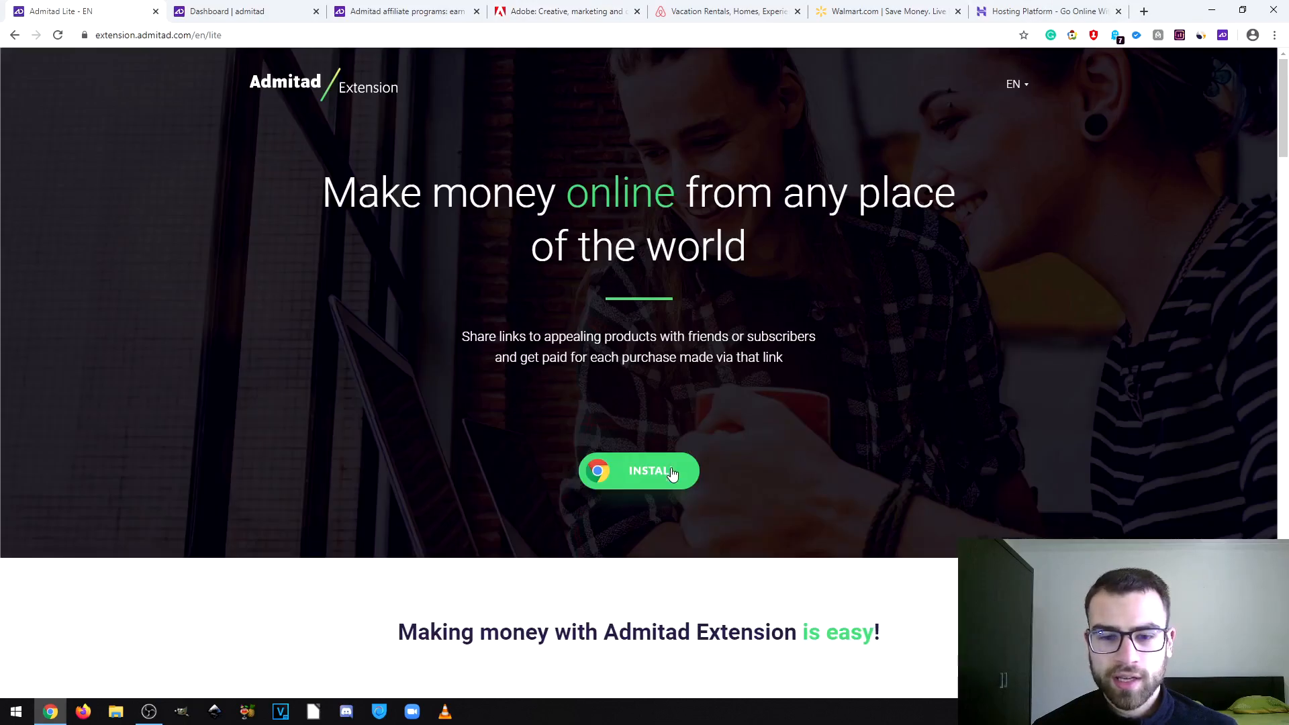
pyautogui.scroll(-3)
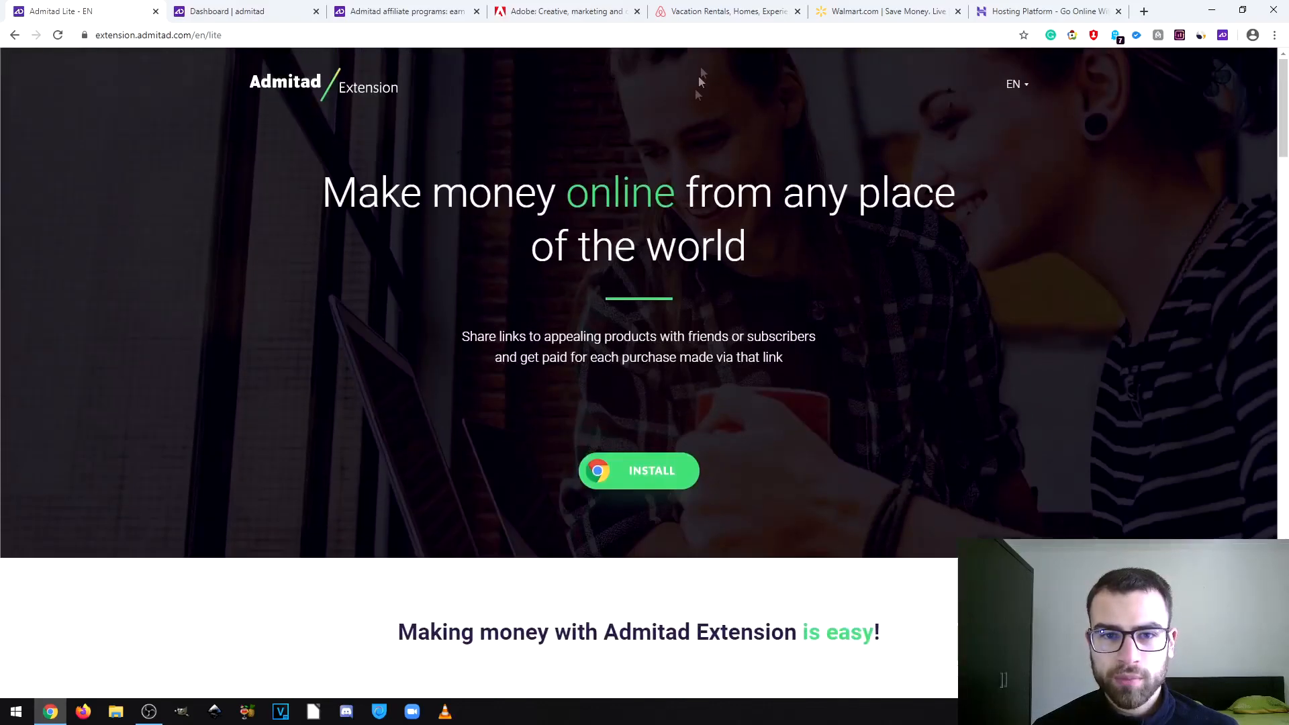
pyautogui.click(565, 10)
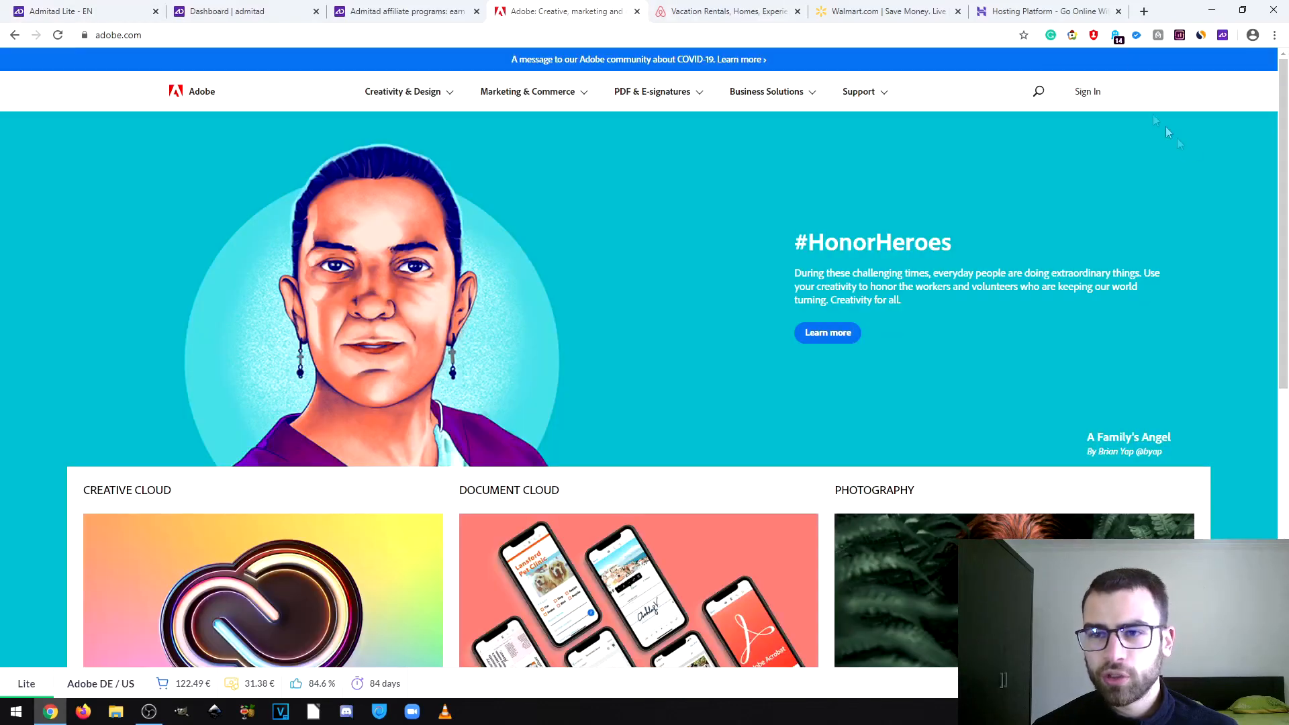
pyautogui.moveTo(1222, 35)
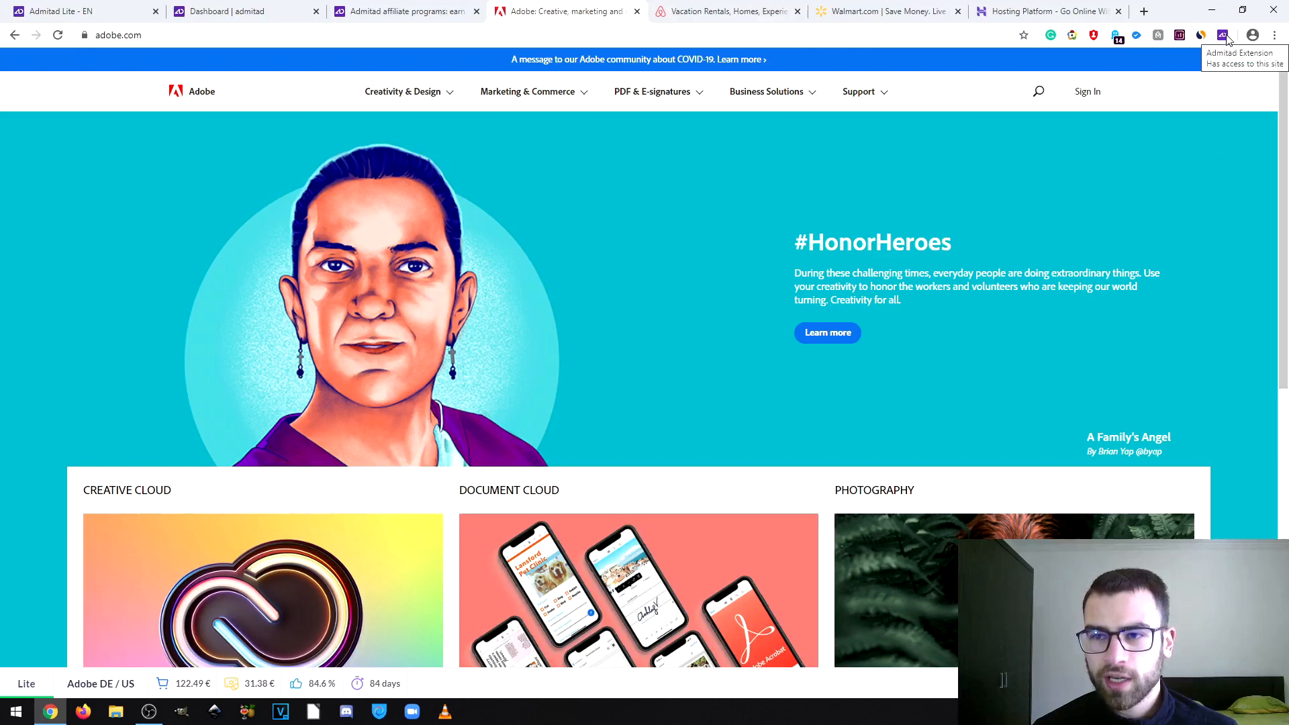
# - Show the Admitad Lite popup for adobe.com with the Adobe DE / US summary expanded and a generated deeplink
pyautogui.click(1222, 35)
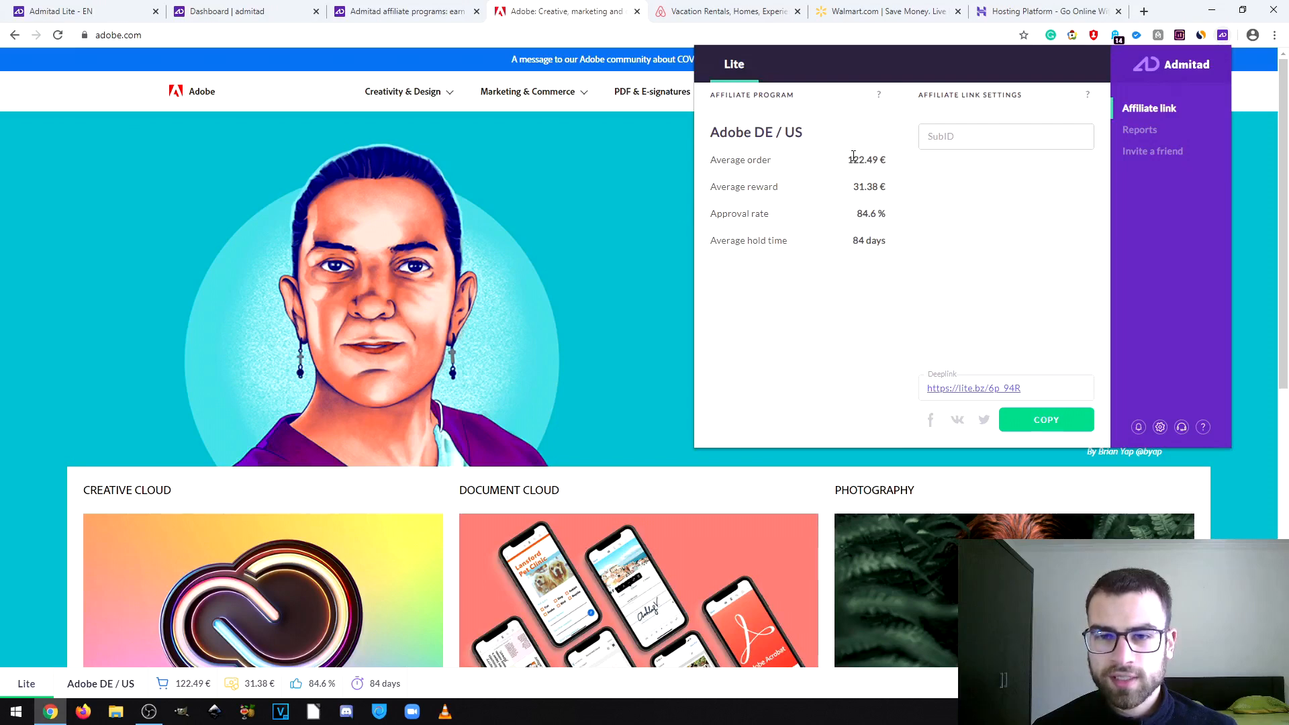
pyautogui.moveTo(855, 169)
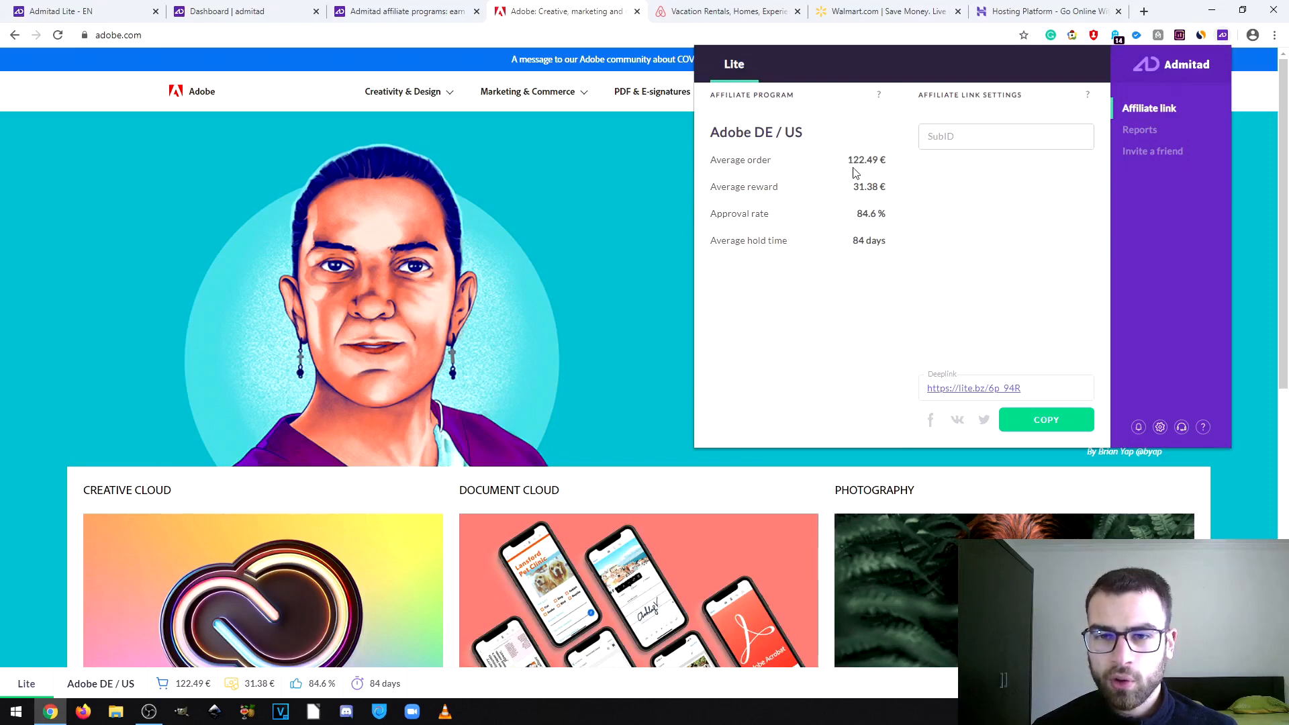
pyautogui.moveTo(865, 181)
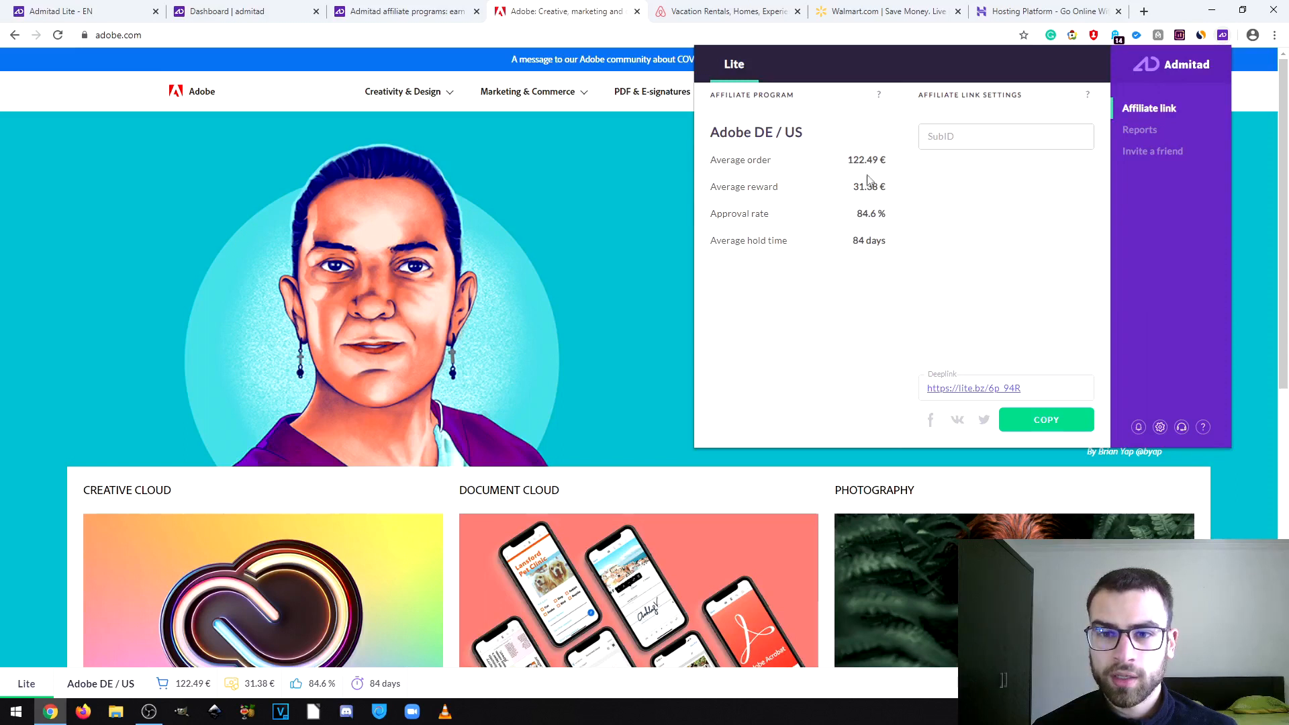
pyautogui.moveTo(933, 209)
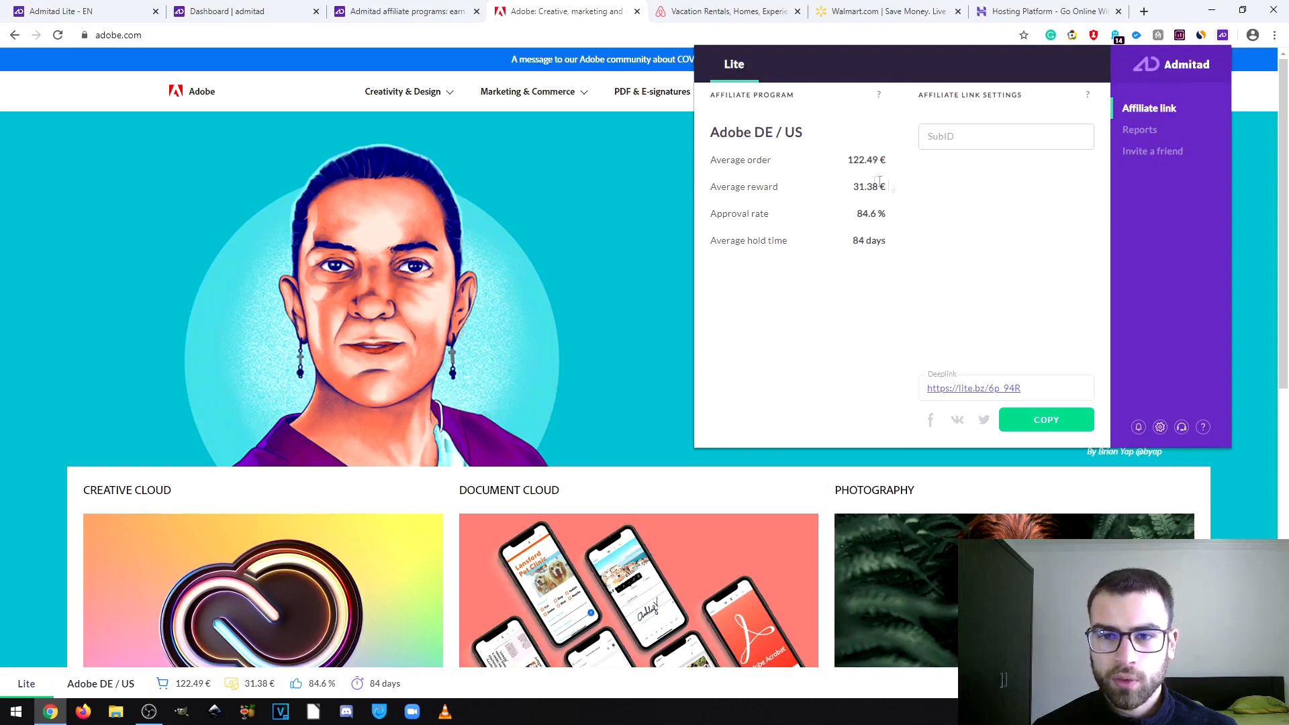
pyautogui.moveTo(886, 214)
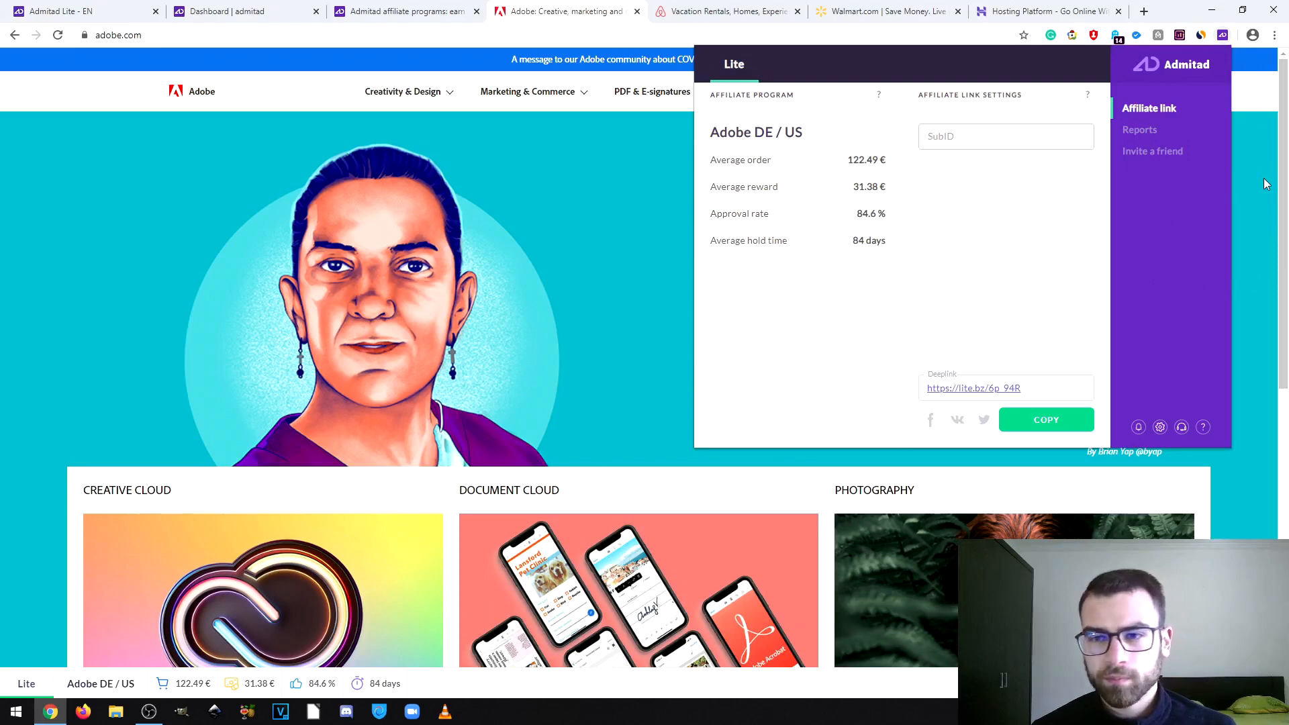
pyautogui.click(1004, 137)
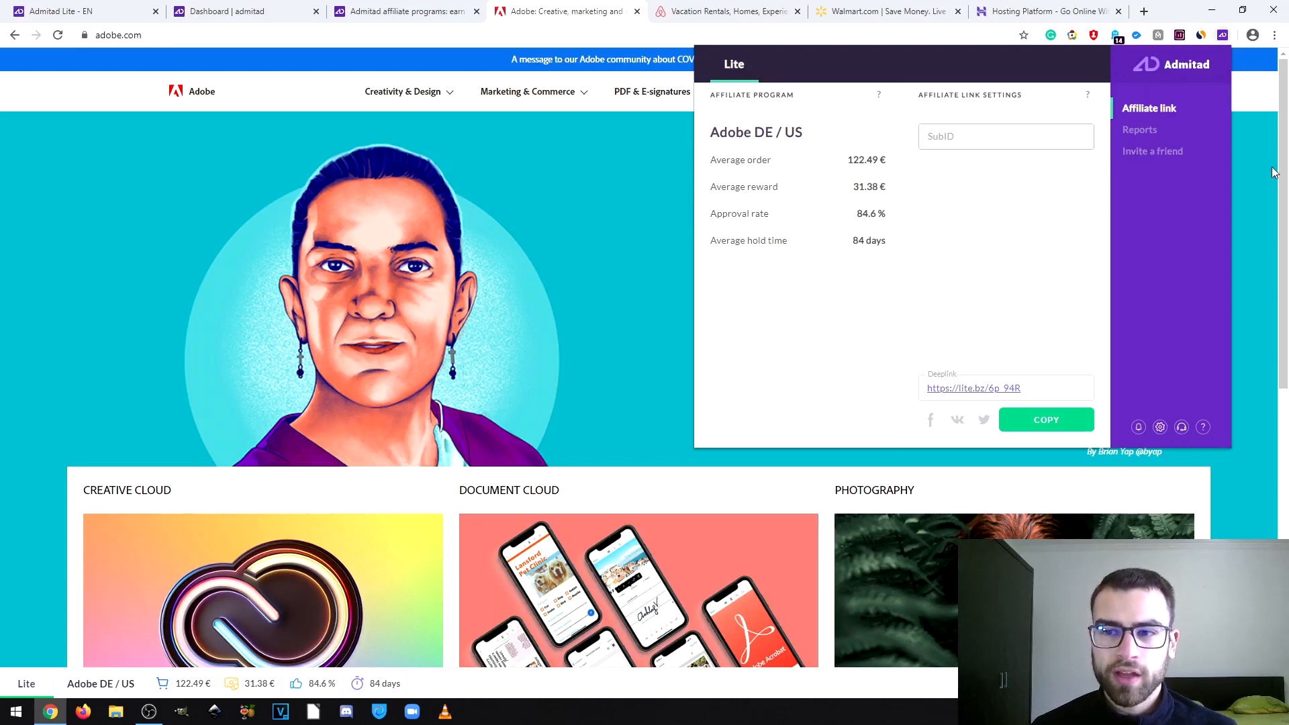
pyautogui.moveTo(995, 332)
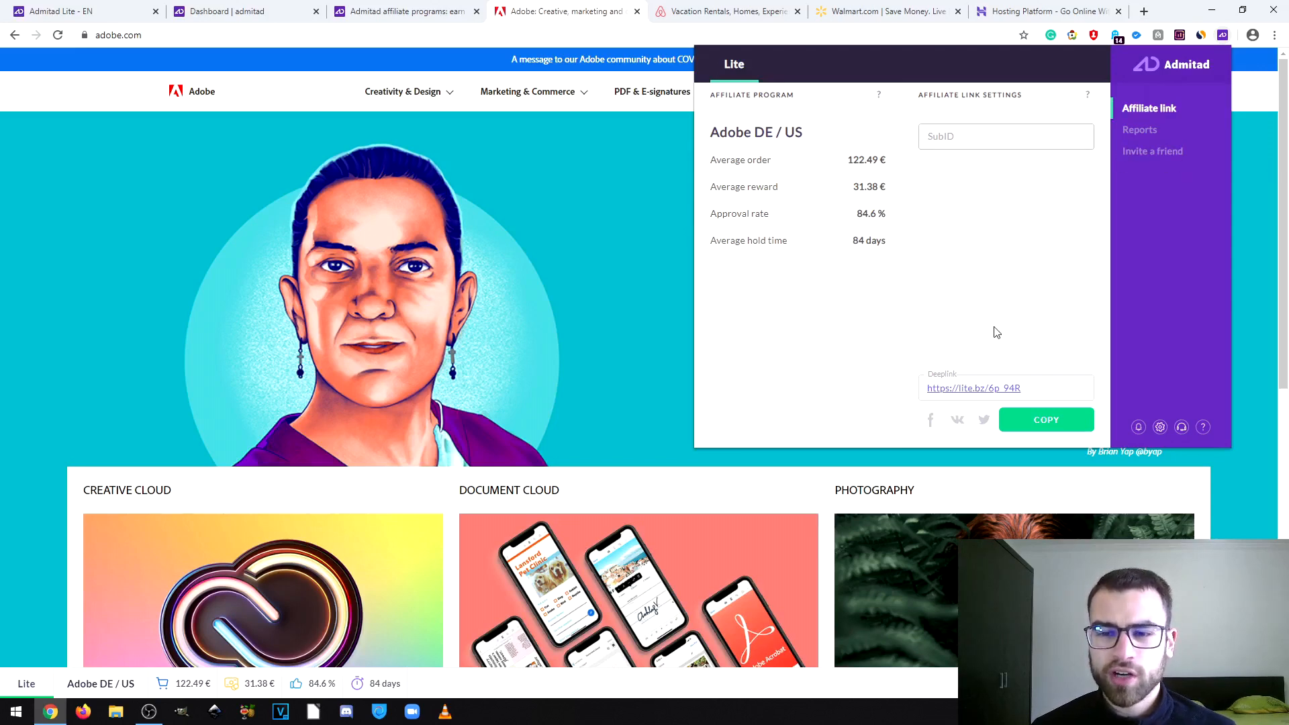
pyautogui.moveTo(1003, 324)
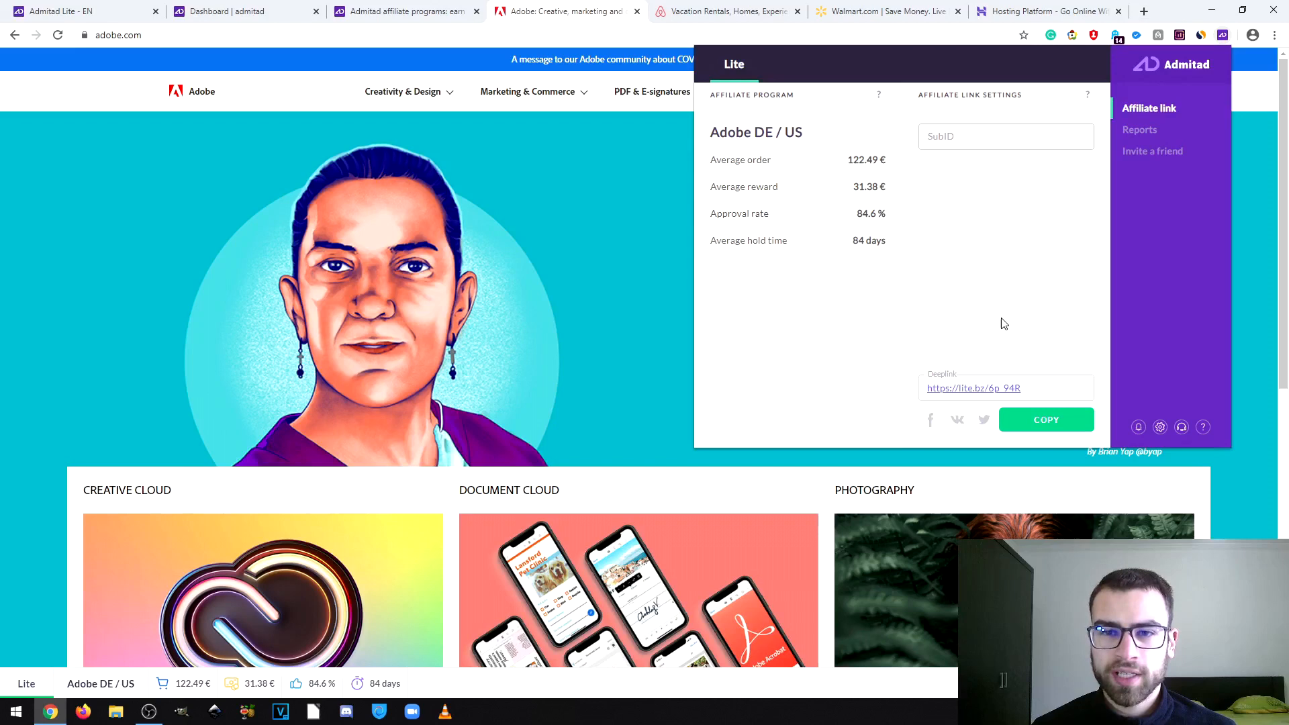
pyautogui.moveTo(1255, 236)
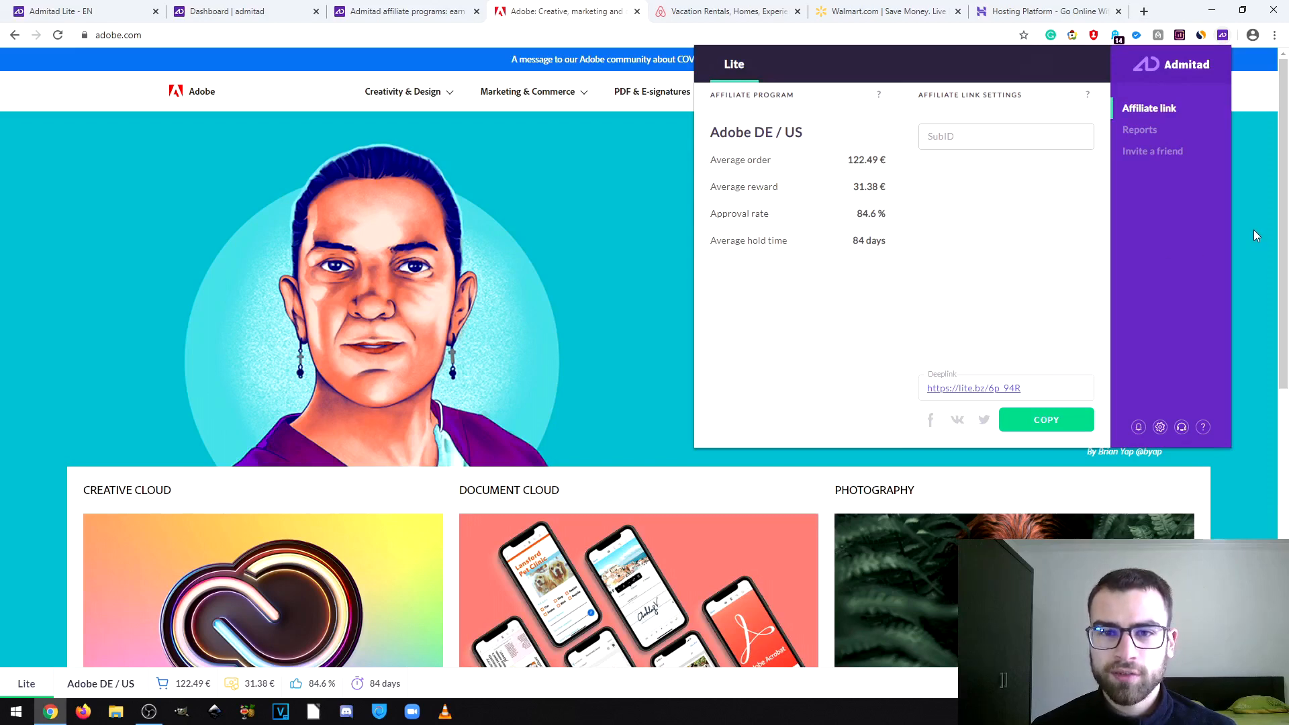
pyautogui.moveTo(1260, 205)
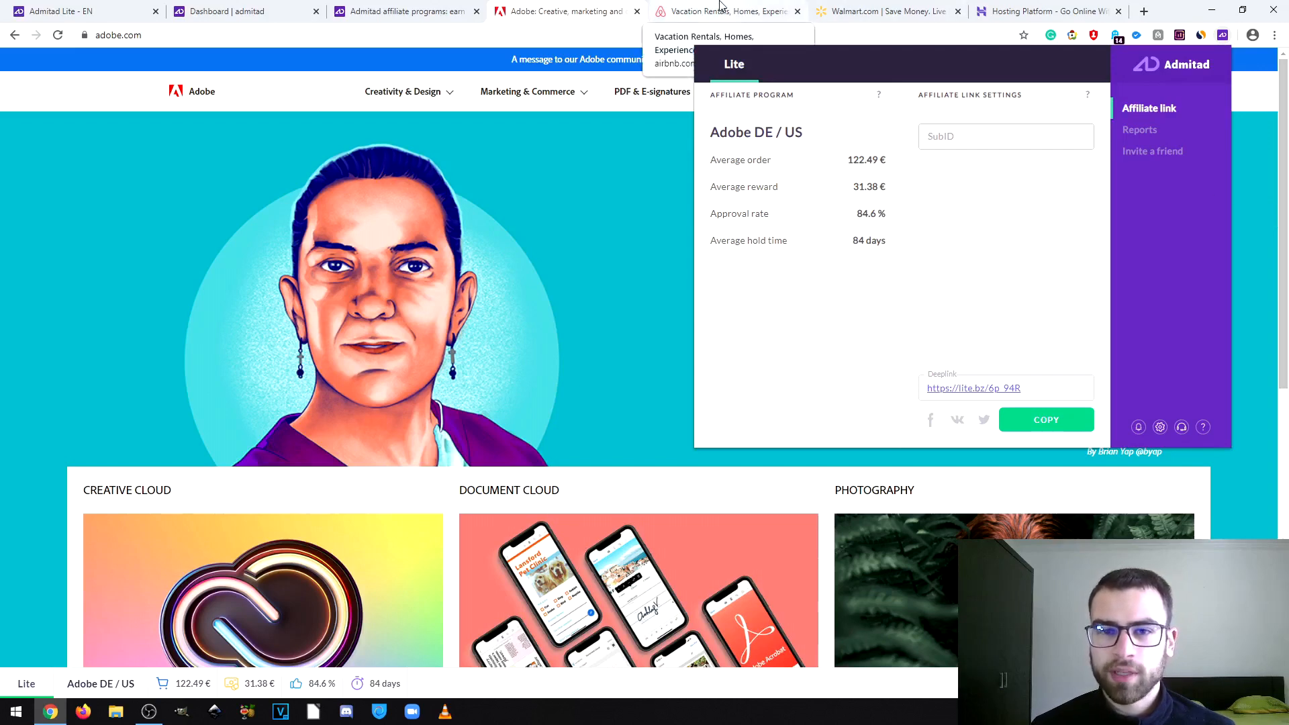
pyautogui.click(724, 10)
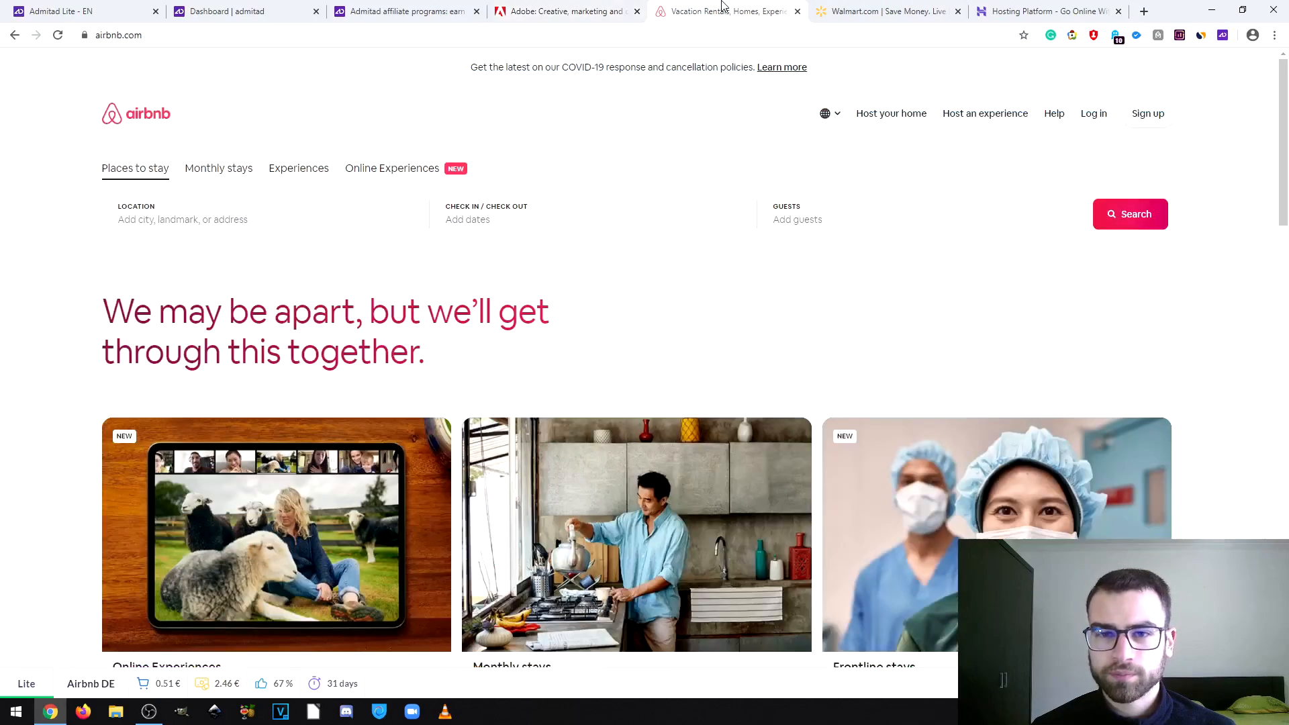
pyautogui.moveTo(90, 683)
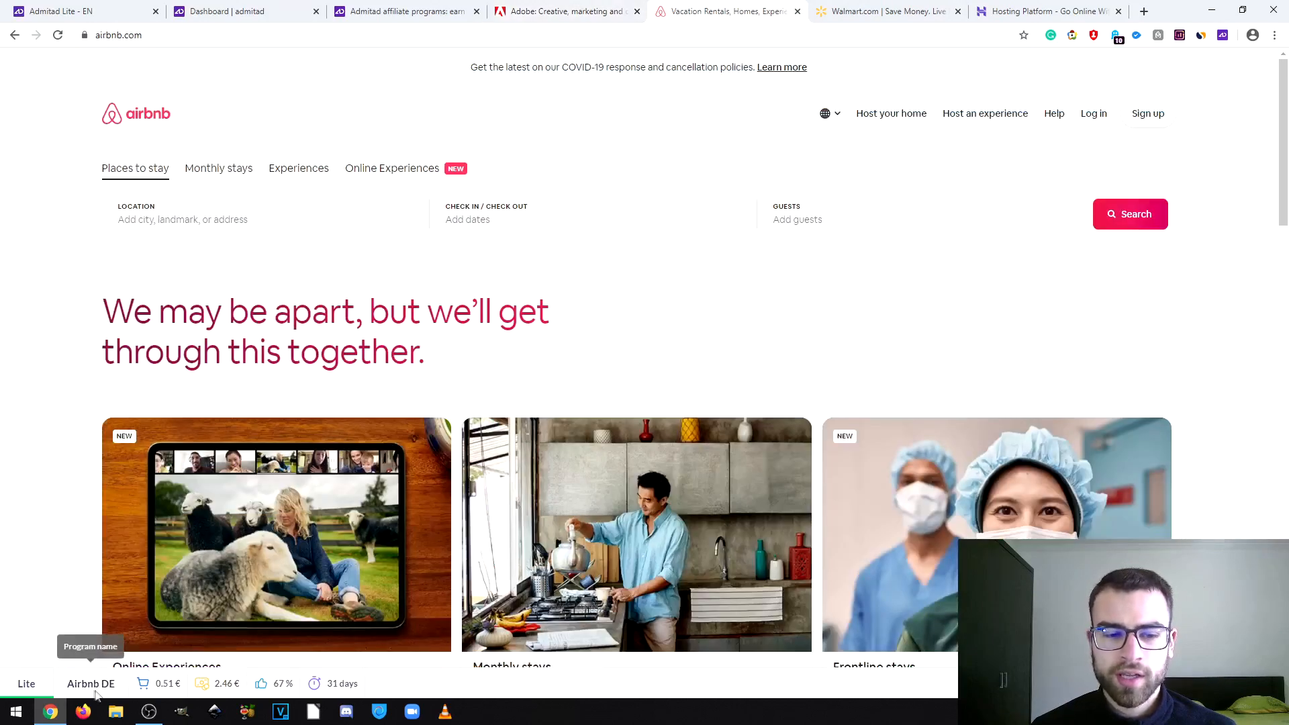
pyautogui.moveTo(201, 683)
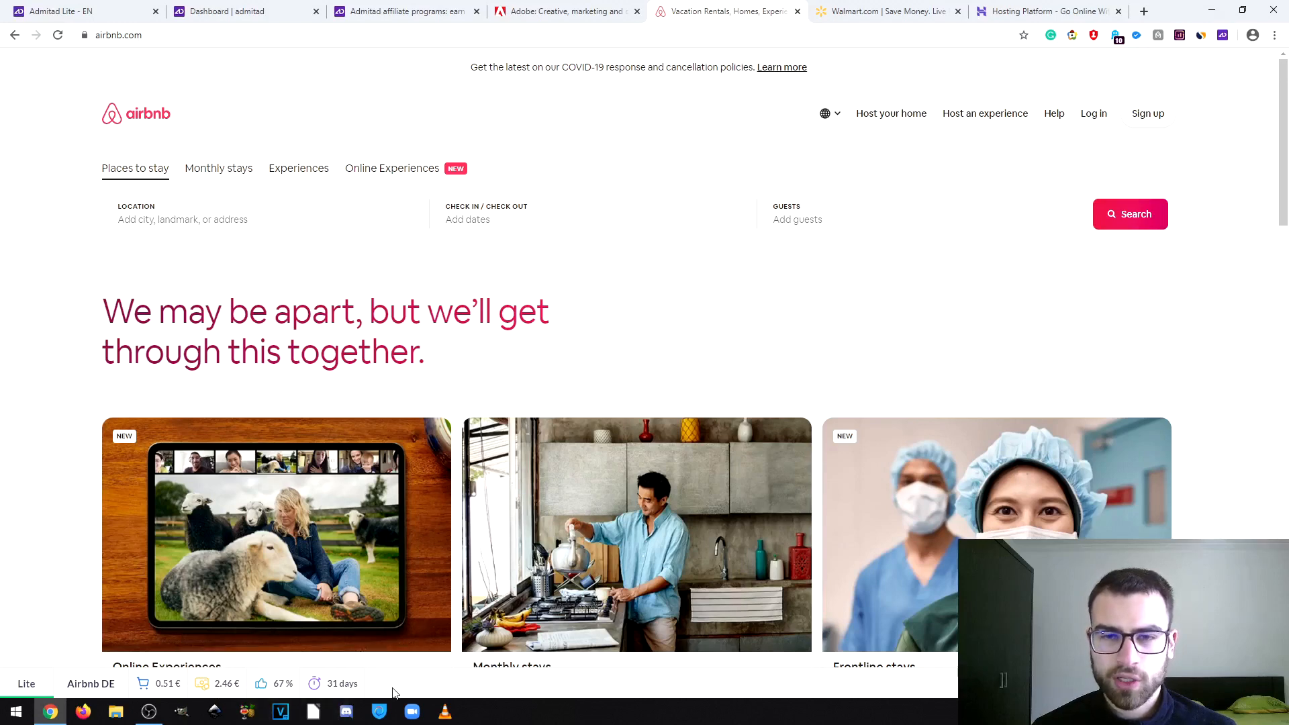
pyautogui.click(886, 10)
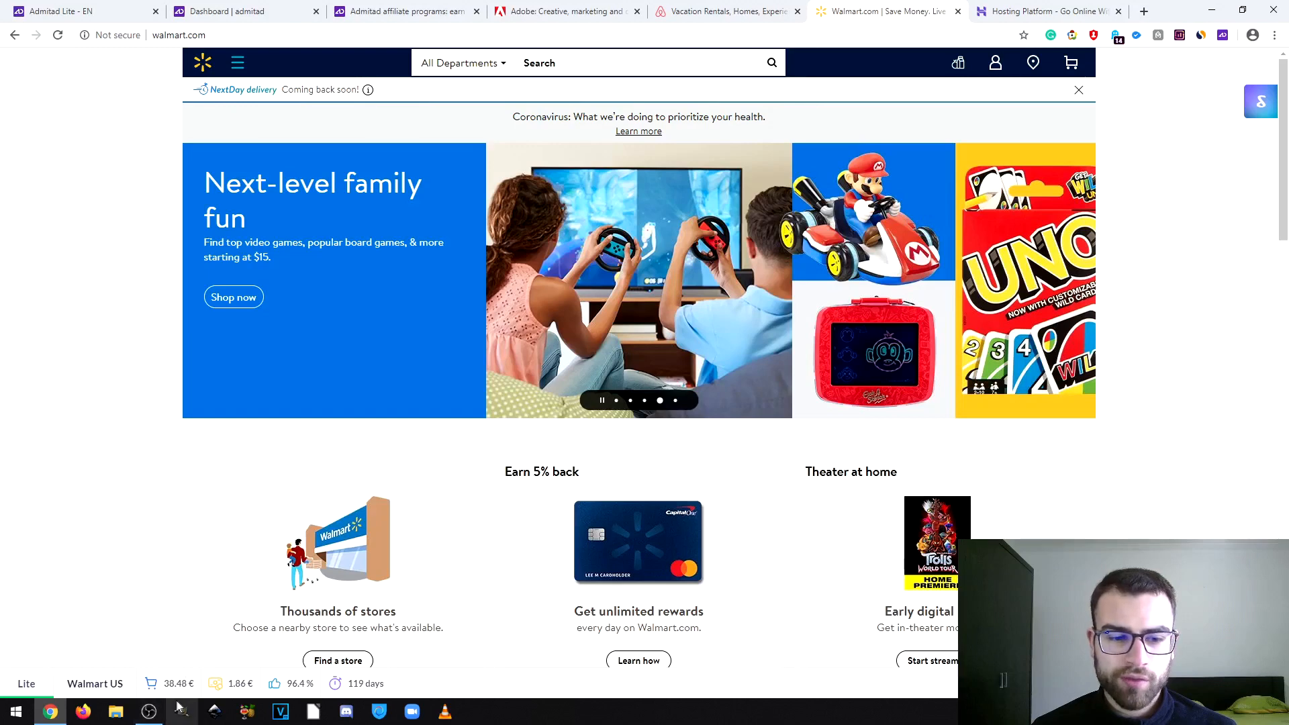
pyautogui.moveTo(215, 683)
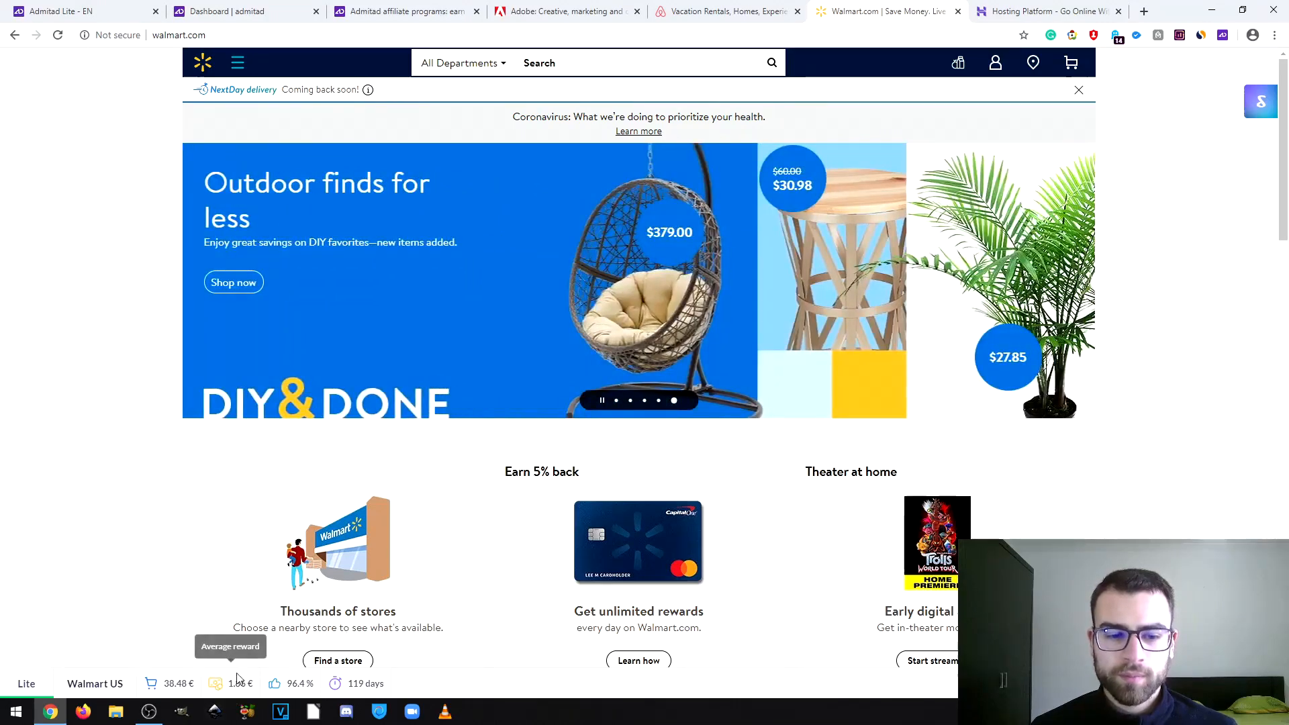
pyautogui.click(1045, 10)
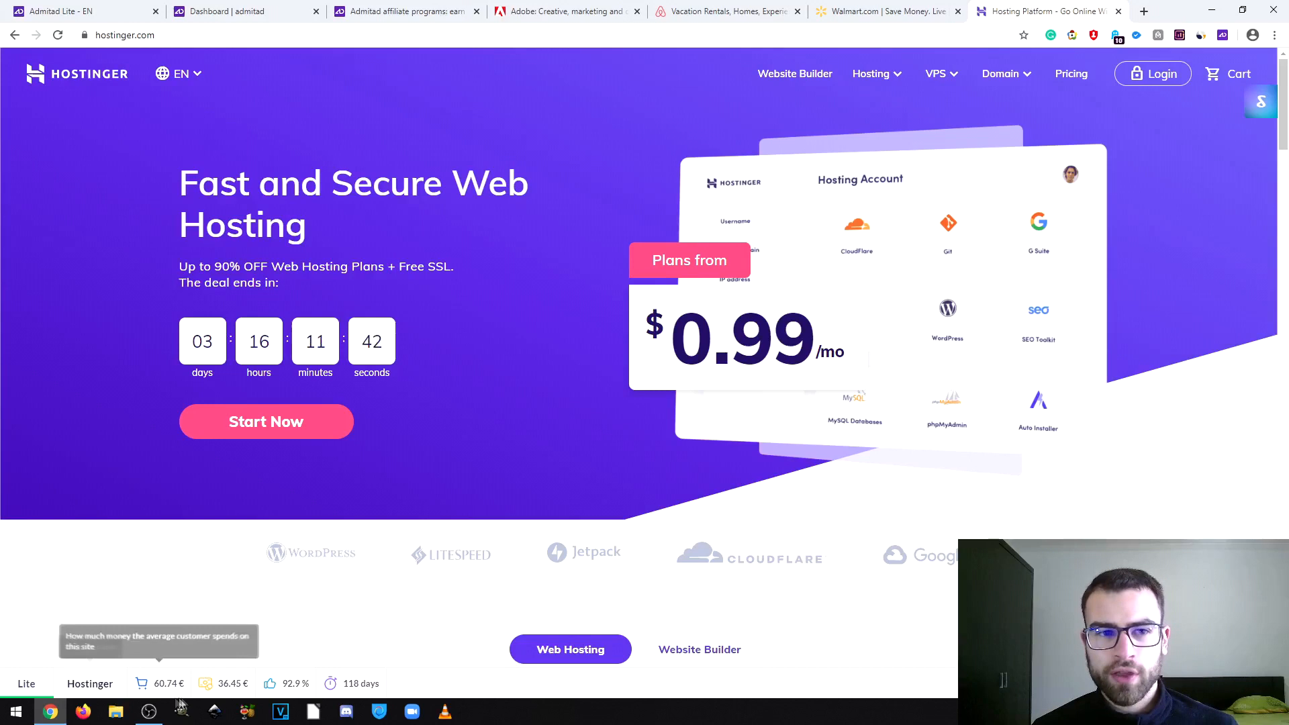
pyautogui.moveTo(492, 466)
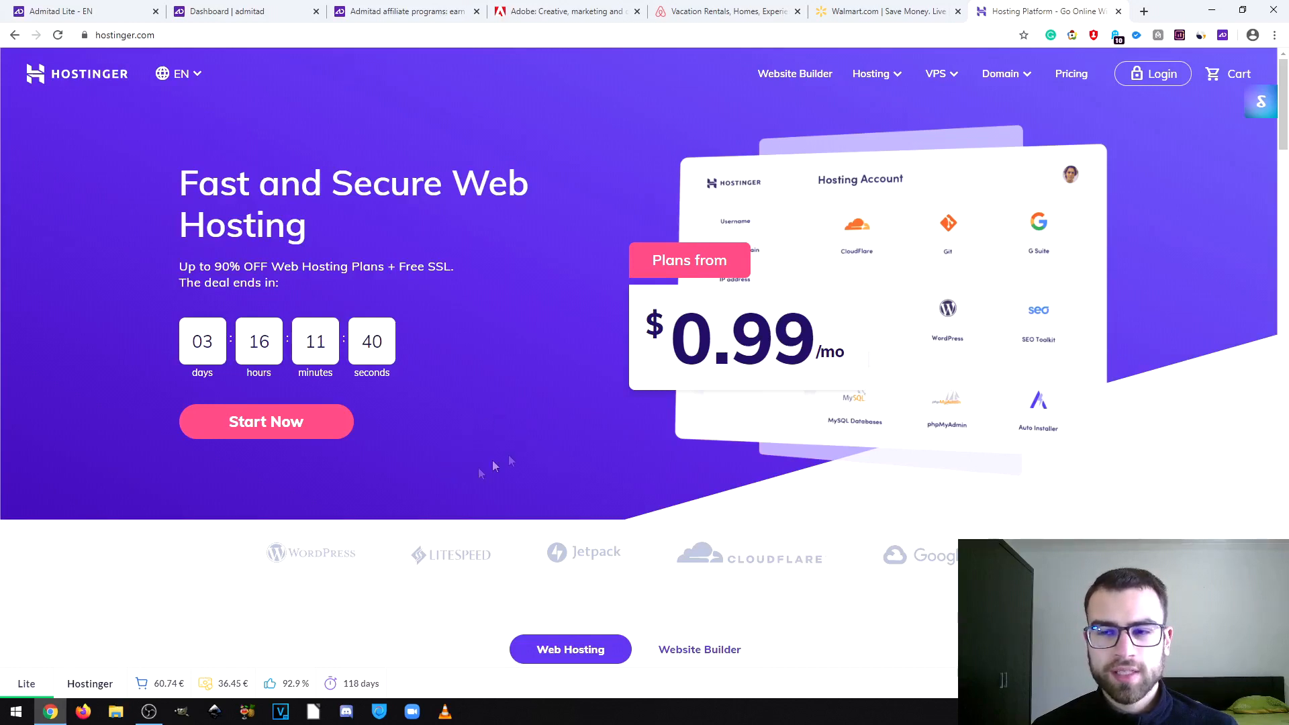
pyautogui.moveTo(541, 374)
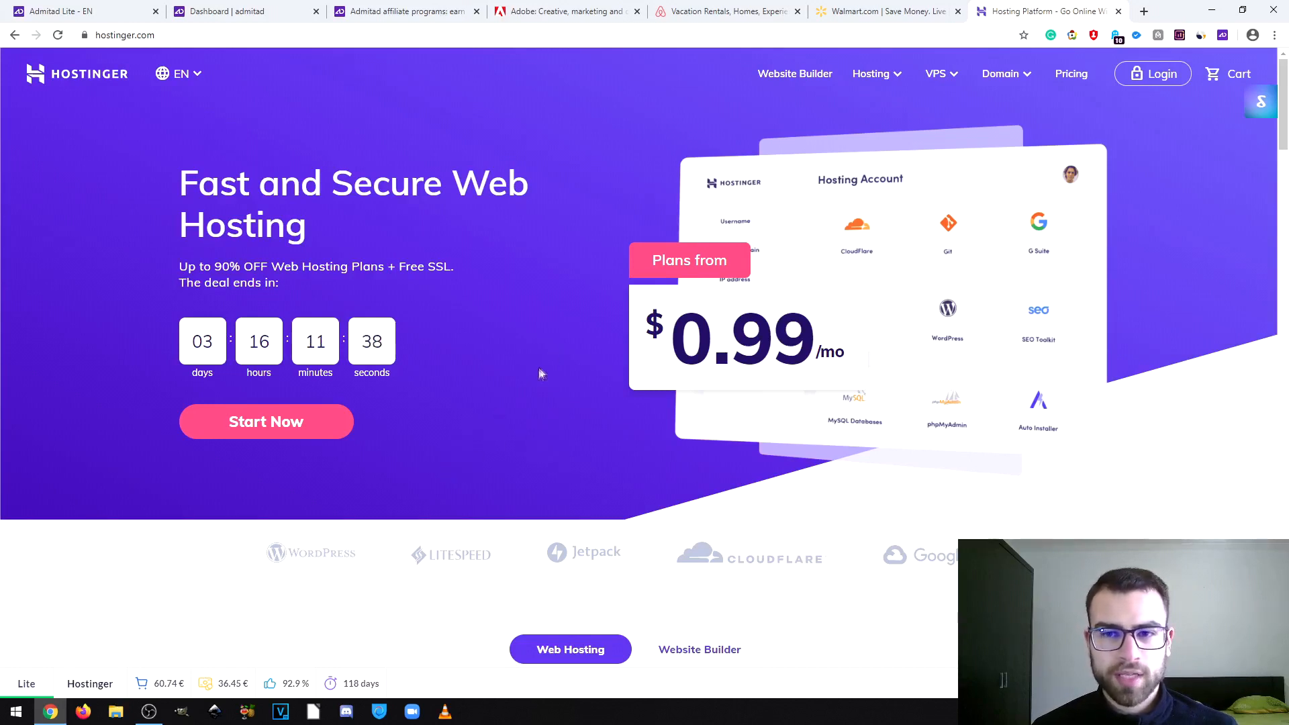
pyautogui.moveTo(161, 684)
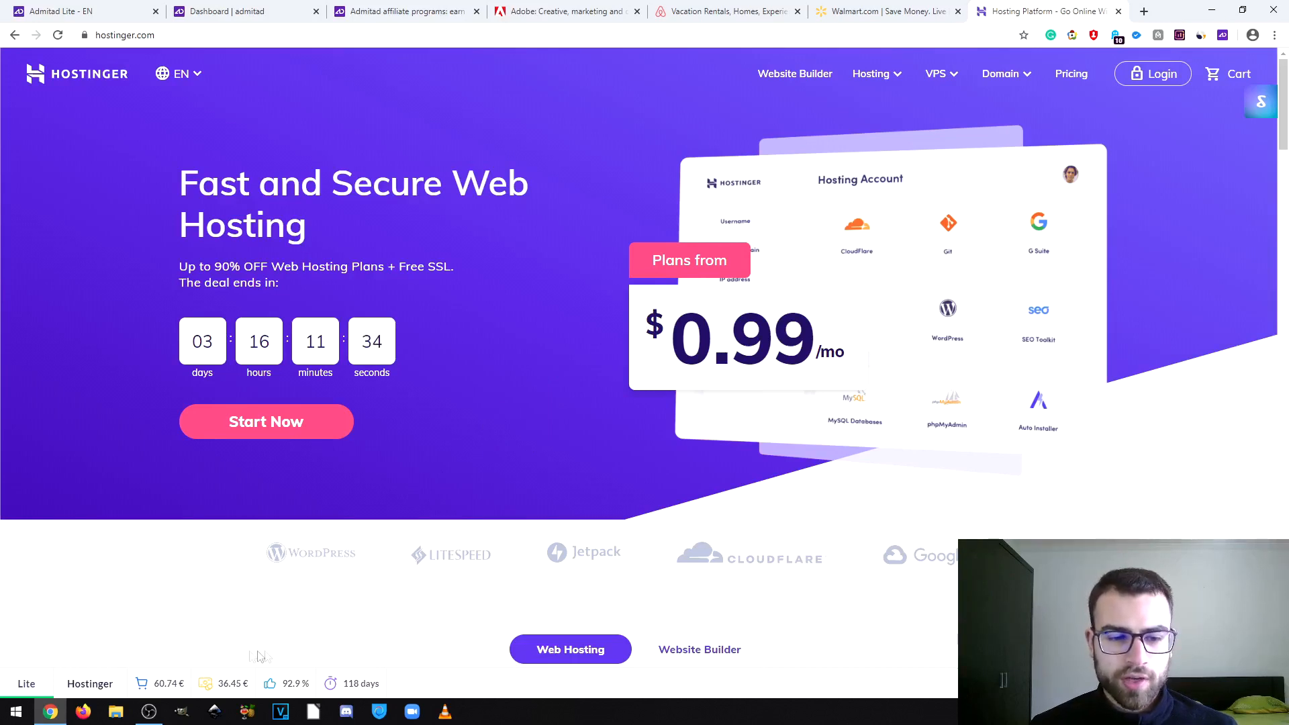
pyautogui.moveTo(243, 683)
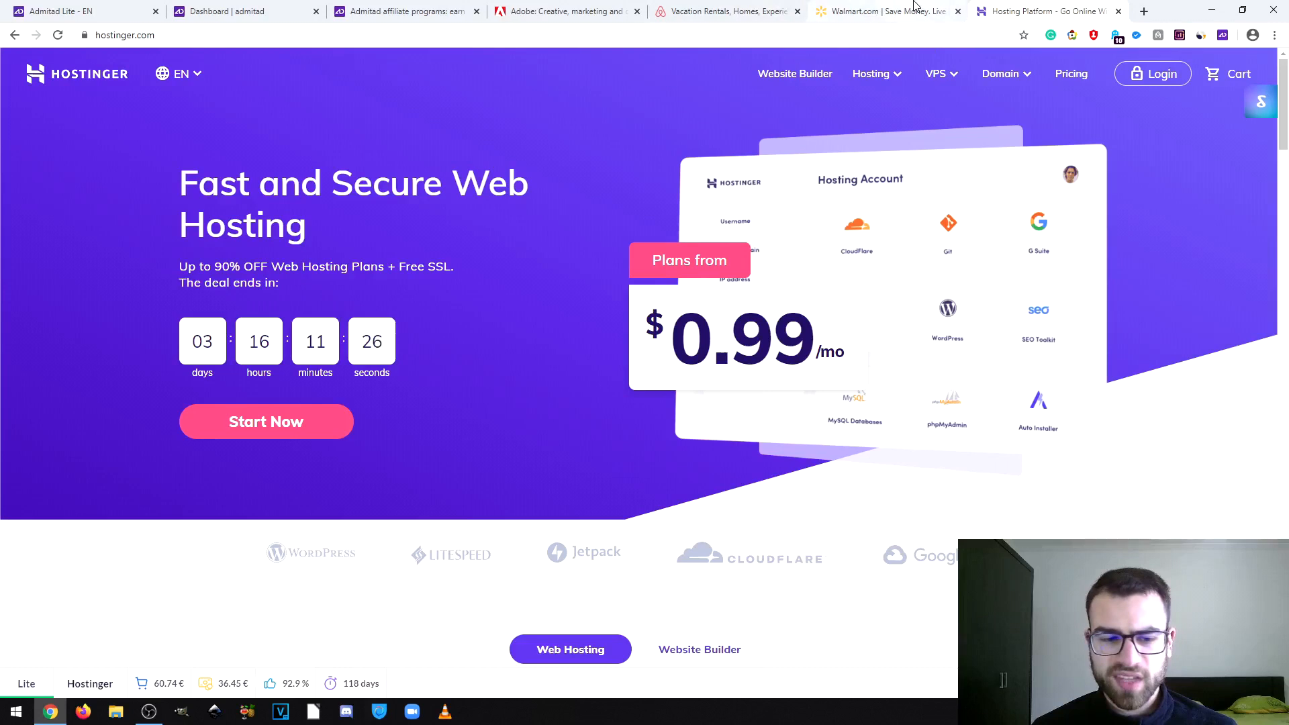
pyautogui.moveTo(1030, 245)
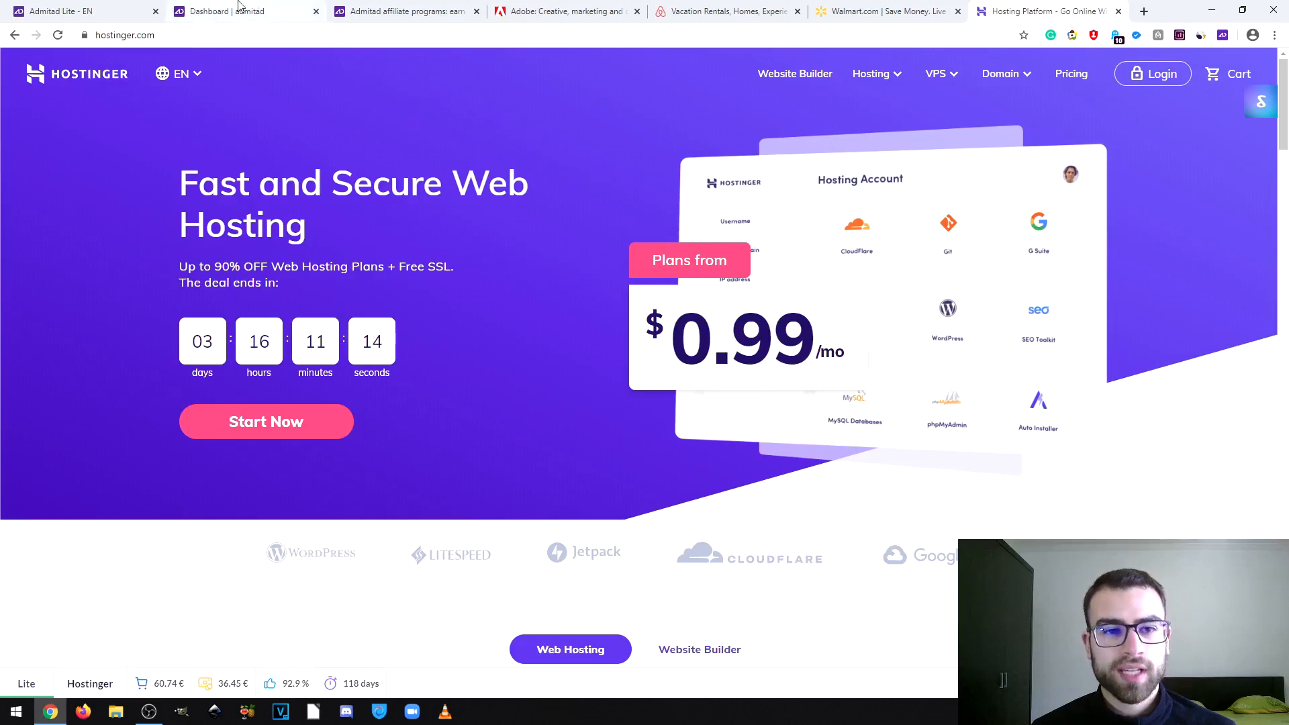
pyautogui.moveTo(239, 11)
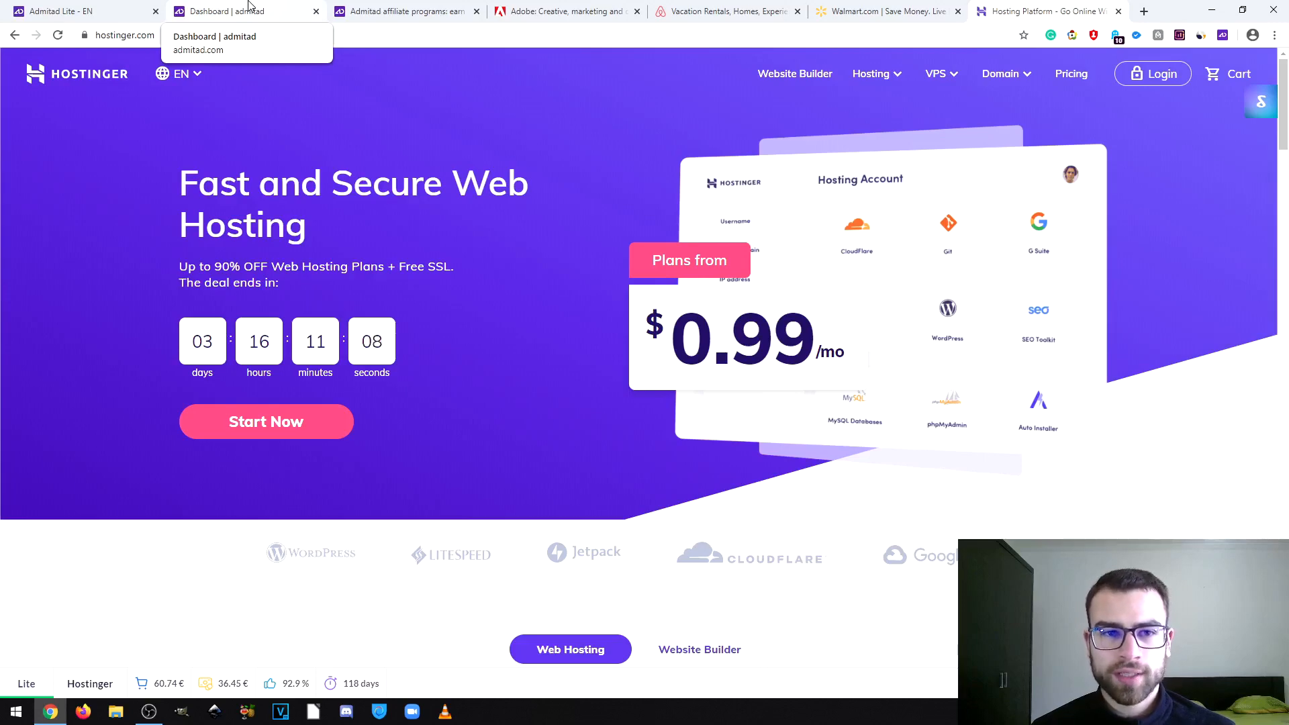
# - Return to the Admitad publisher dashboard, check the Lite popup, and browse the Latest News feed of programmes, deals and banners
pyautogui.click(239, 11)
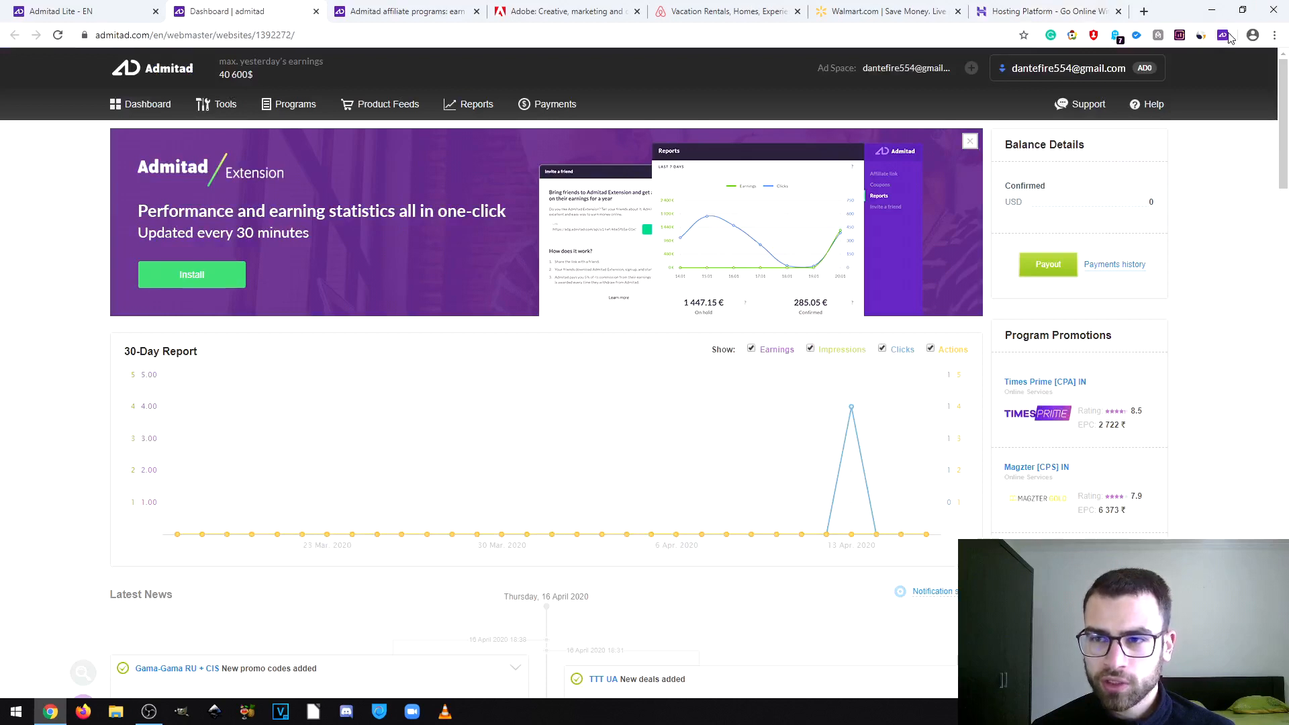
pyautogui.click(1222, 35)
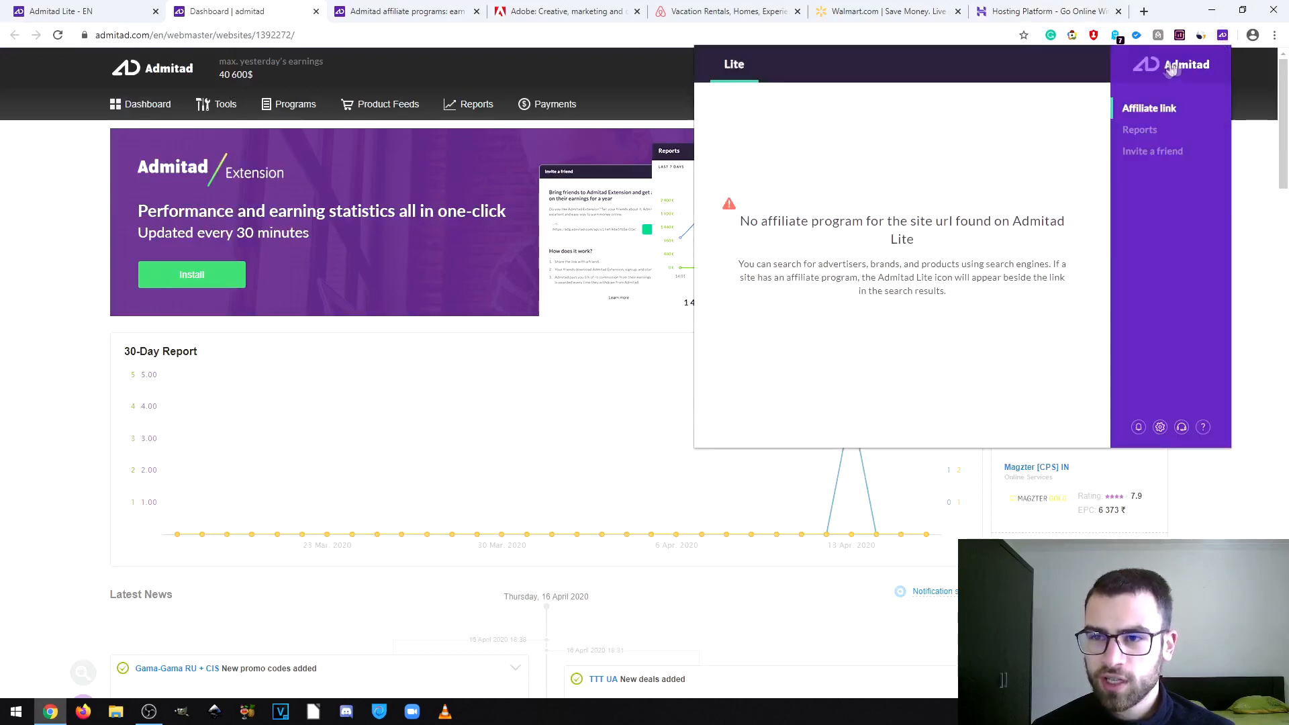
pyautogui.moveTo(1254, 175)
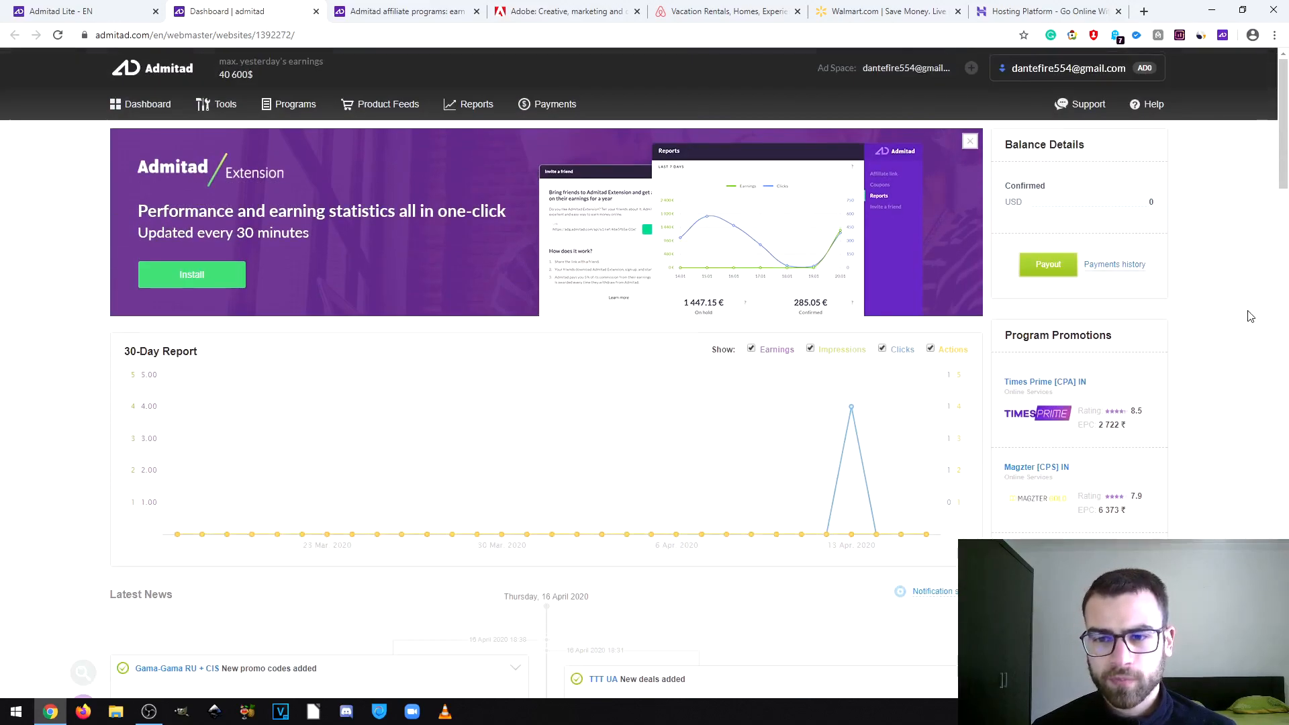
pyautogui.scroll(-3)
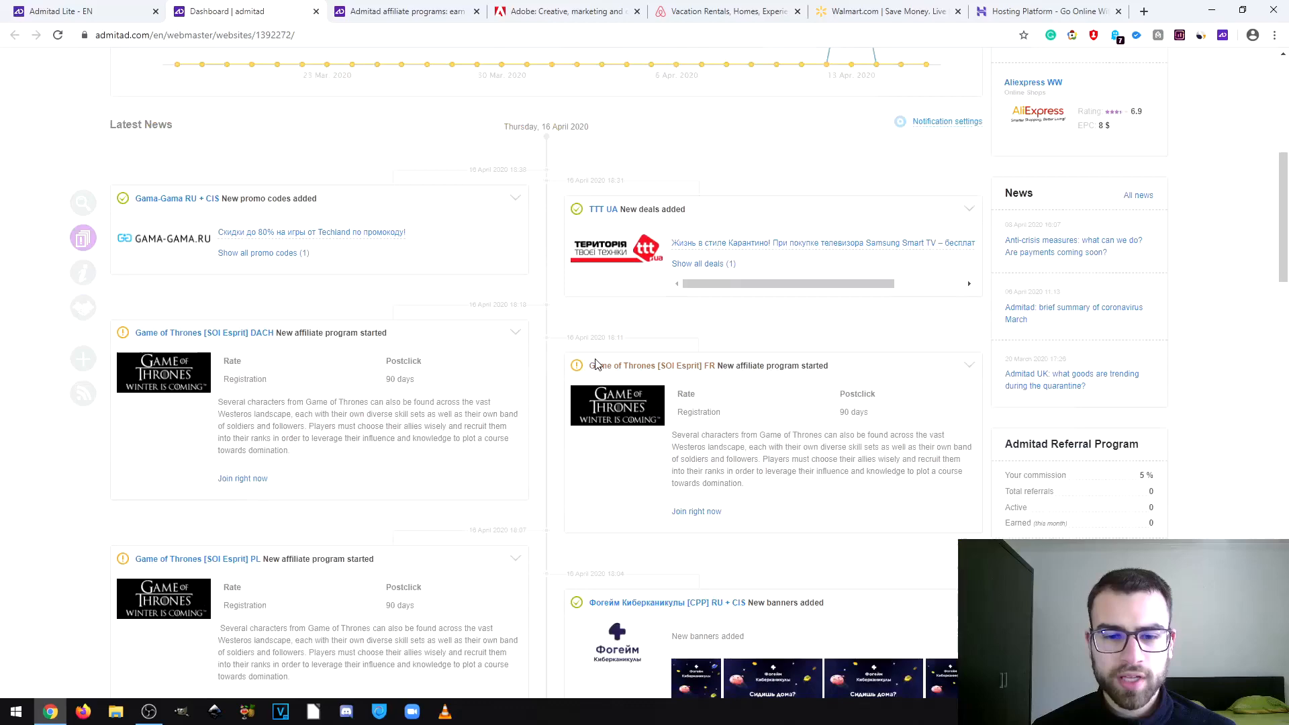
pyautogui.scroll(-3)
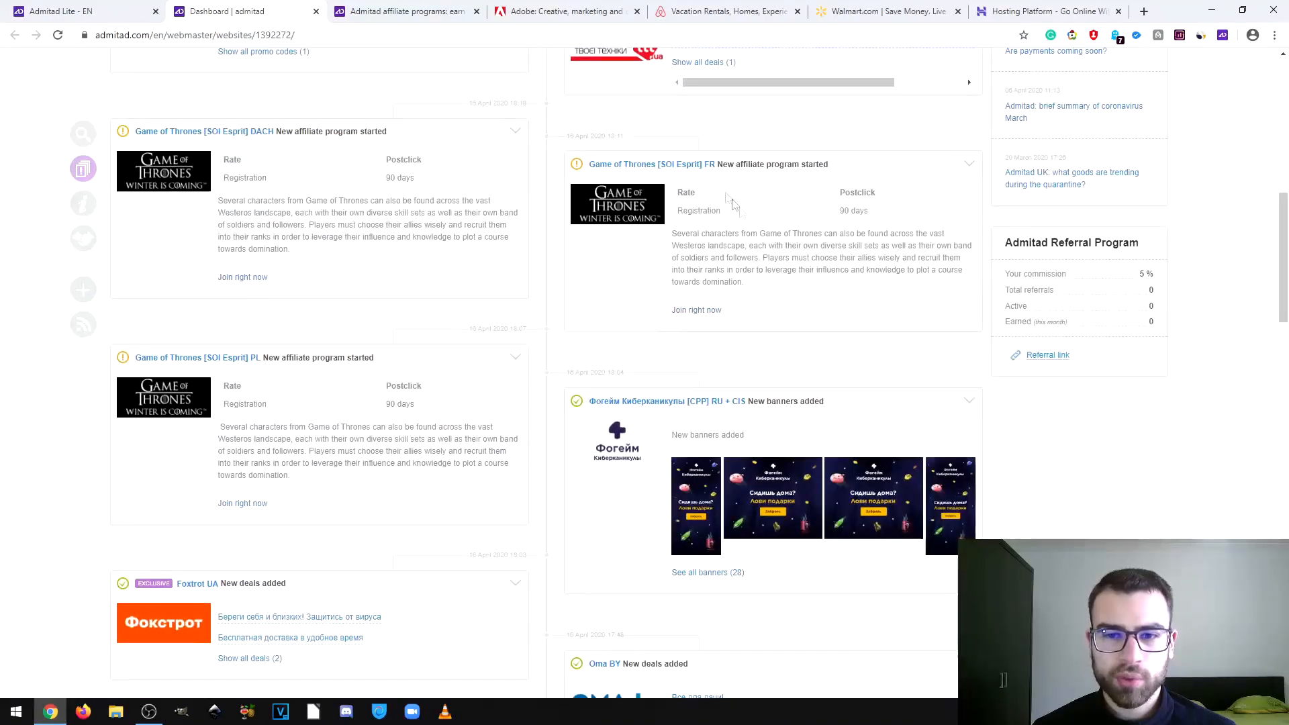
pyautogui.moveTo(933, 219)
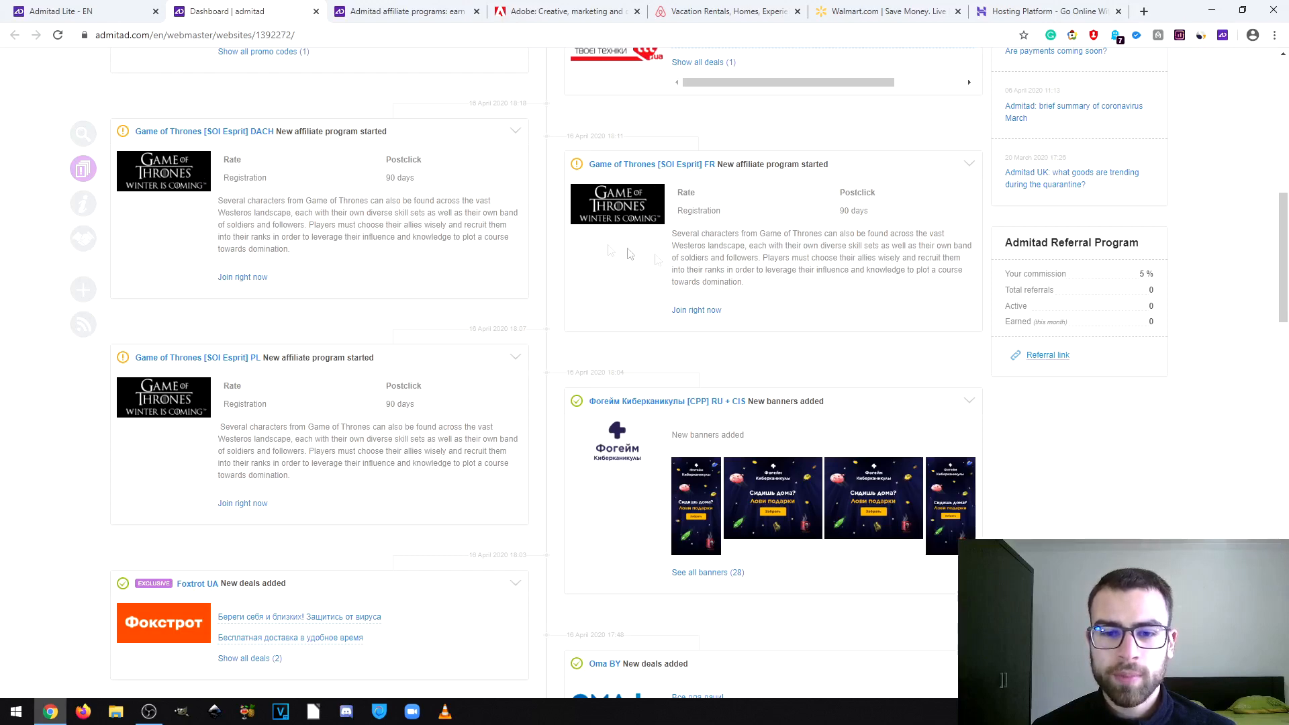
pyautogui.scroll(-3)
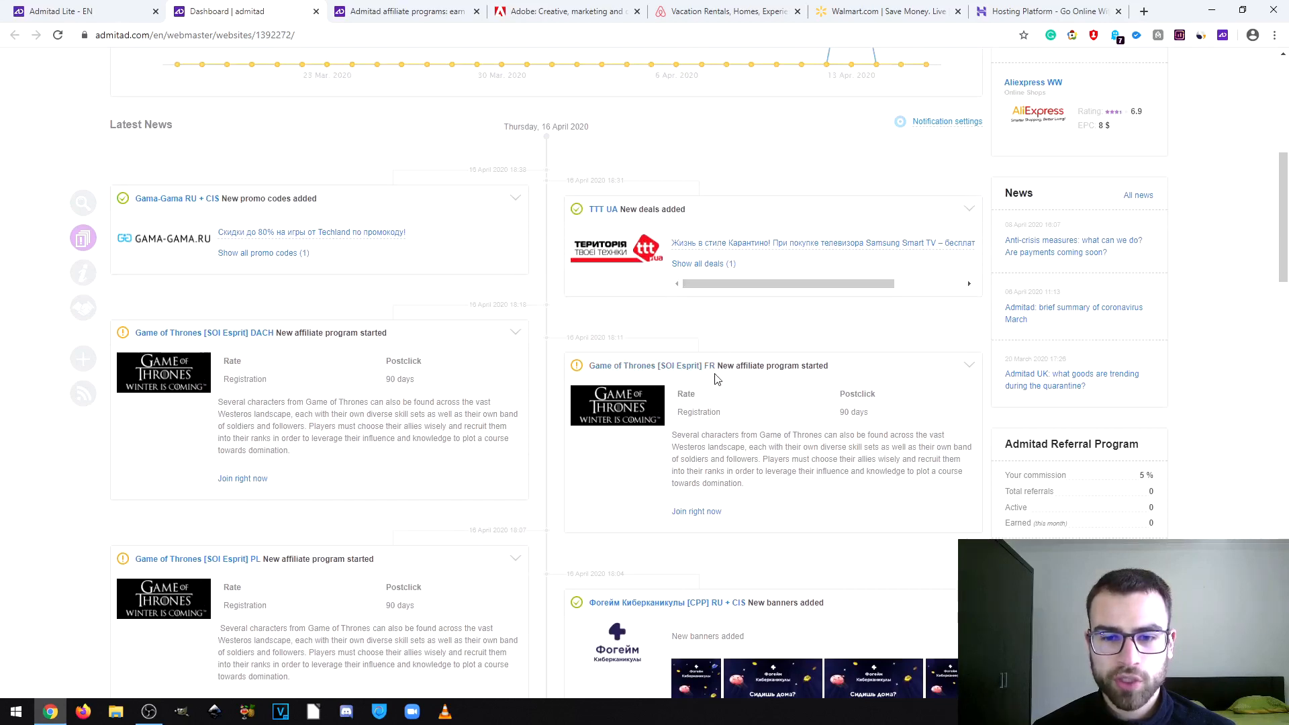
pyautogui.scroll(-3)
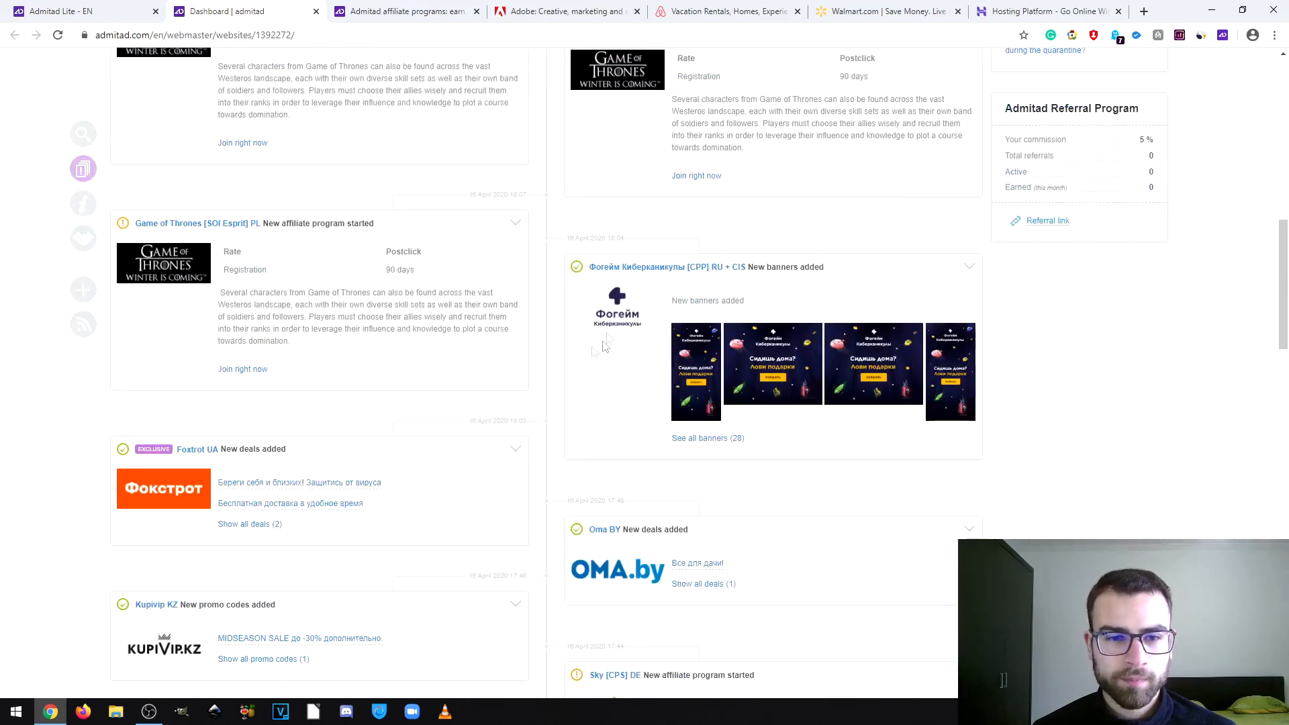
pyautogui.scroll(-3)
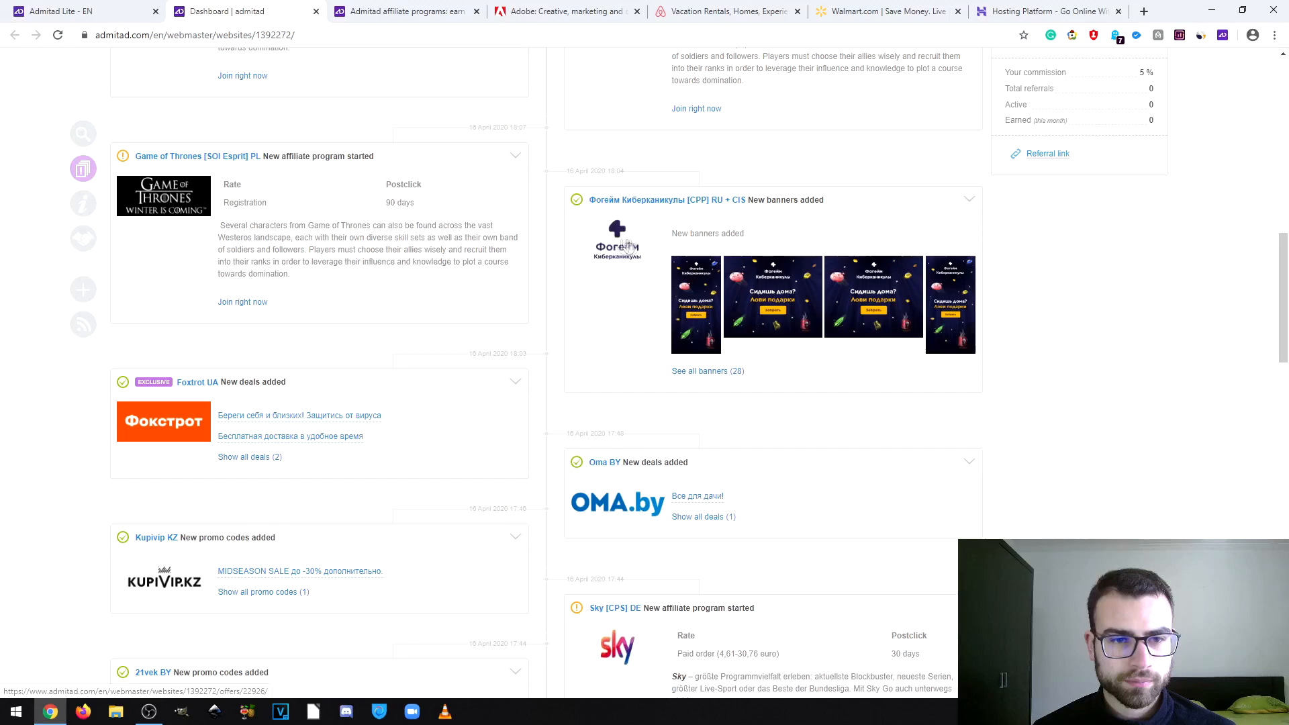
pyautogui.scroll(-3)
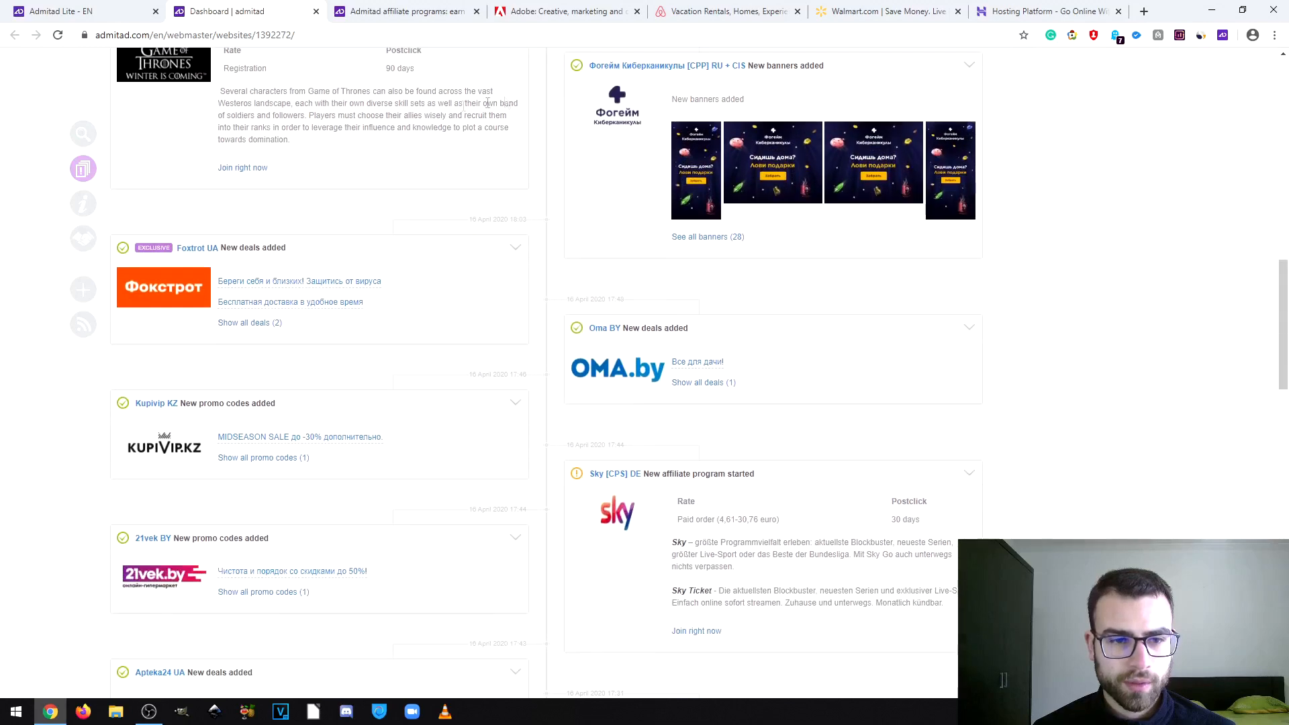
pyautogui.scroll(-3)
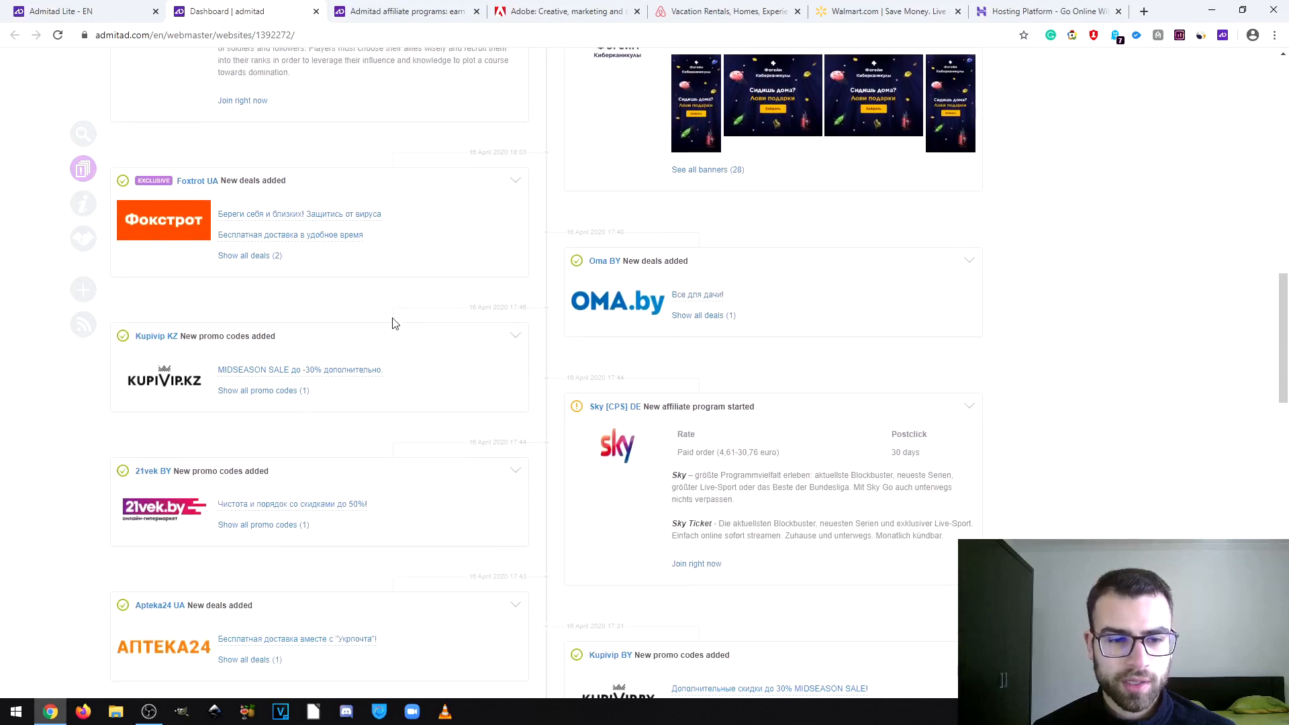
pyautogui.scroll(-3)
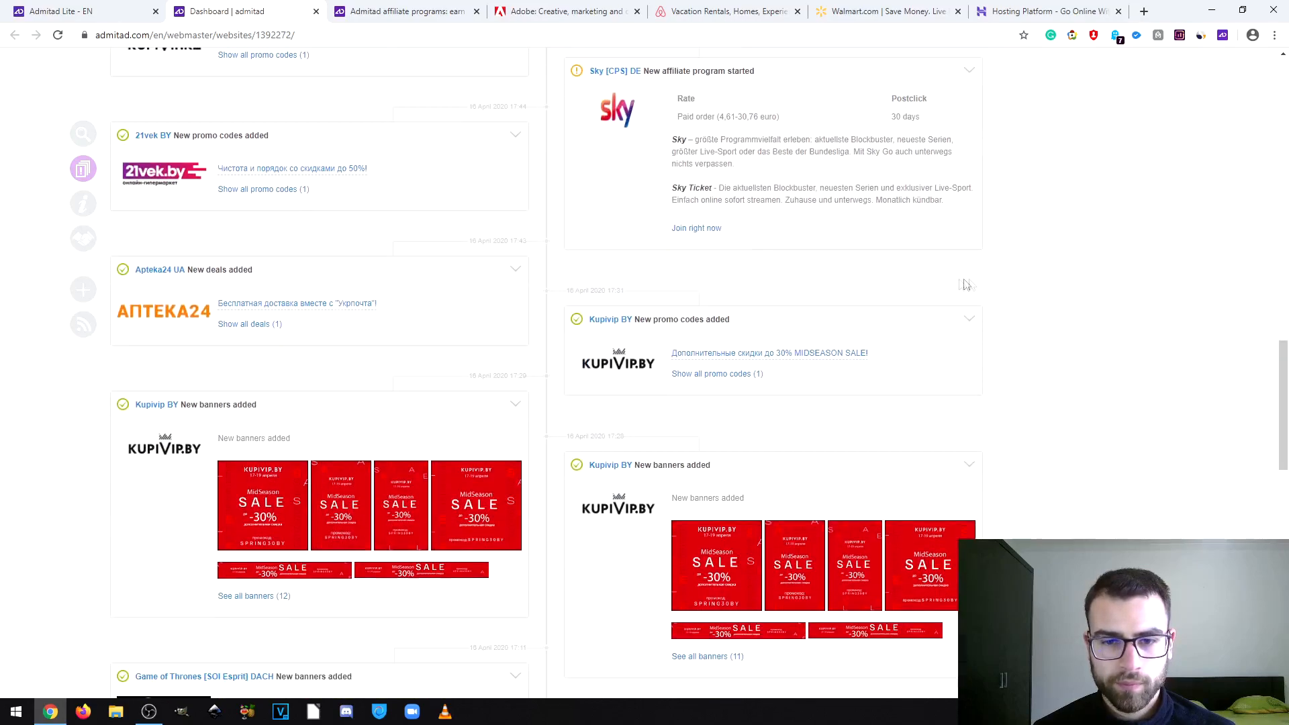
pyautogui.scroll(-3)
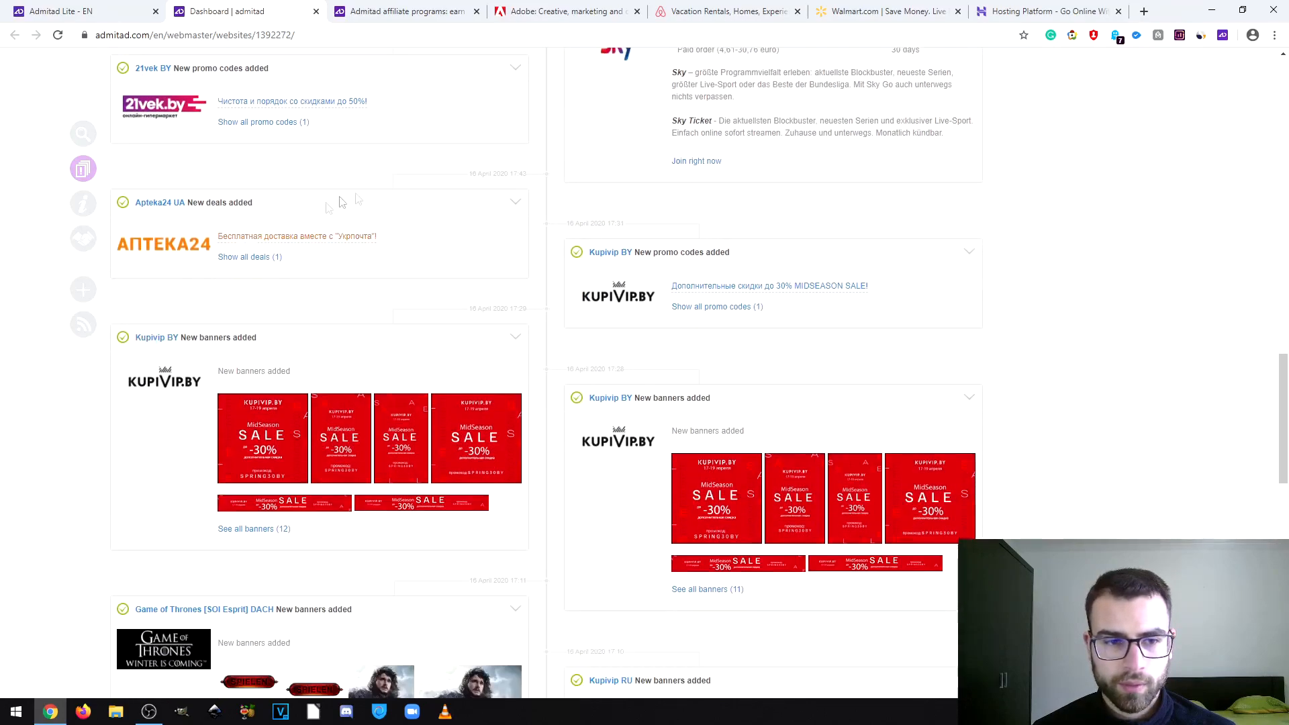
pyautogui.scroll(-3)
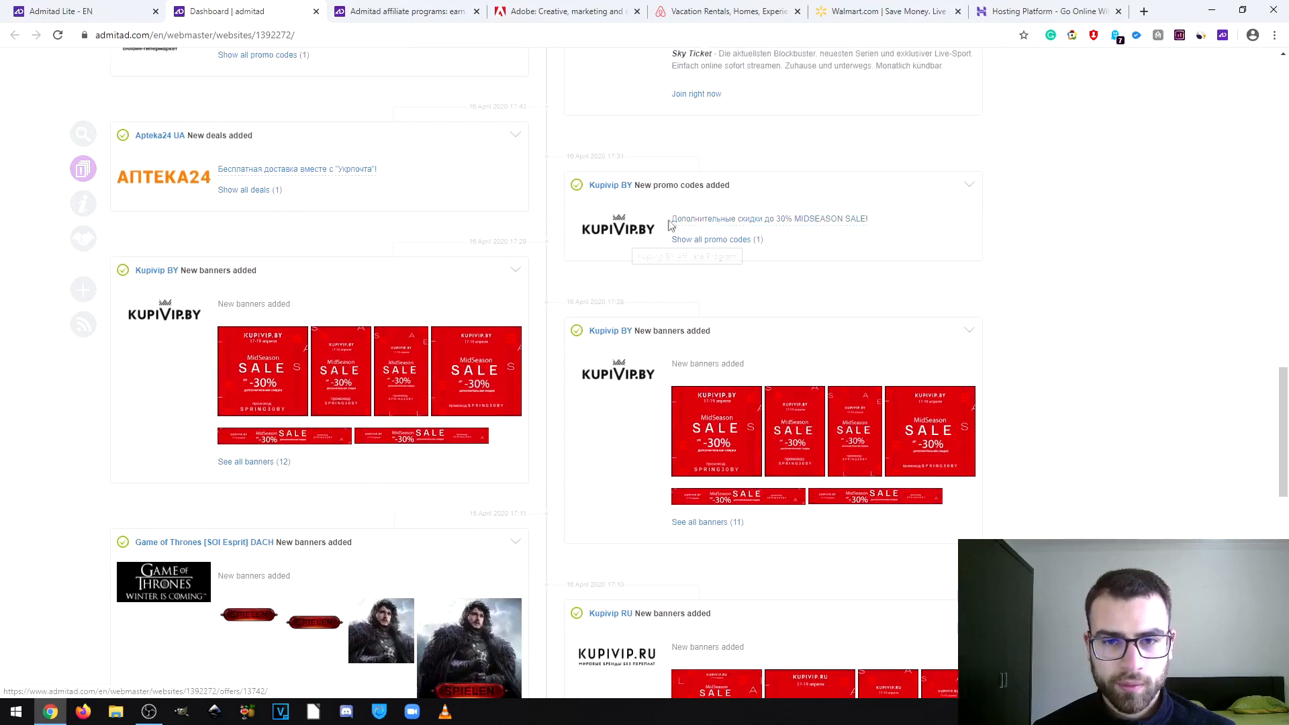
pyautogui.scroll(-3)
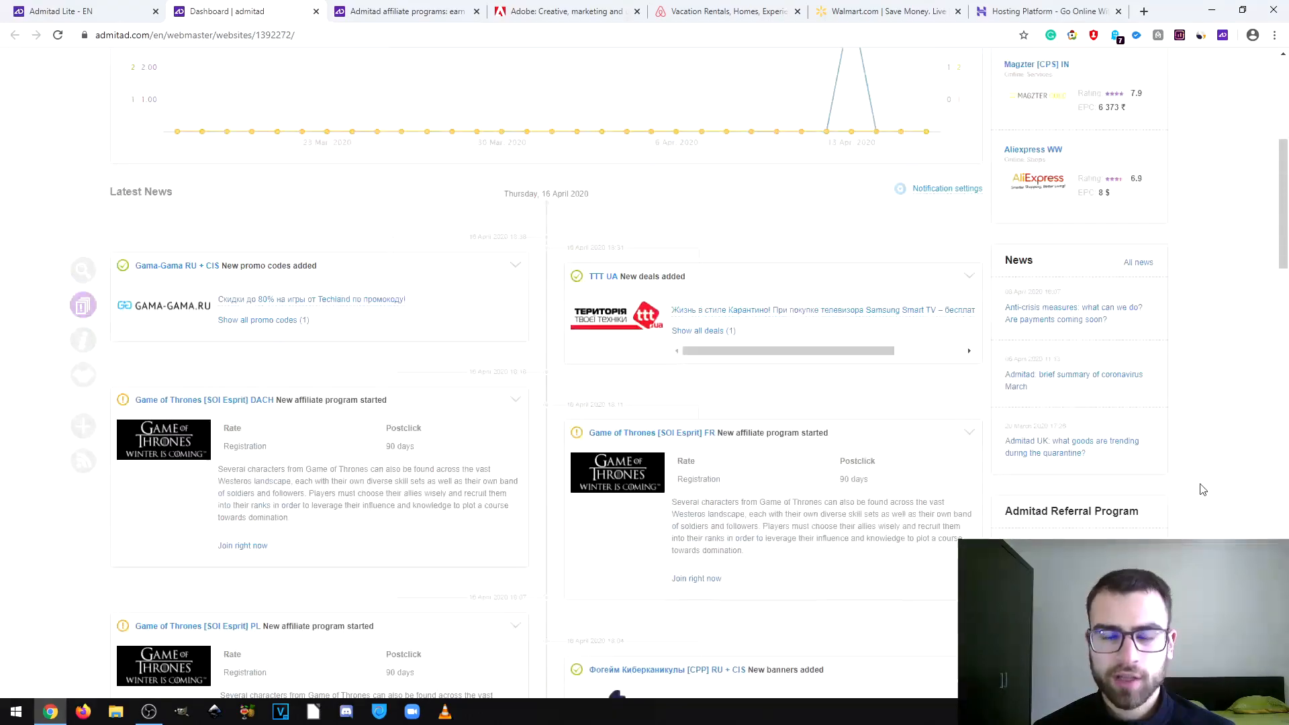
# - Browse the publisher Tools list, then leave the ad space overview with the 30-Day Report and balance showing
pyautogui.click(224, 103)
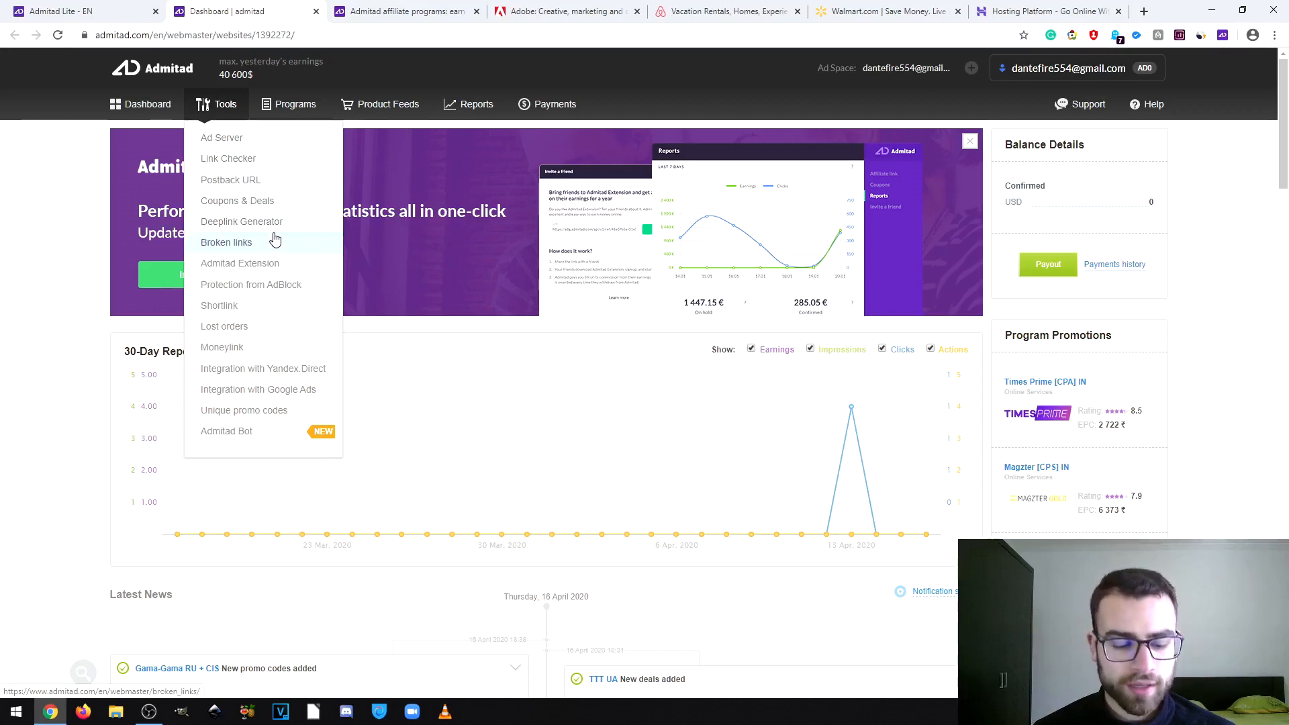
pyautogui.moveTo(274, 250)
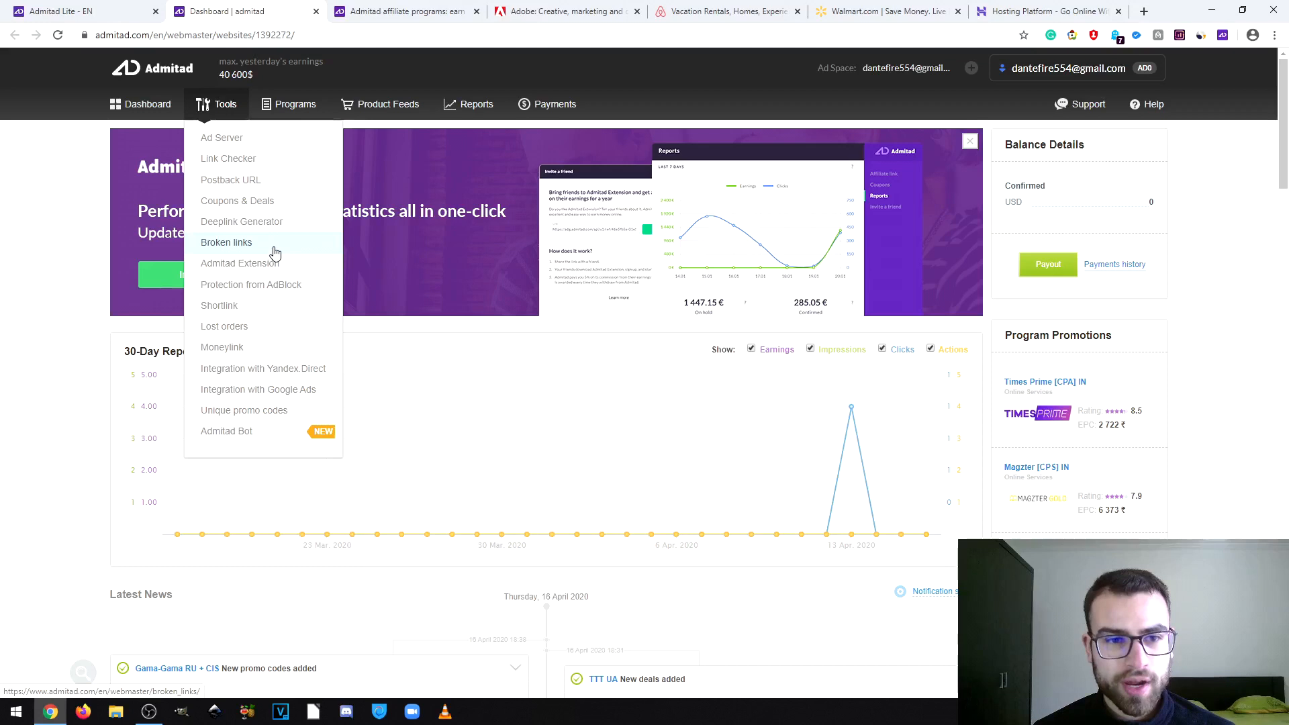
pyautogui.moveTo(240, 263)
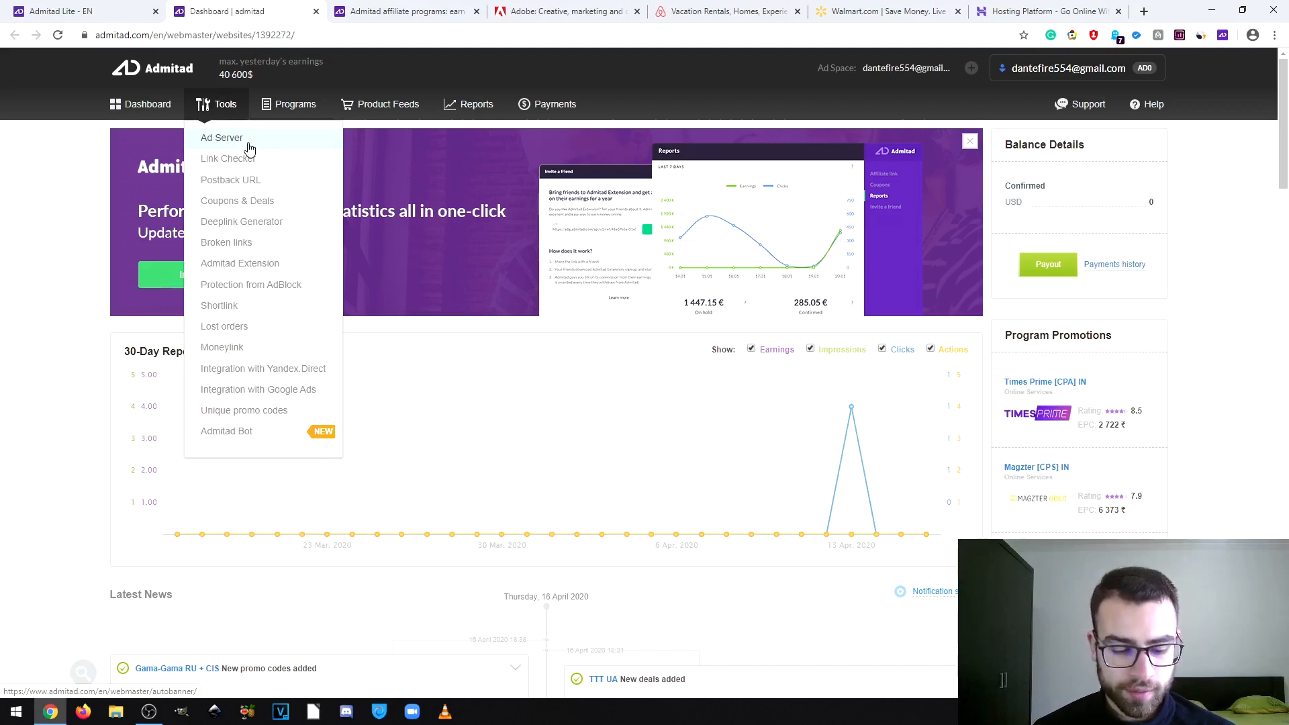
pyautogui.moveTo(251, 155)
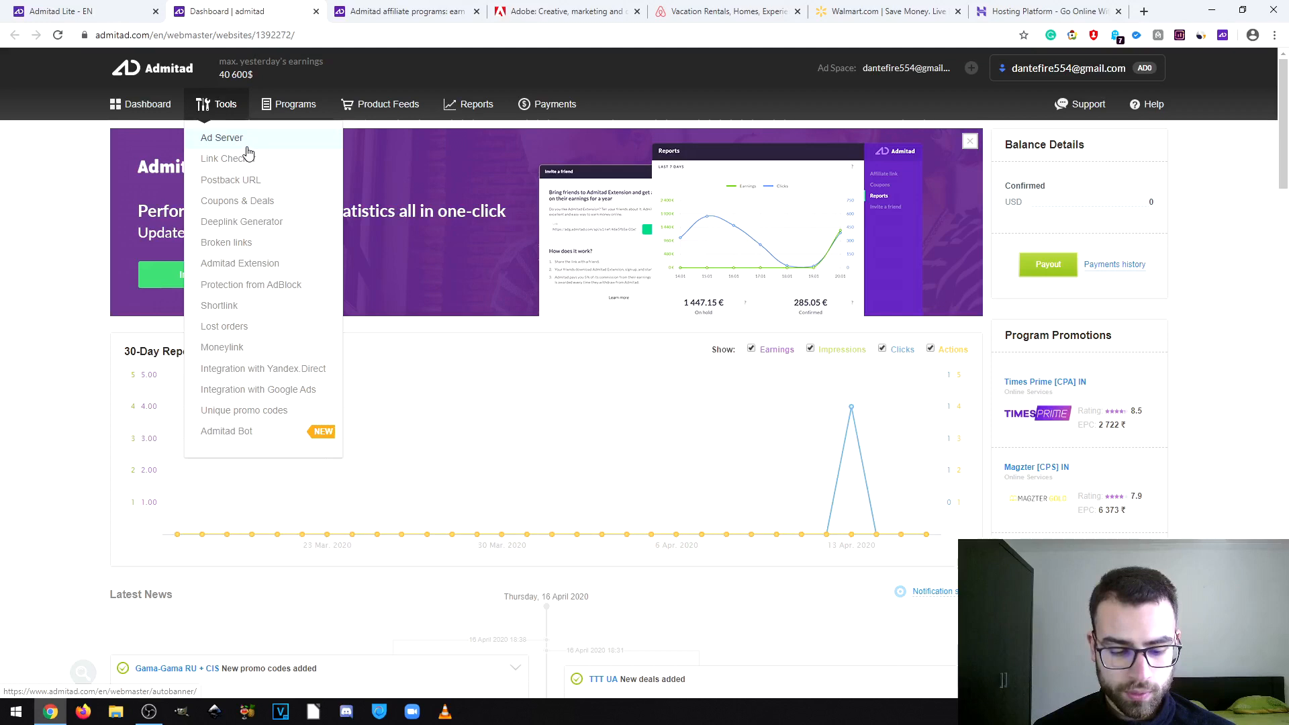
pyautogui.moveTo(246, 184)
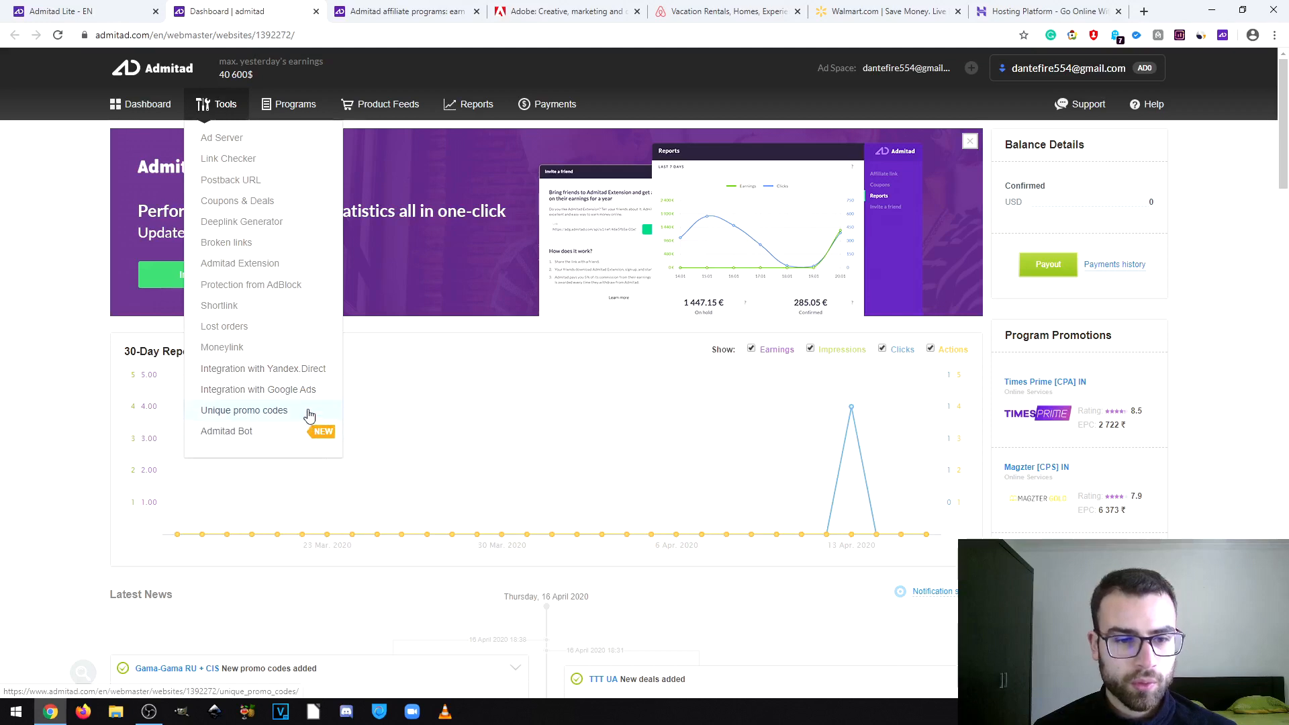
pyautogui.moveTo(288, 412)
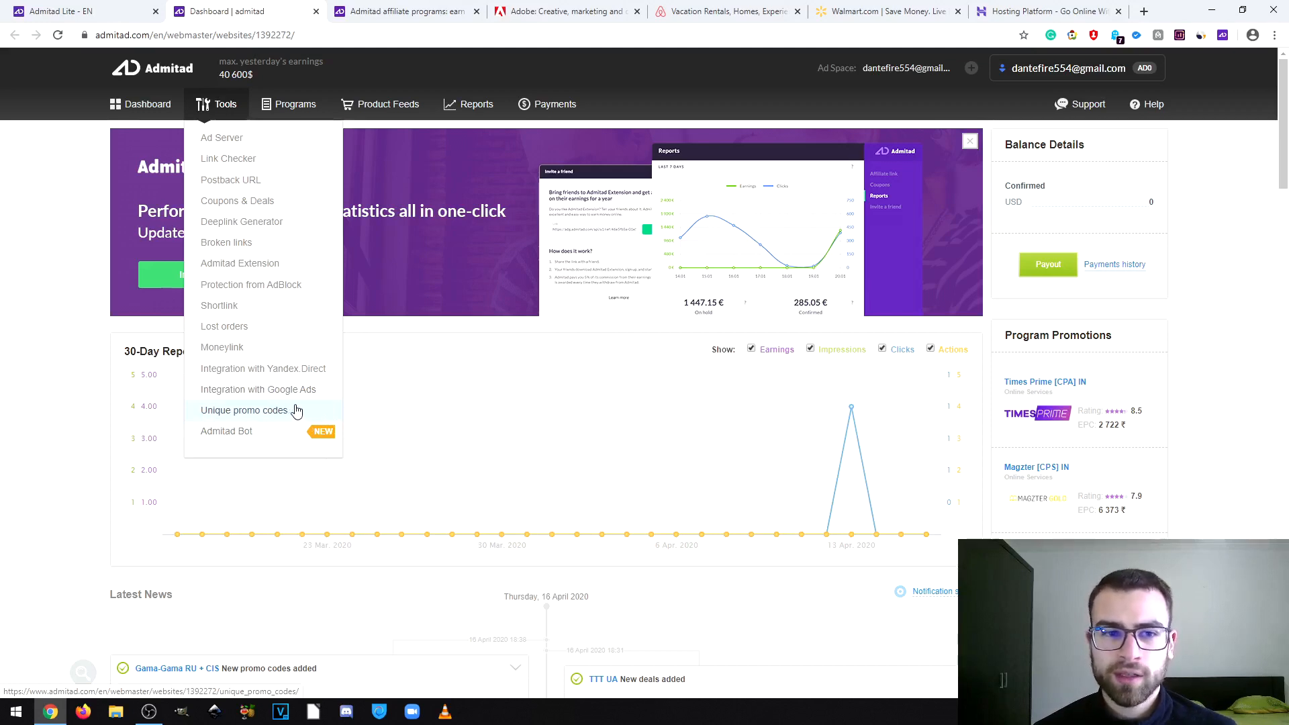
pyautogui.moveTo(258, 389)
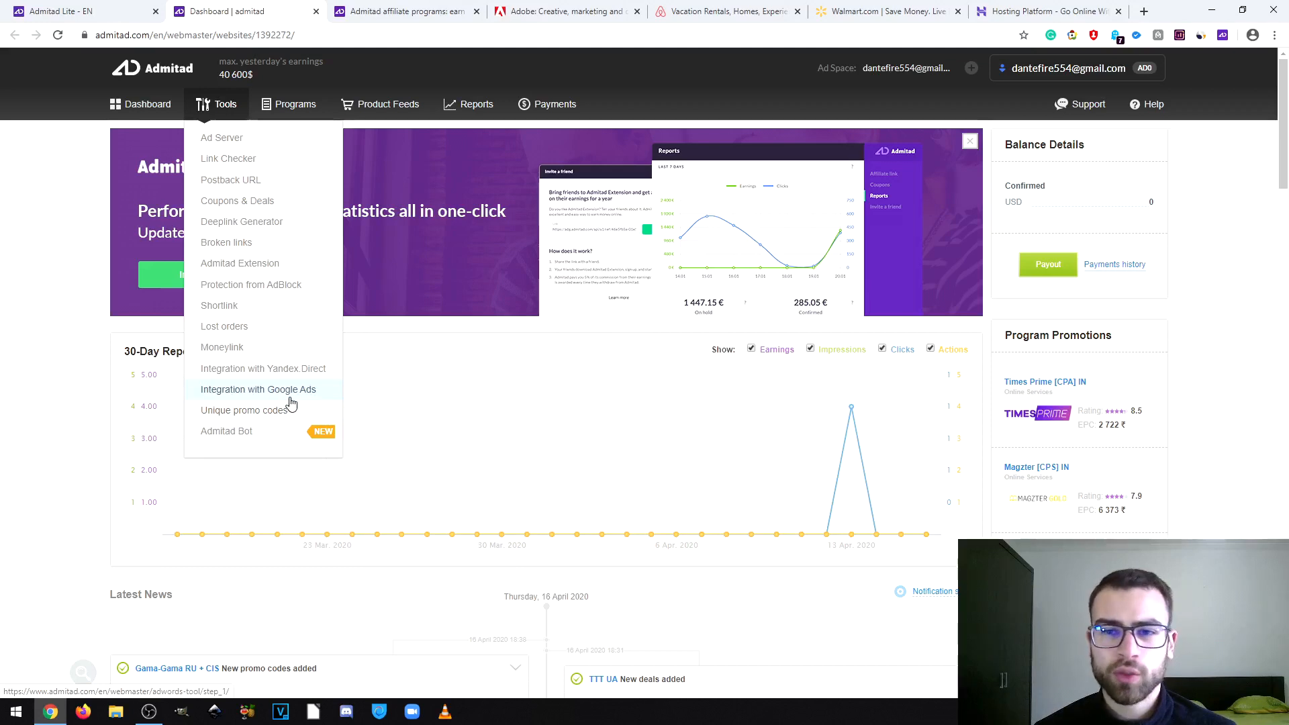
pyautogui.moveTo(282, 387)
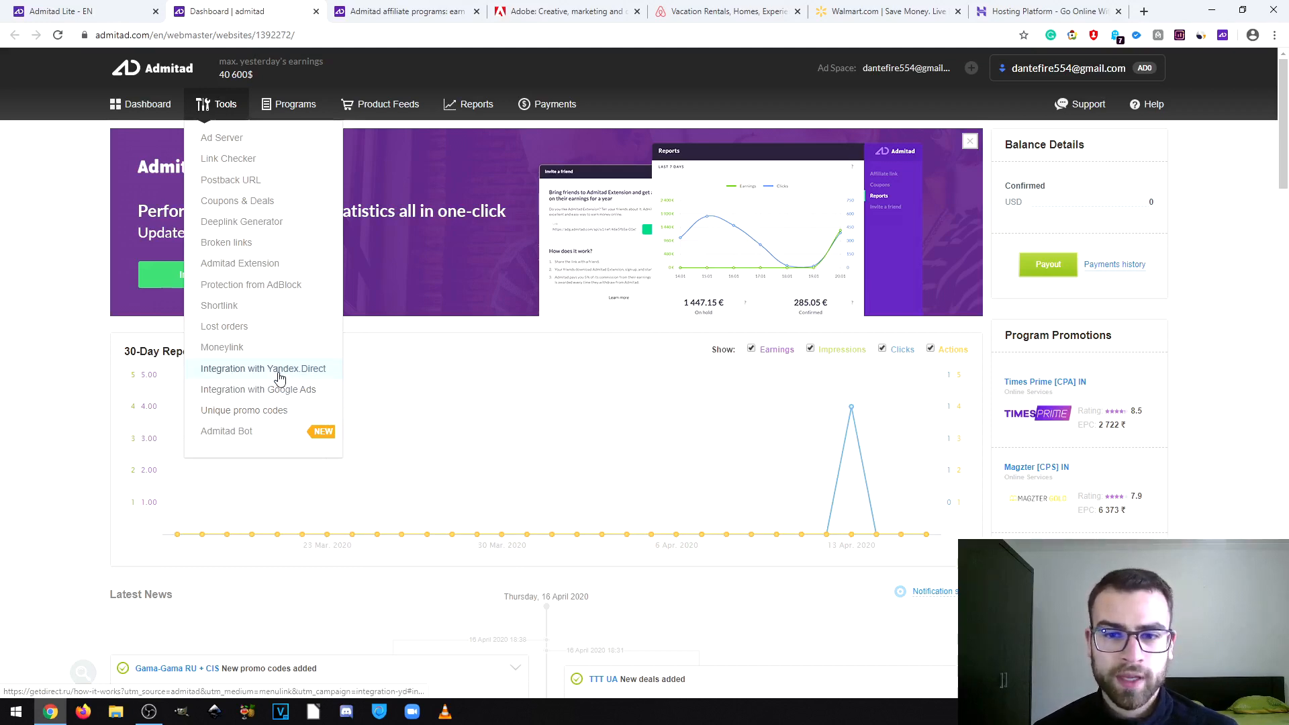
pyautogui.moveTo(221, 346)
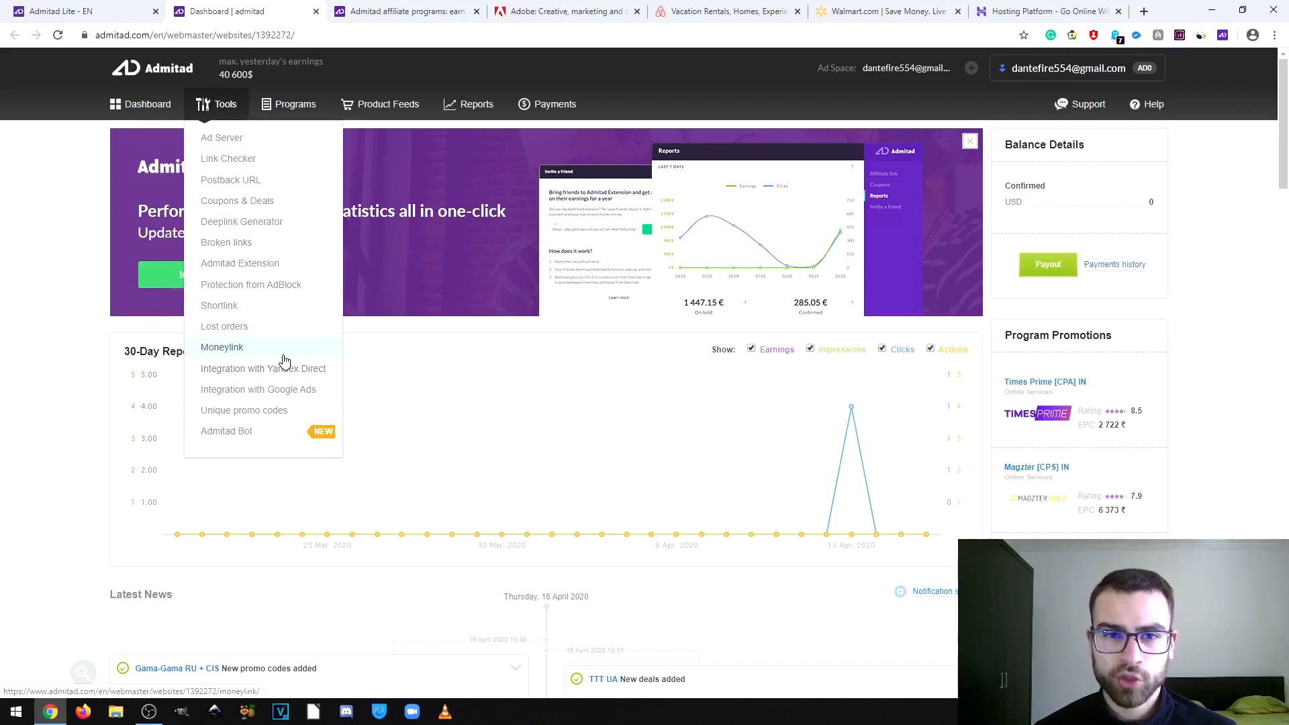
pyautogui.click(294, 103)
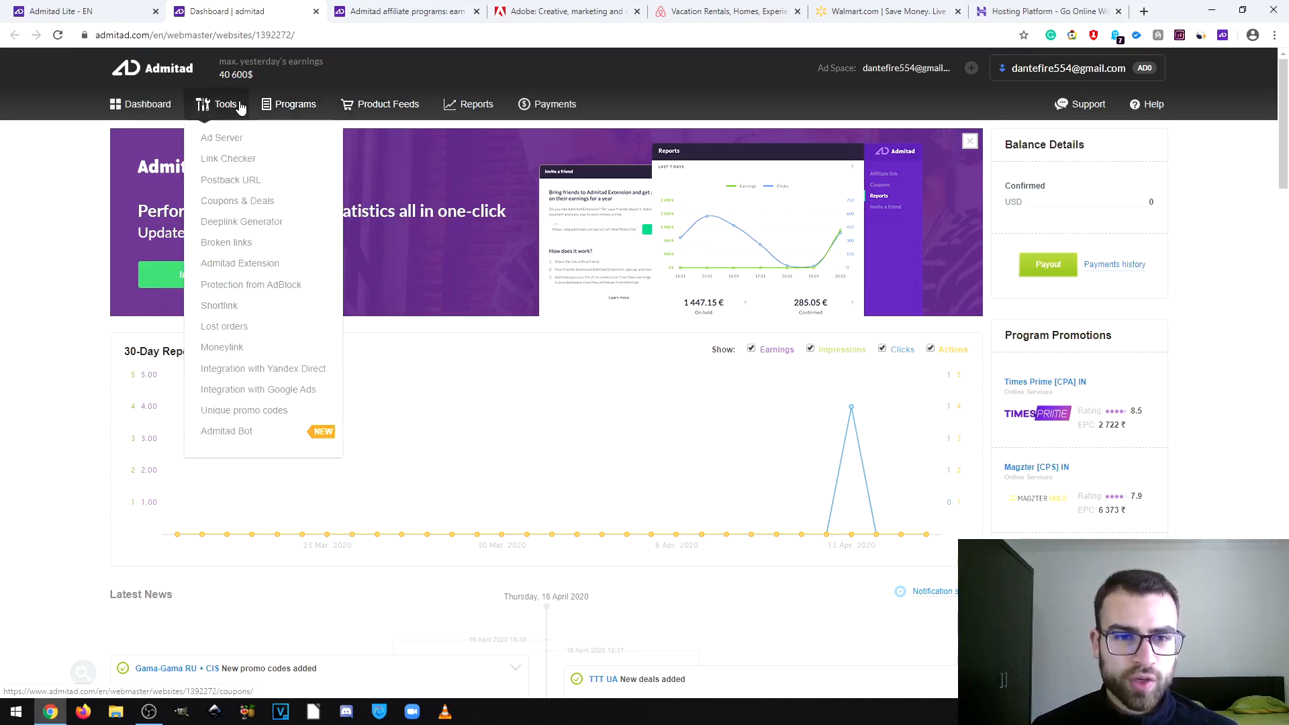
pyautogui.moveTo(238, 205)
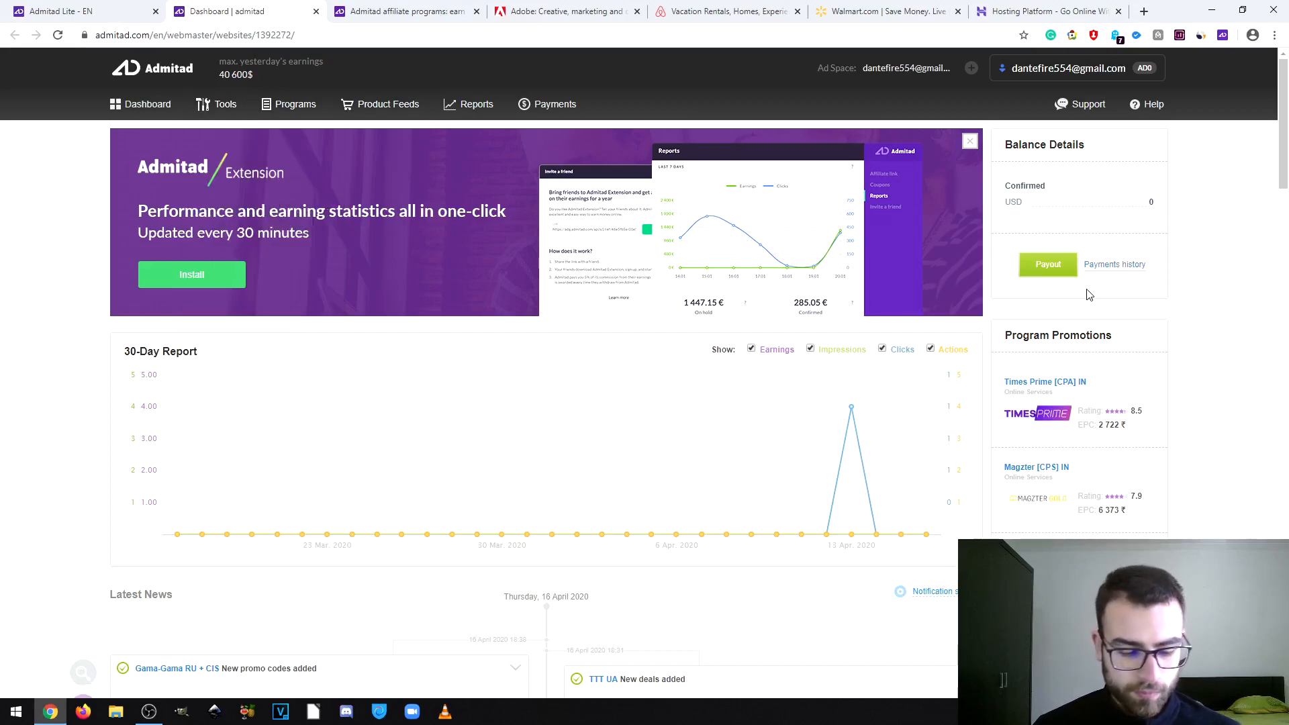
pyautogui.click(294, 103)
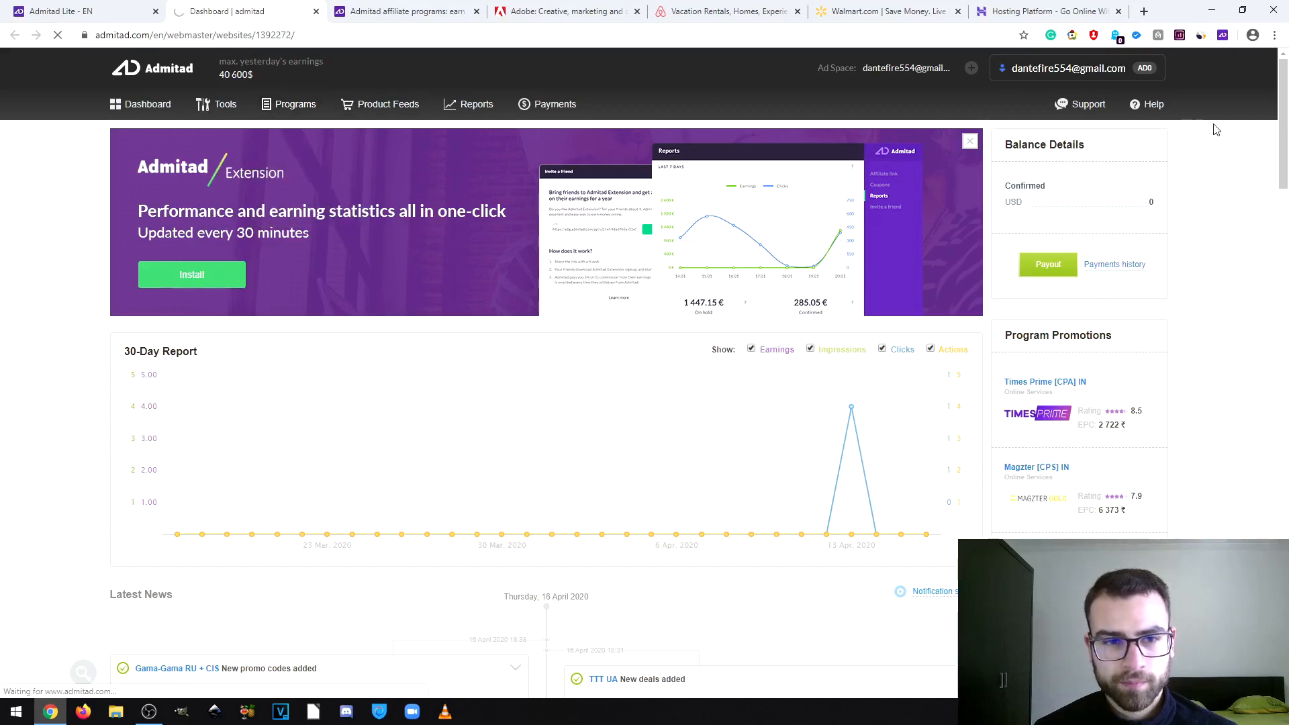
# - Show the All Programs catalogue from the Programs menu and browse the listed affiliate programmes
pyautogui.click(295, 103)
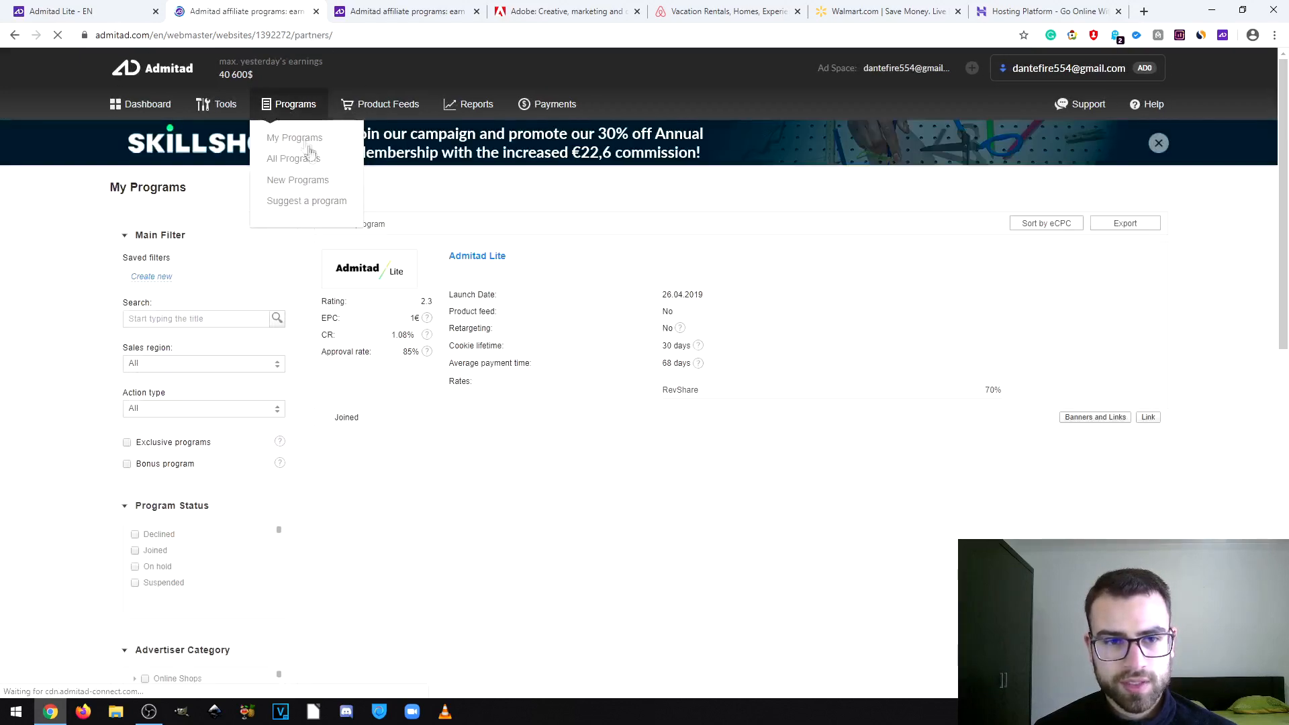
pyautogui.click(293, 158)
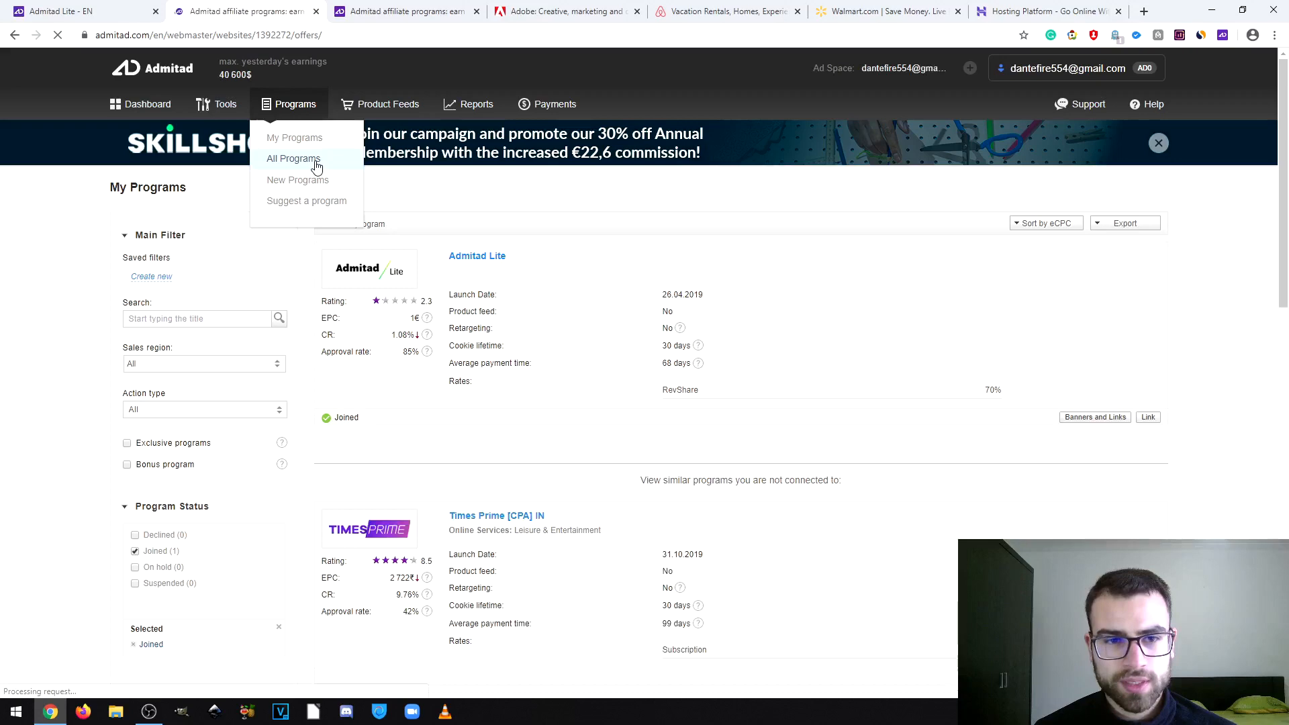
pyautogui.click(293, 158)
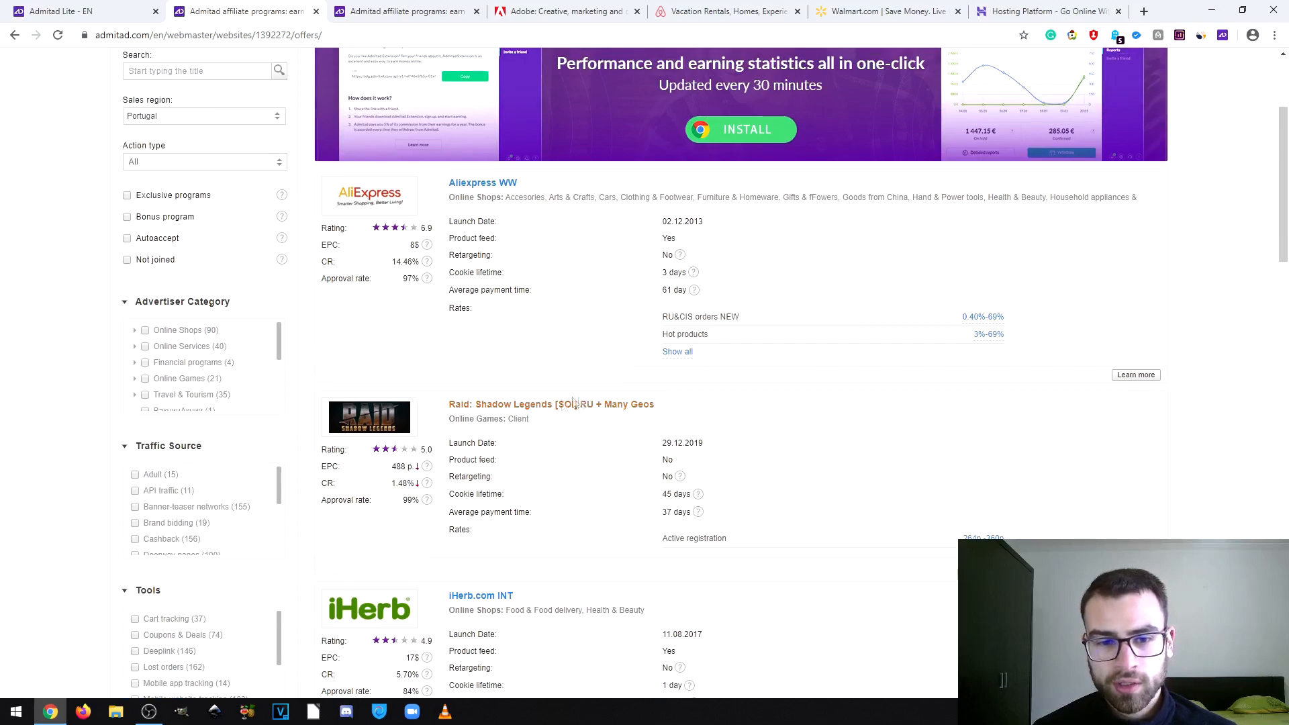
pyautogui.moveTo(519, 418)
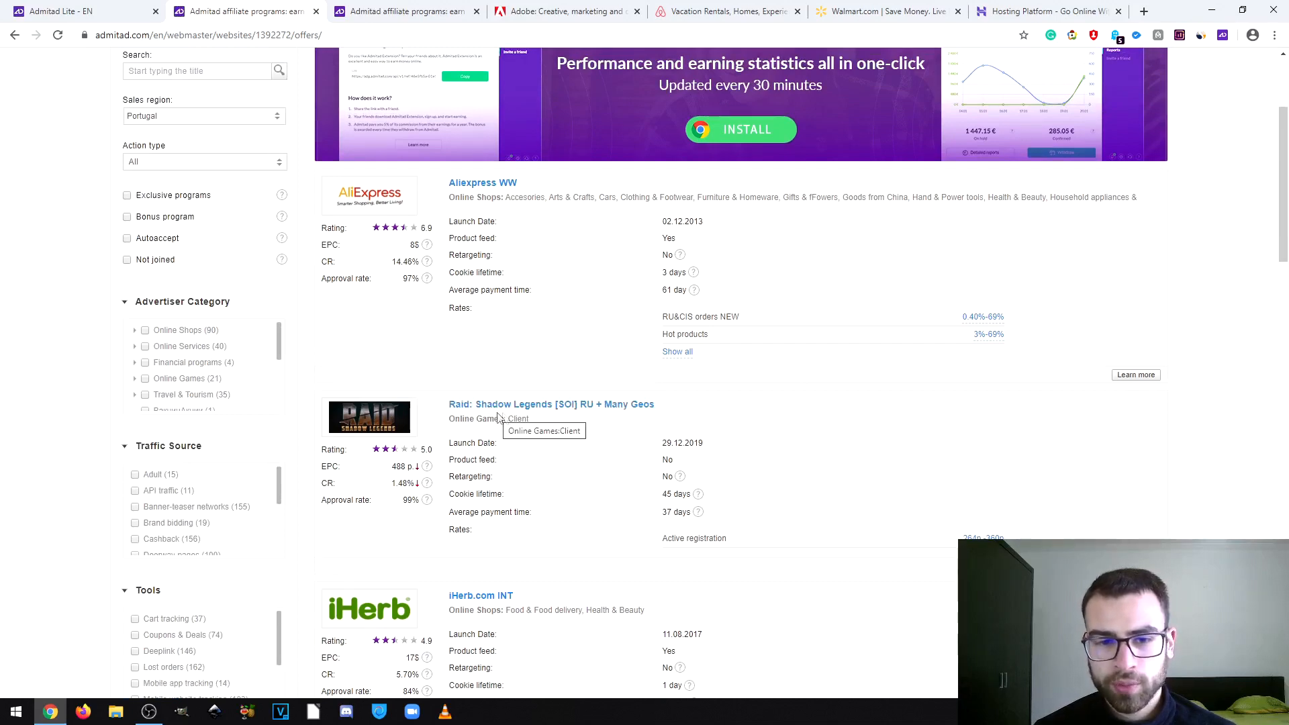
pyautogui.scroll(-3)
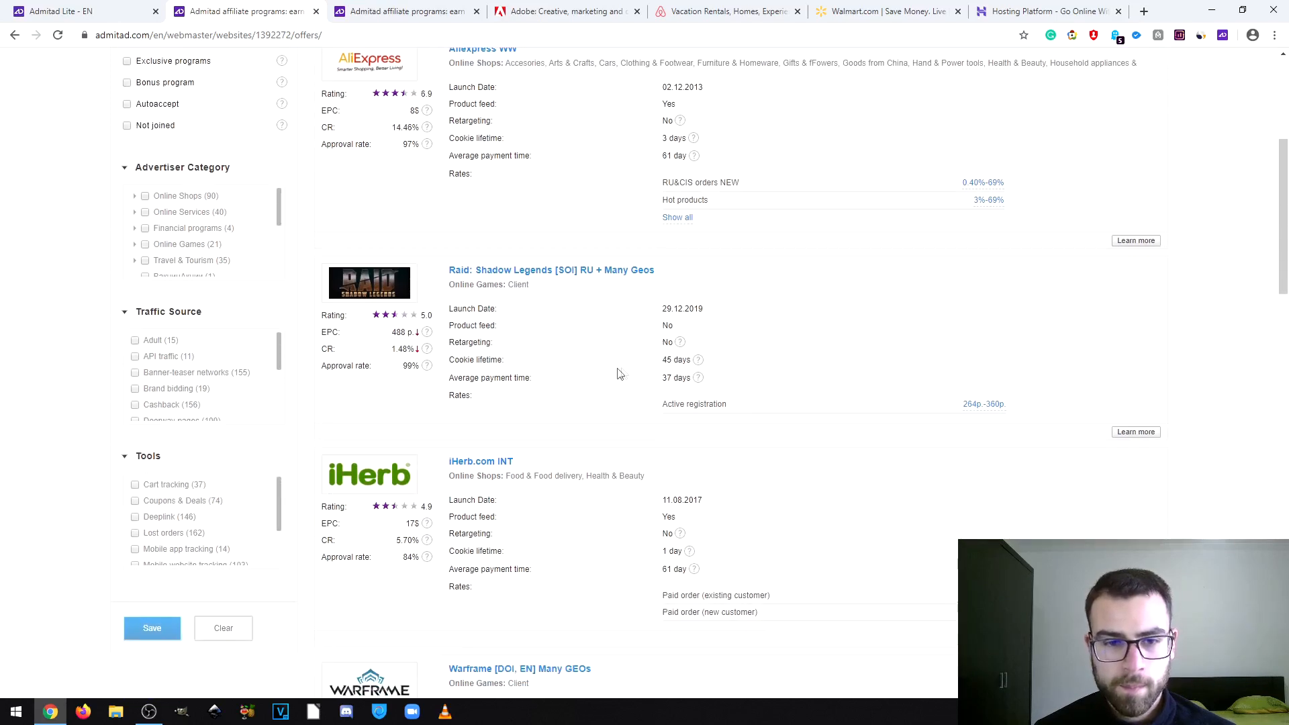
pyautogui.scroll(-3)
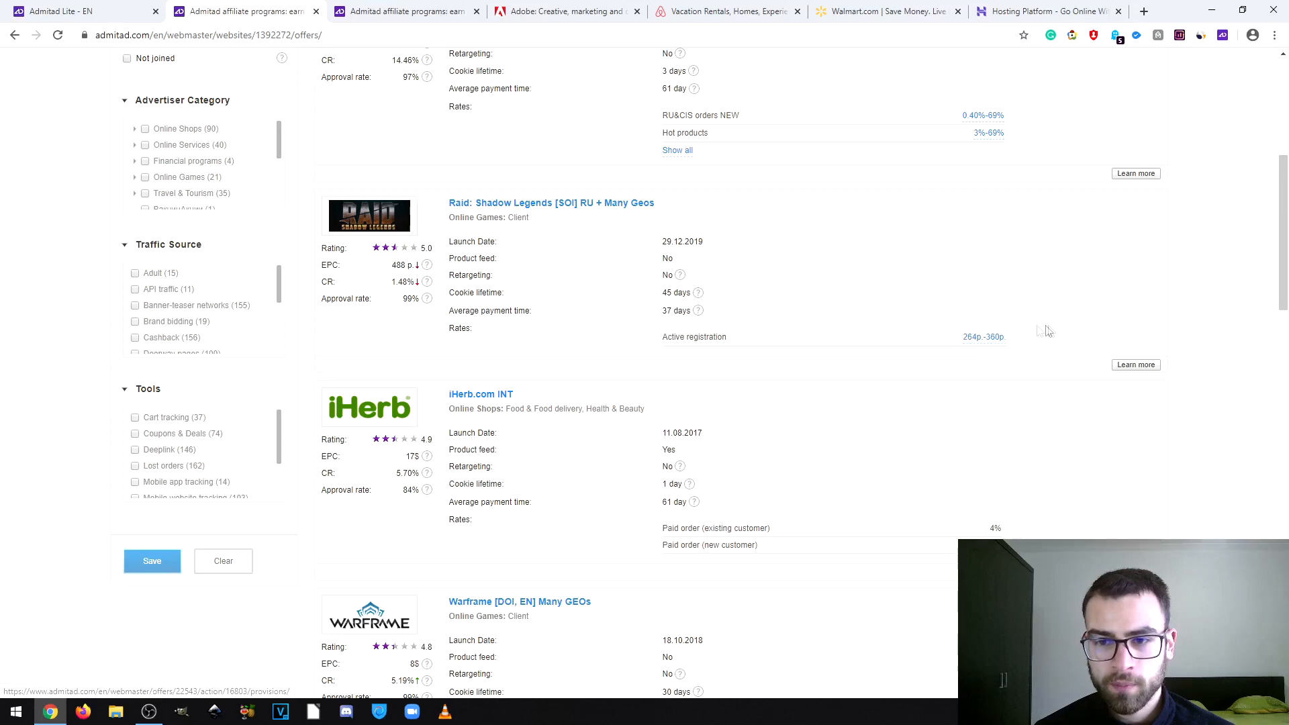
pyautogui.moveTo(982, 337)
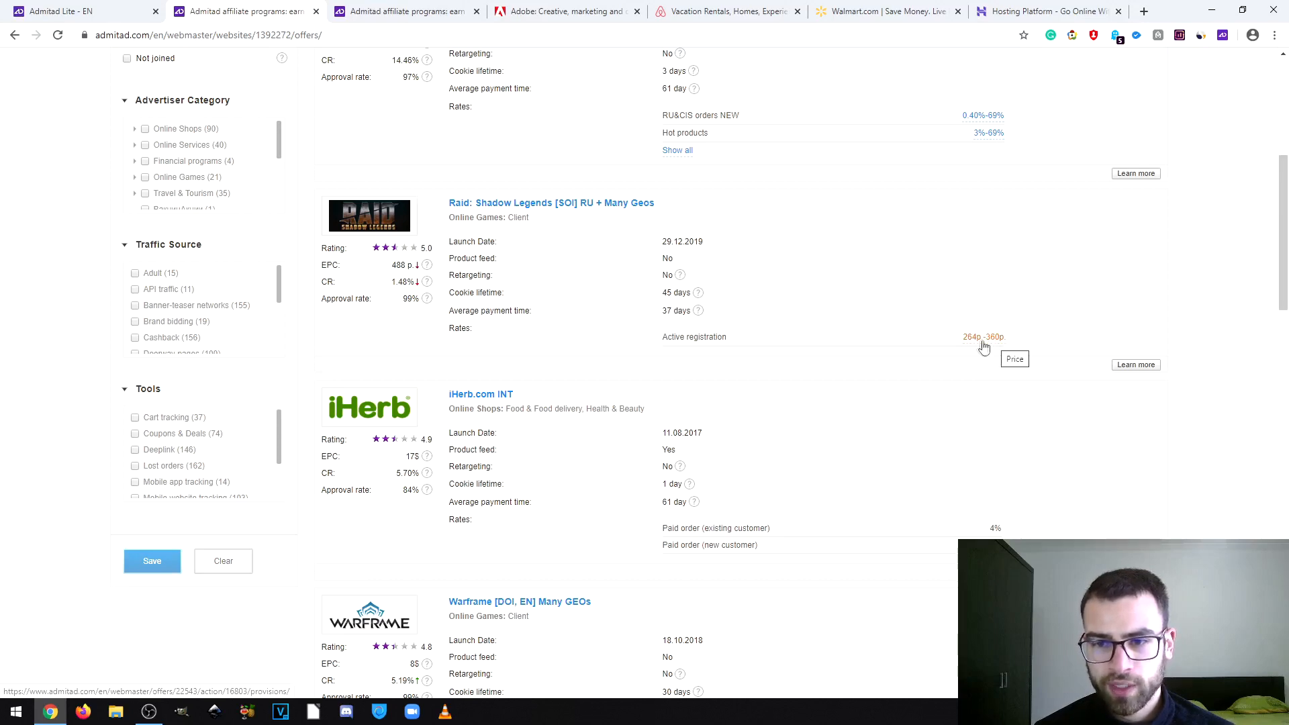
pyautogui.moveTo(1009, 322)
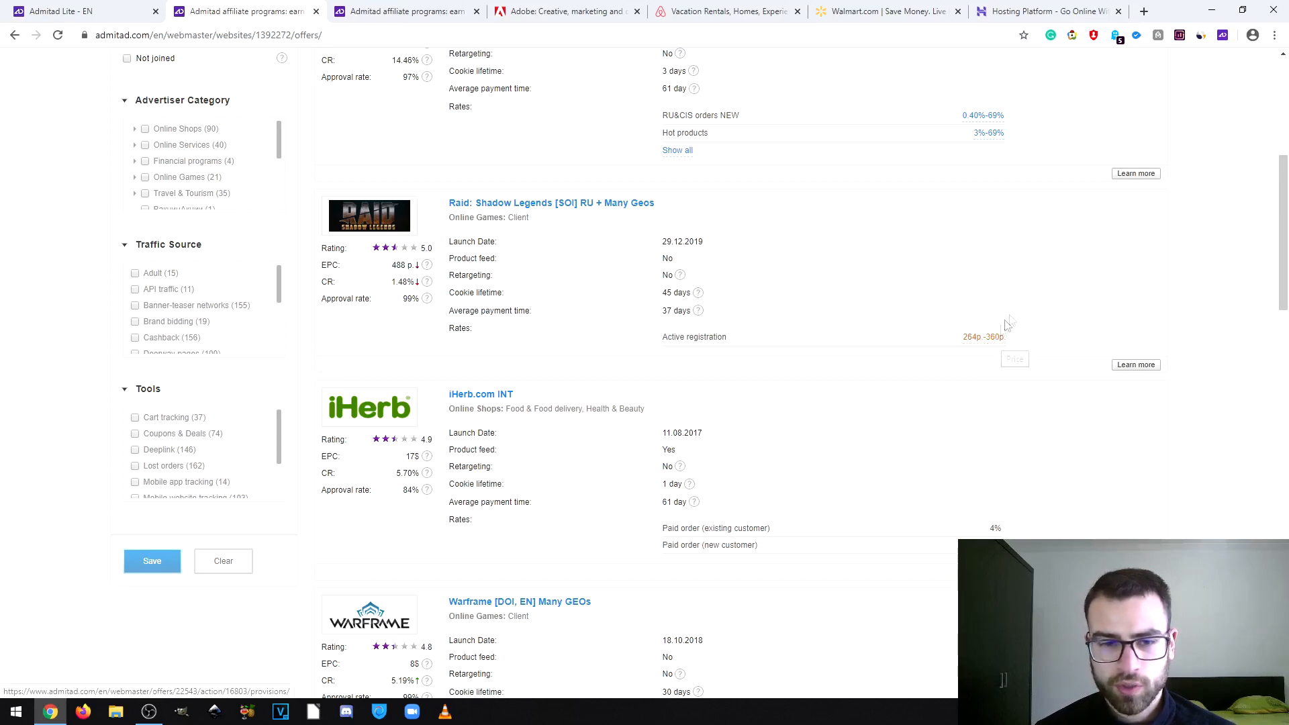
pyautogui.scroll(-3)
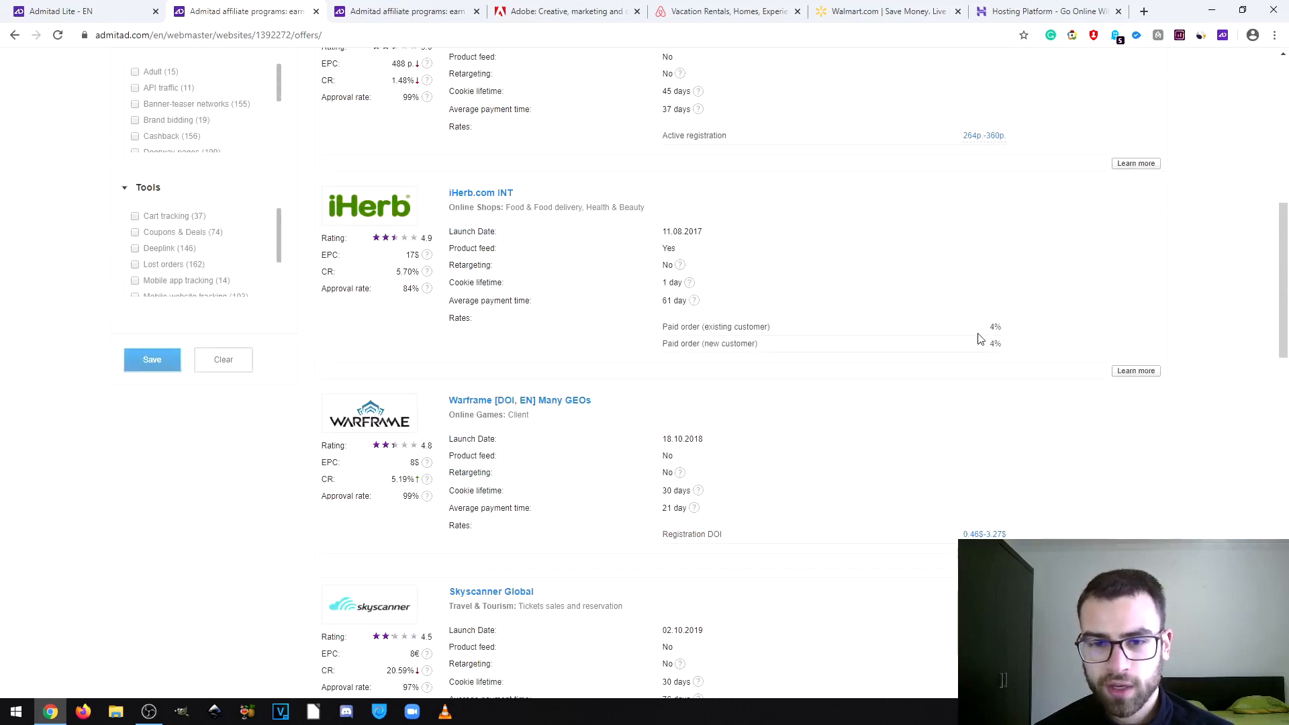
pyautogui.moveTo(1015, 346)
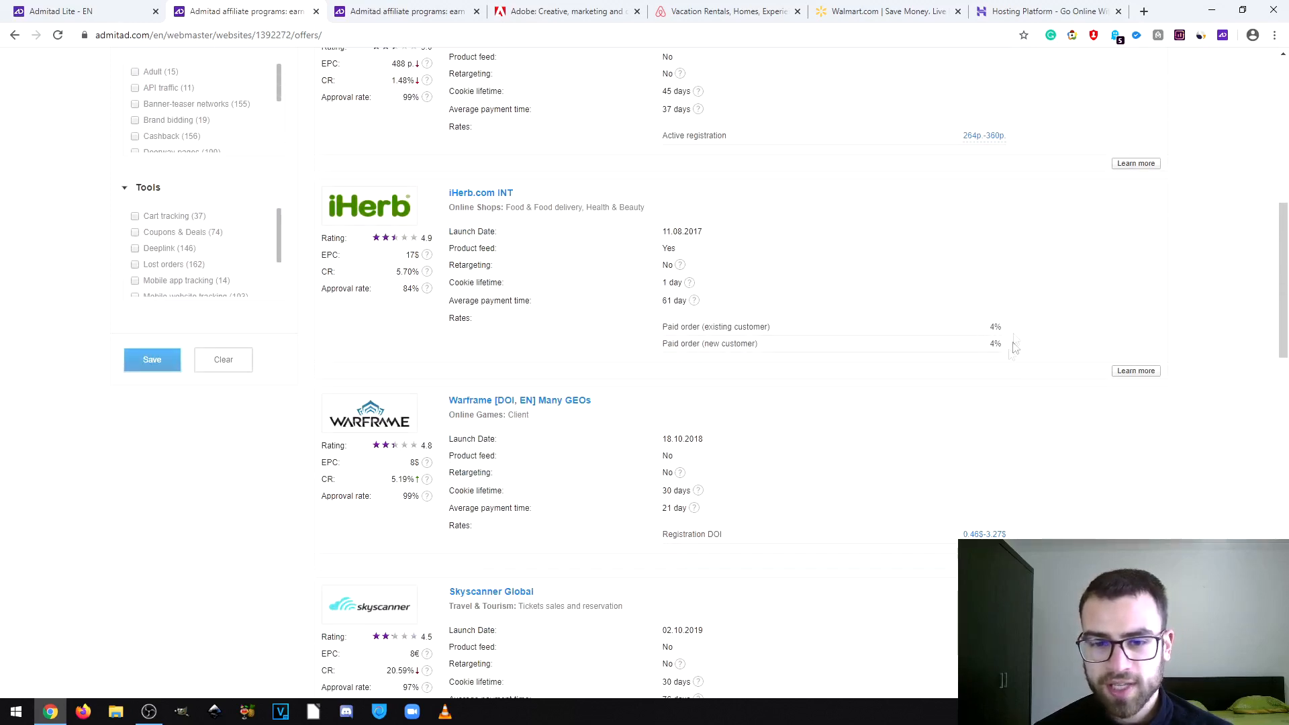
pyautogui.scroll(-3)
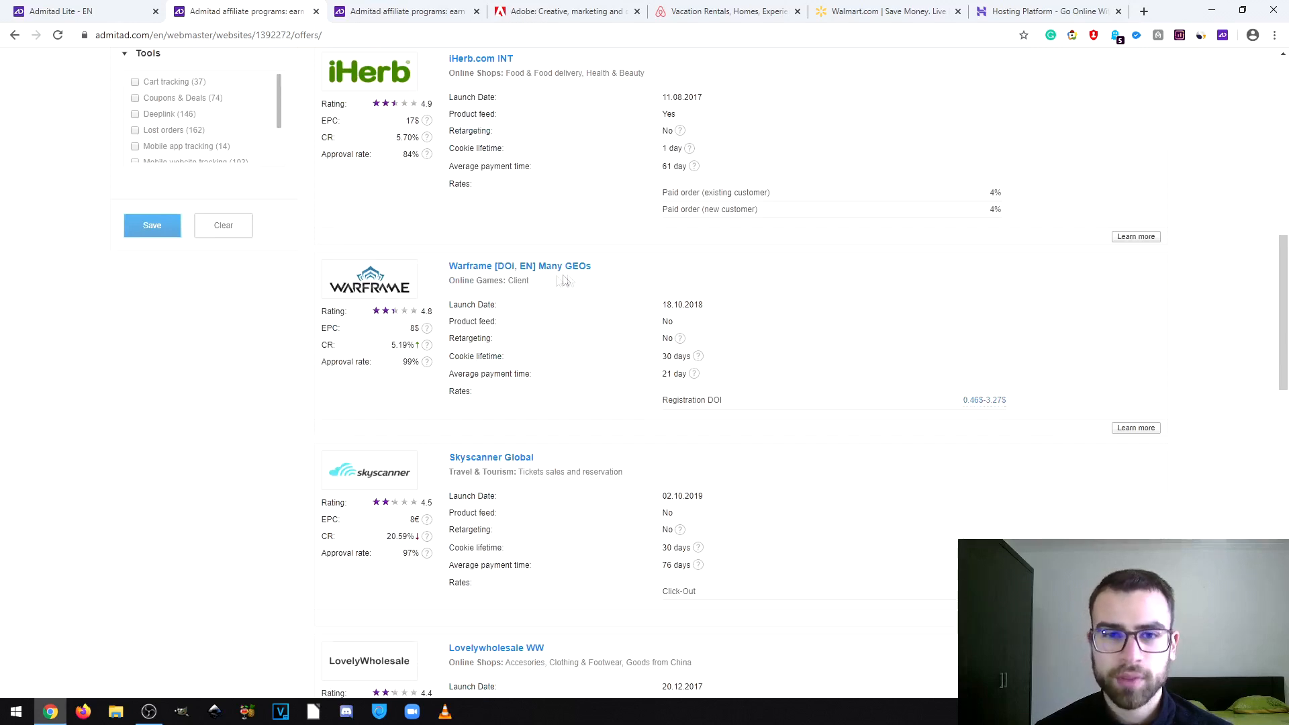
pyautogui.moveTo(1123, 273)
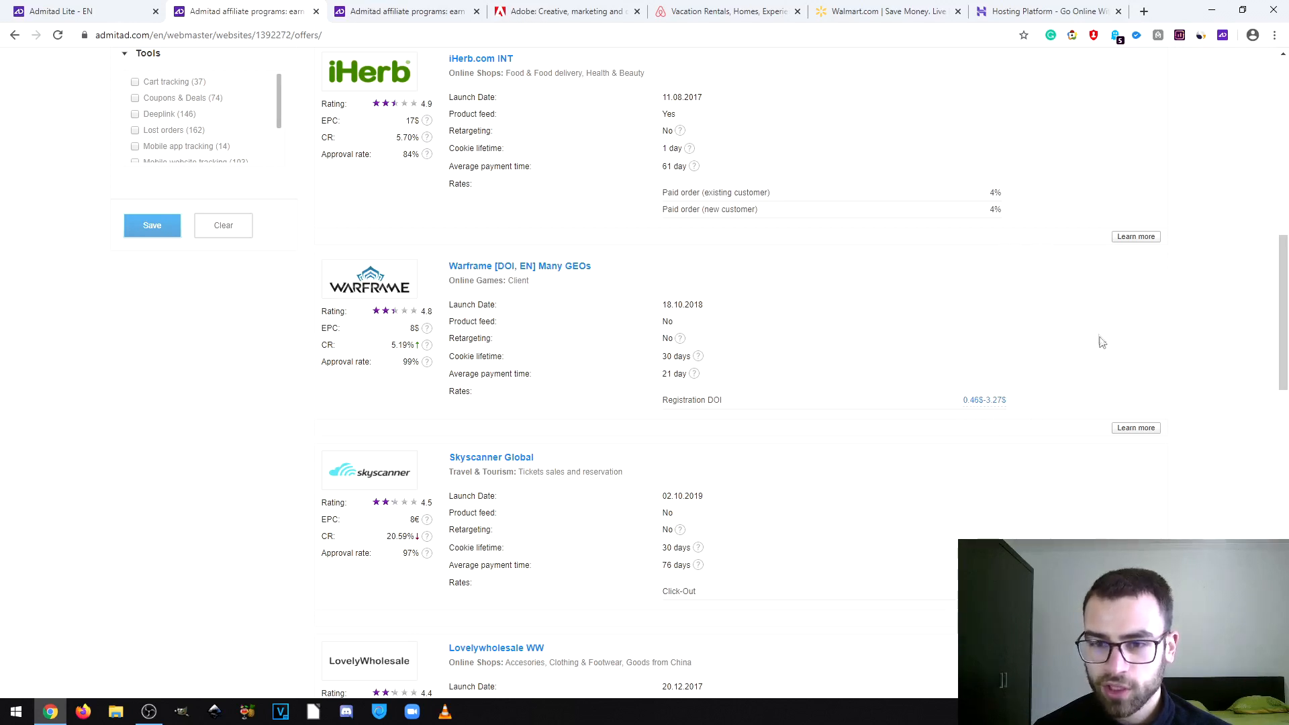
pyautogui.scroll(-3)
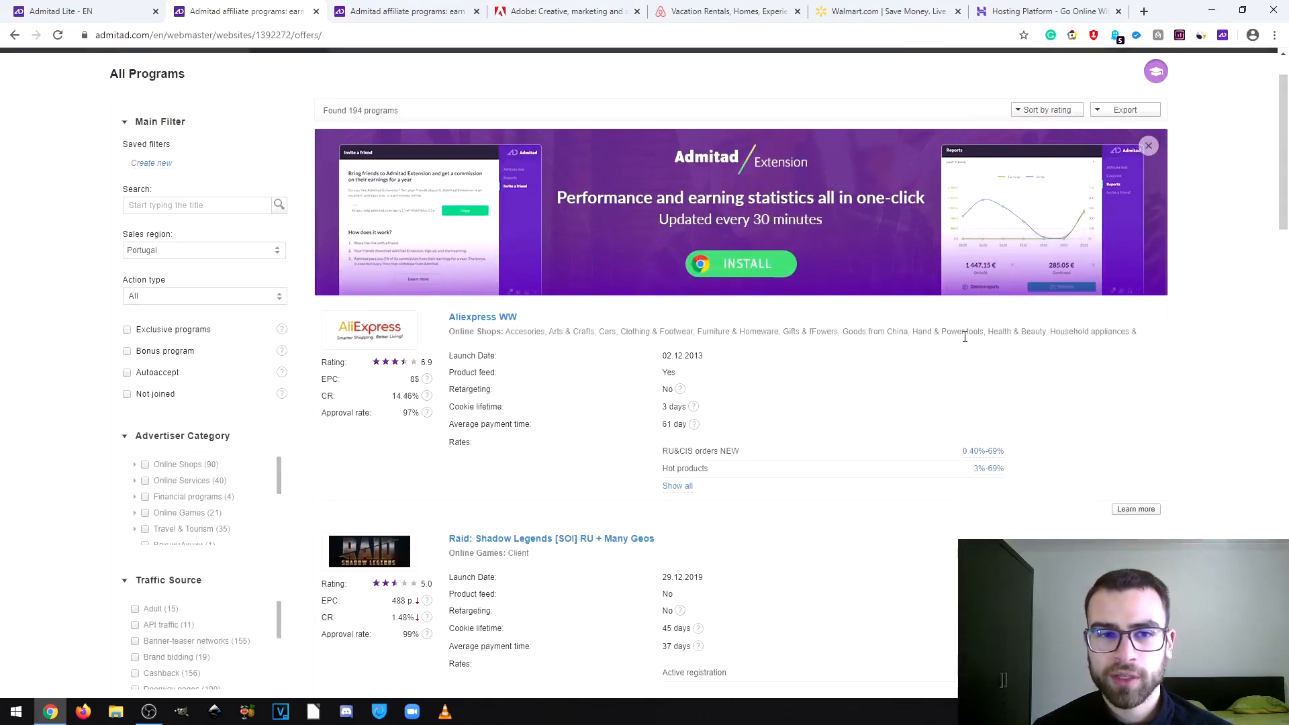
pyautogui.scroll(-3)
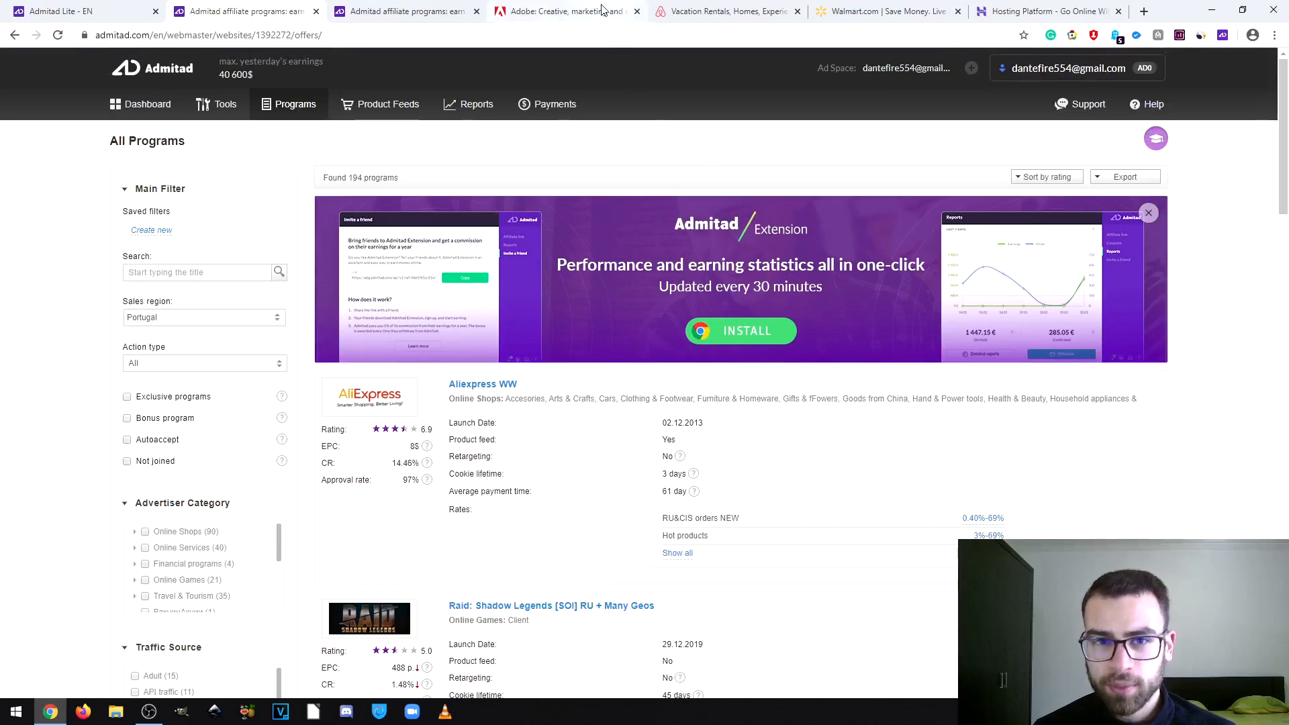
# - Limit the All Programs catalogue to the United States sales region, listing 232 programmes
pyautogui.click(565, 11)
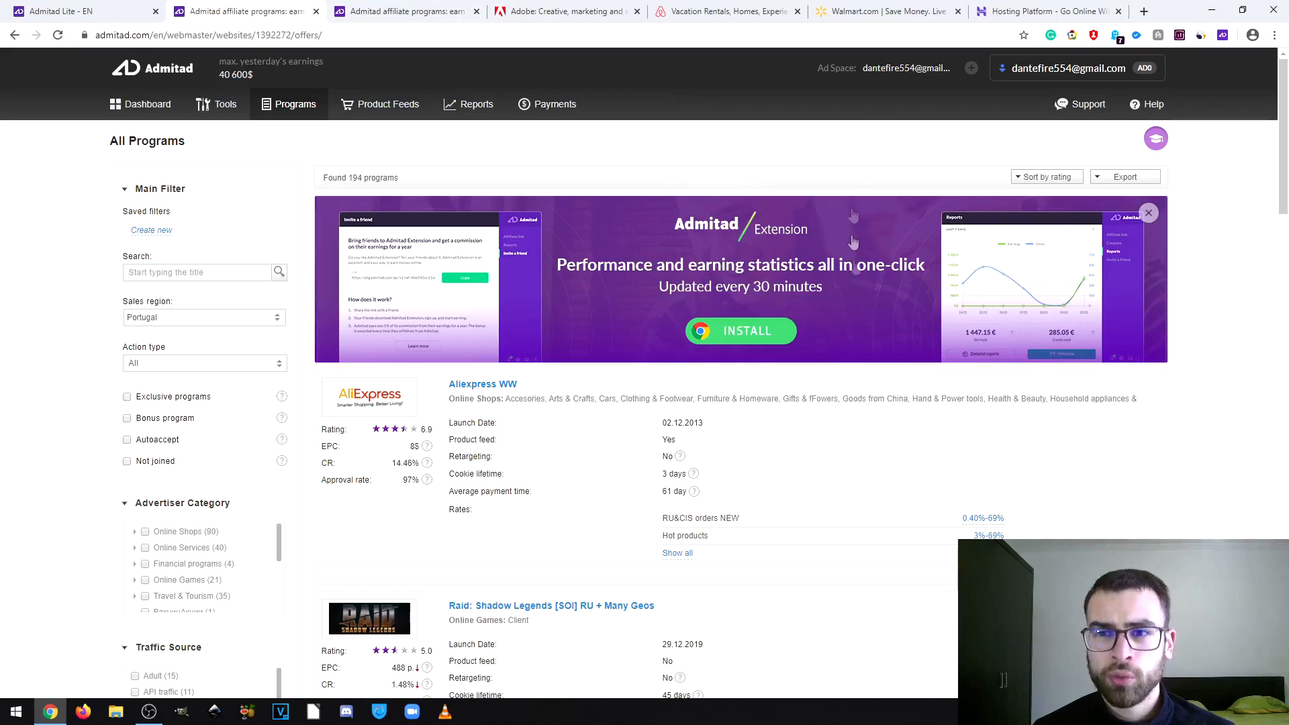
pyautogui.scroll(-3)
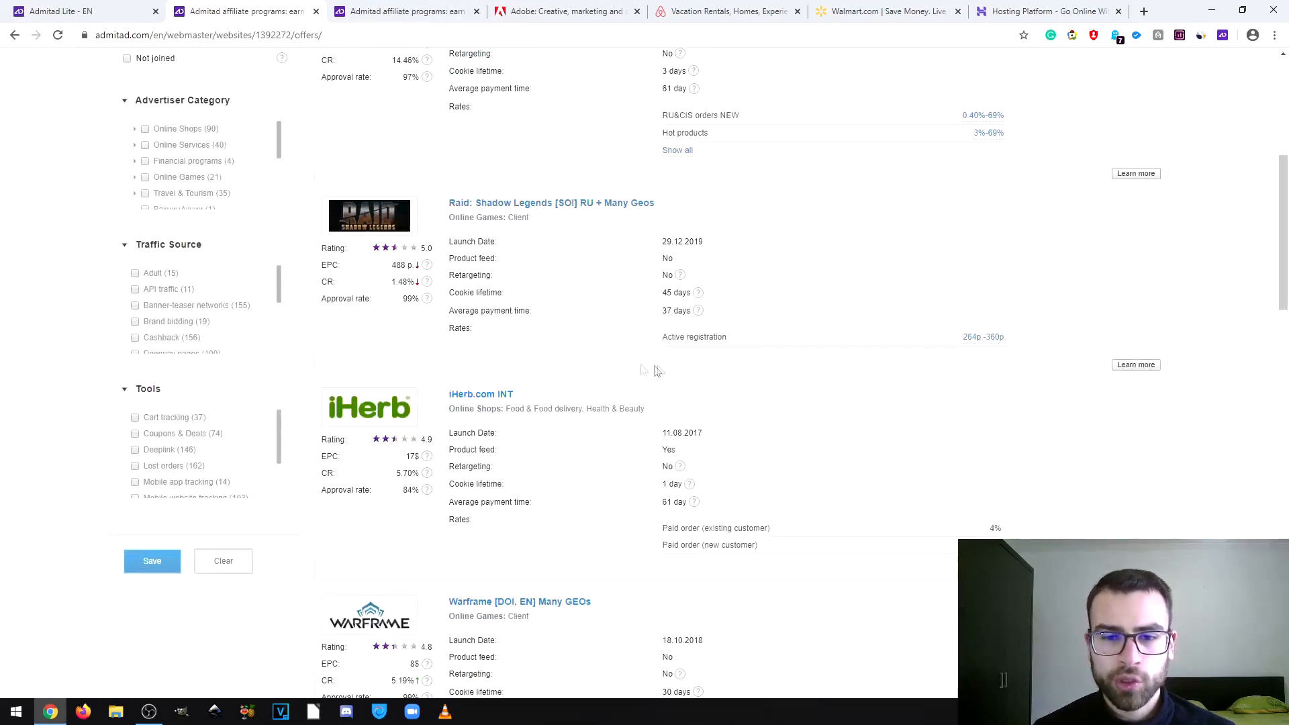
pyautogui.scroll(-3)
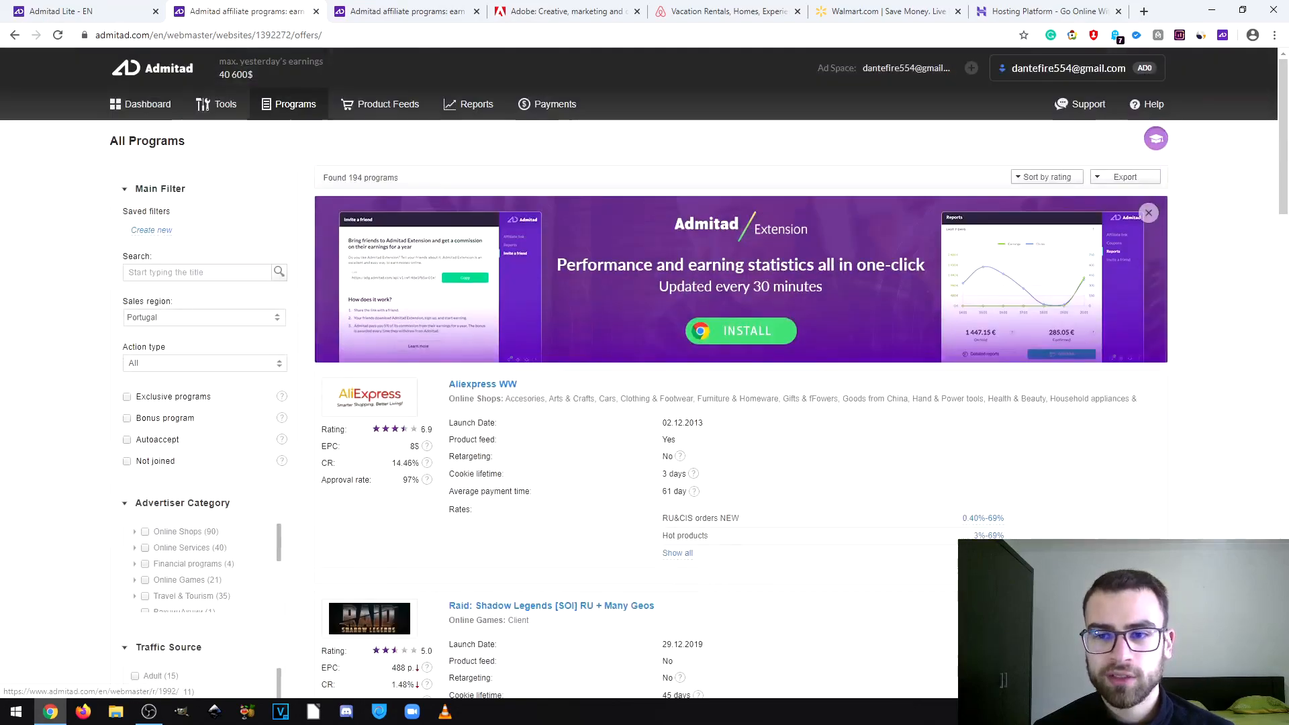
pyautogui.scroll(-3)
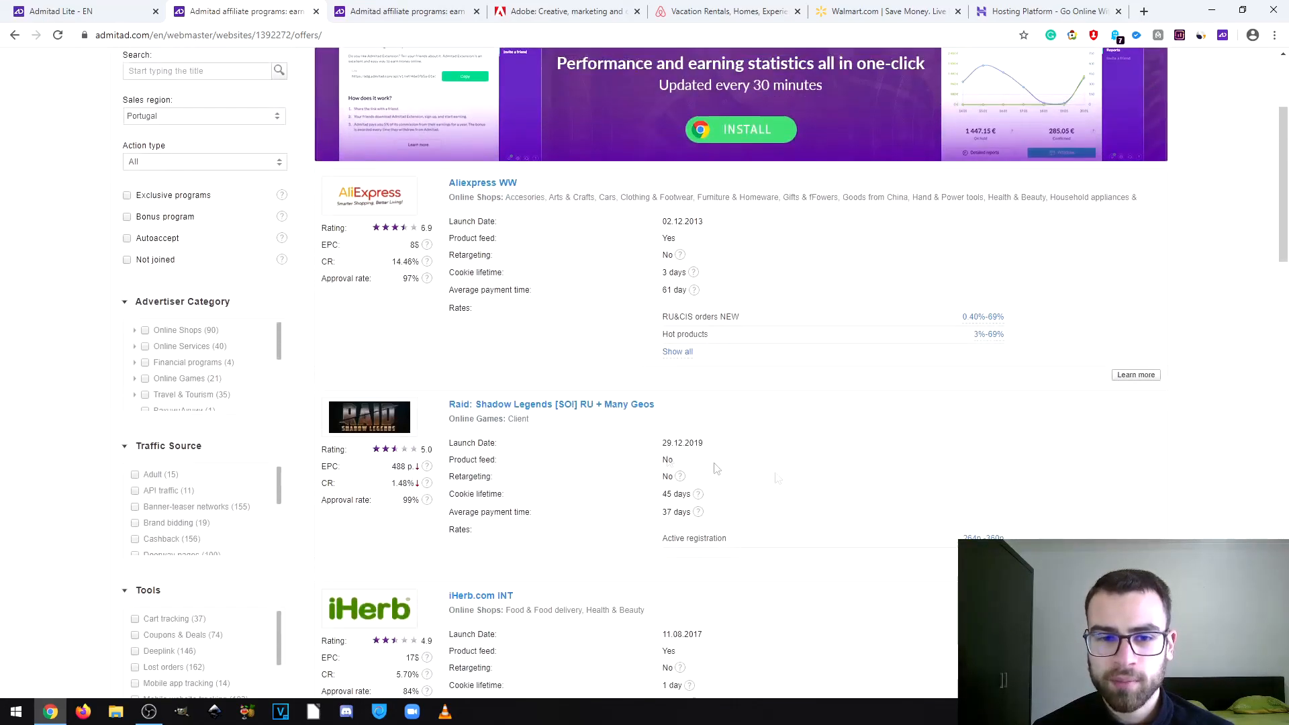
pyautogui.moveTo(1260, 362)
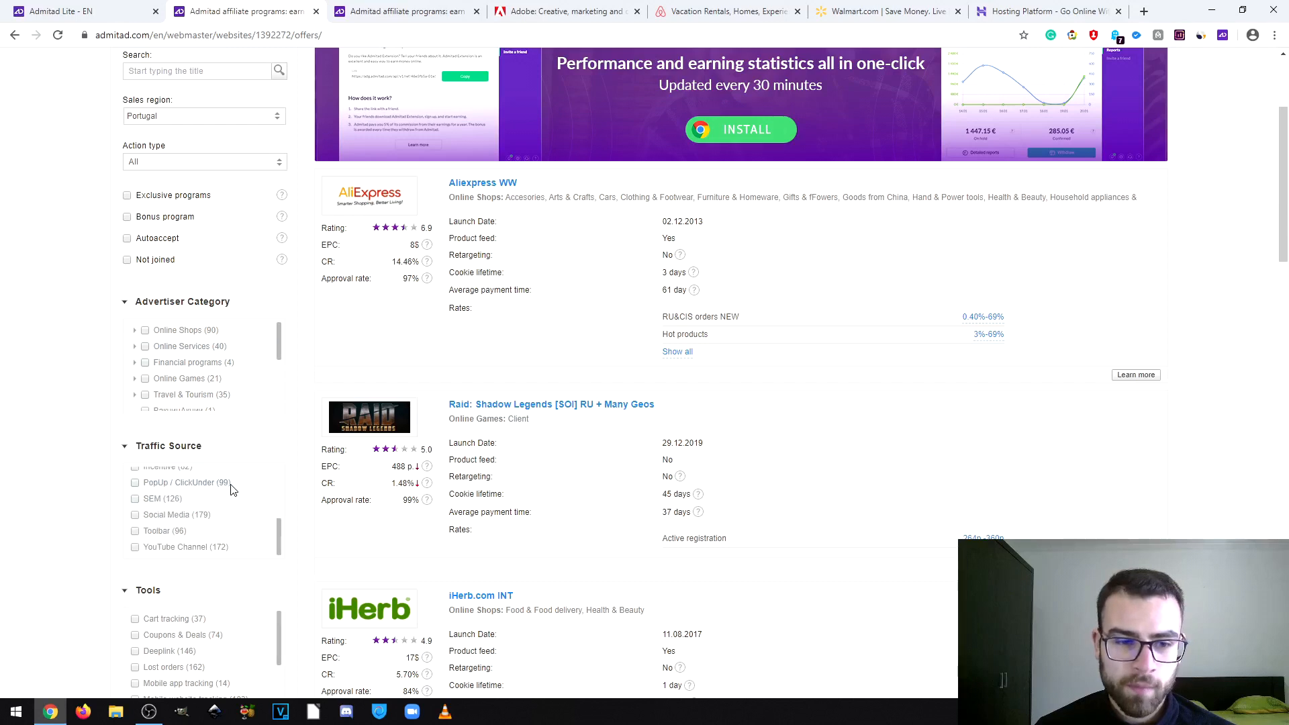
pyautogui.moveTo(174, 514)
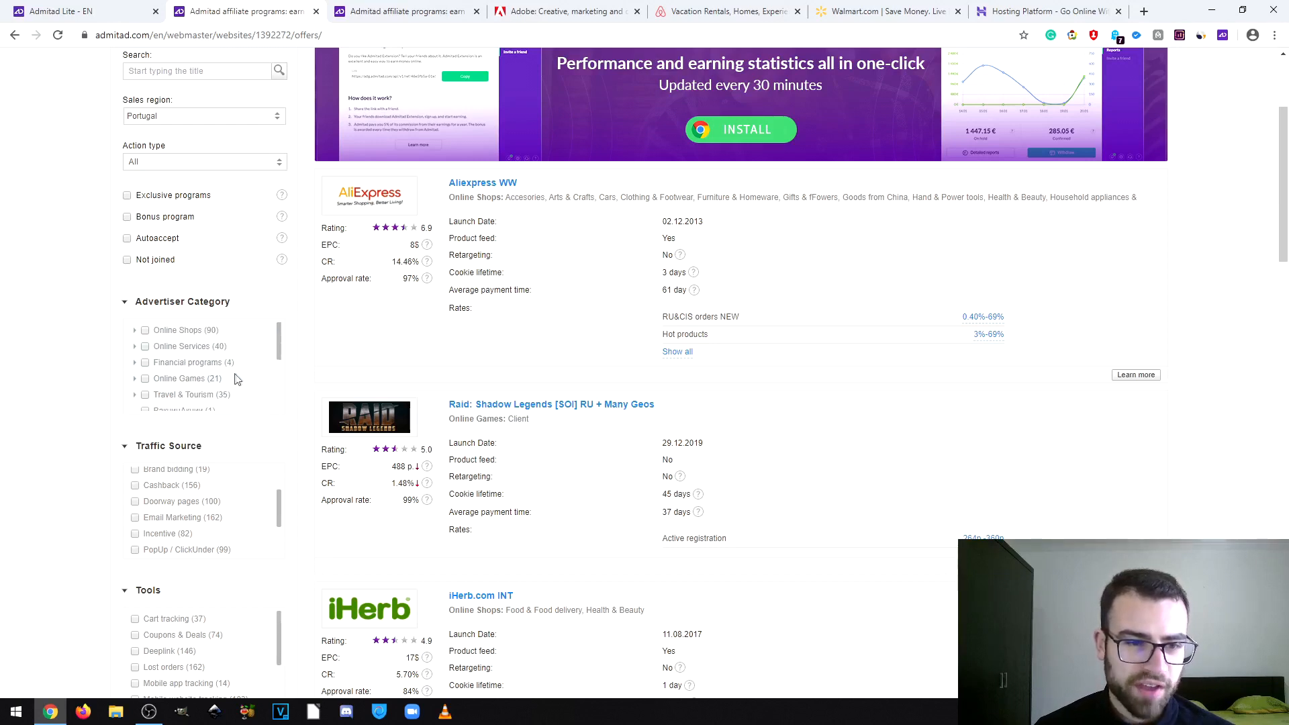
pyautogui.scroll(-3)
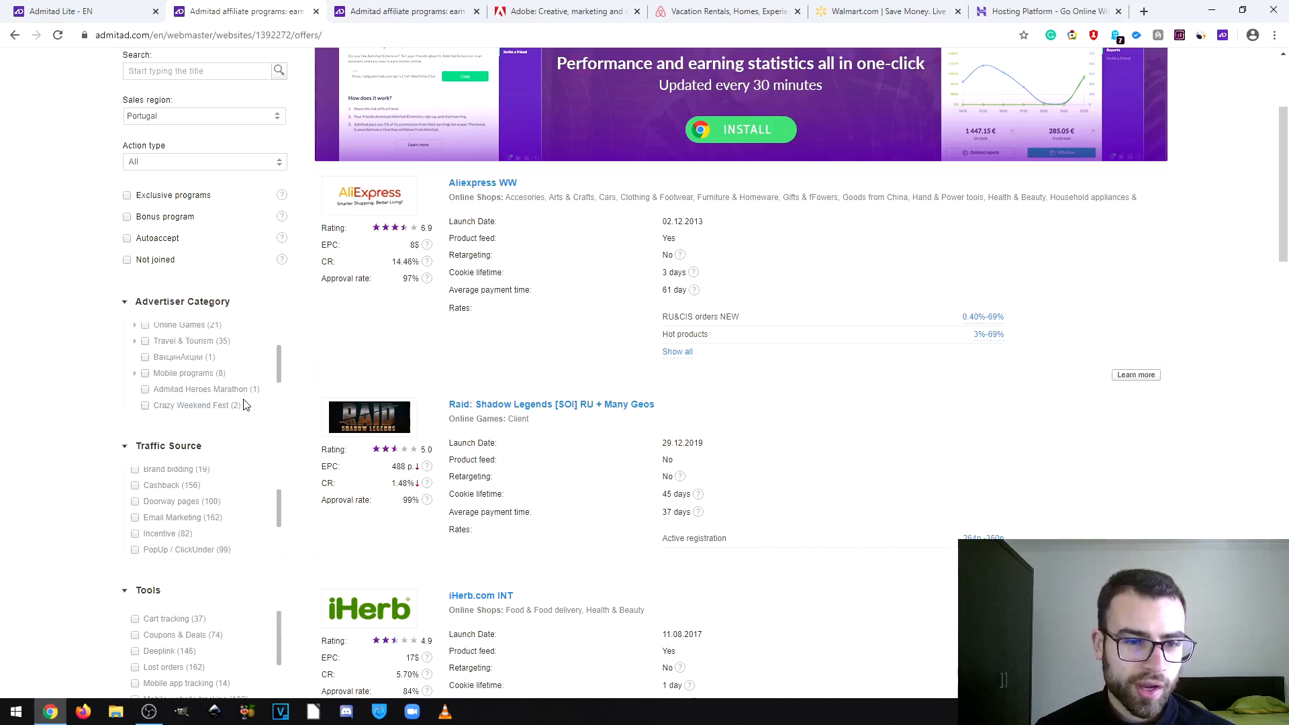
pyautogui.scroll(-3)
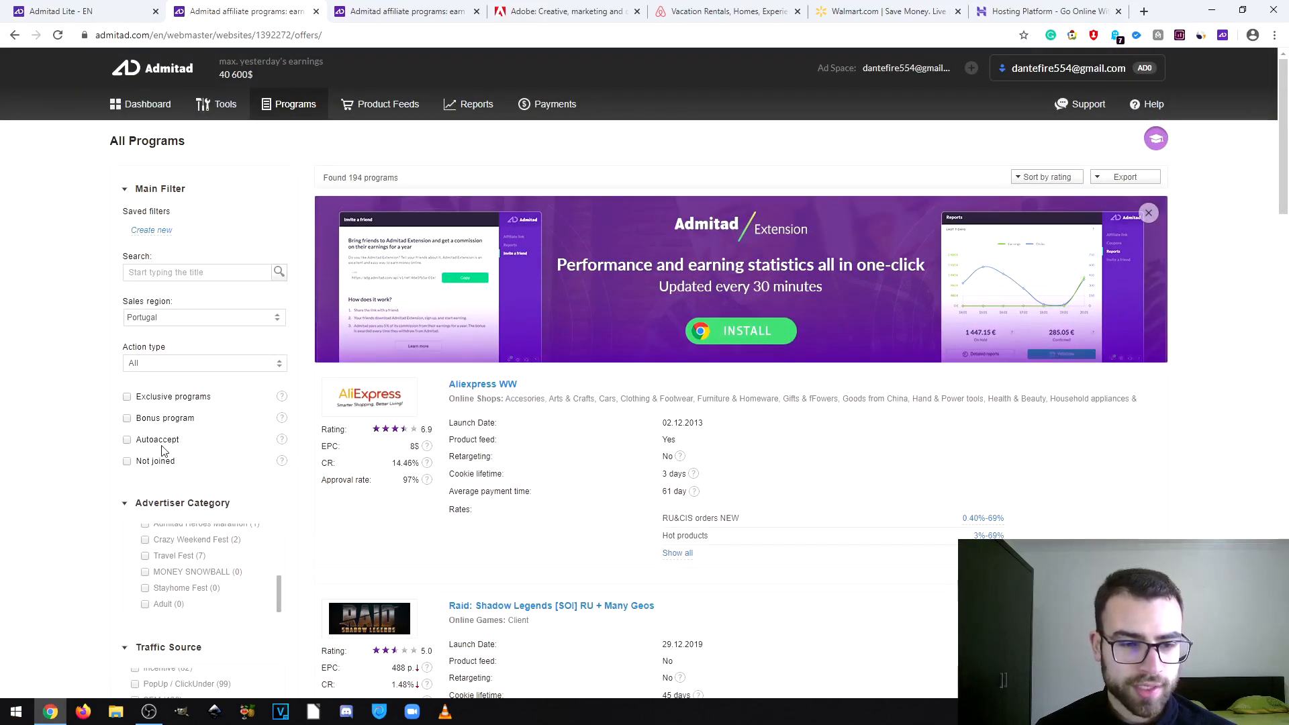
pyautogui.moveTo(287, 416)
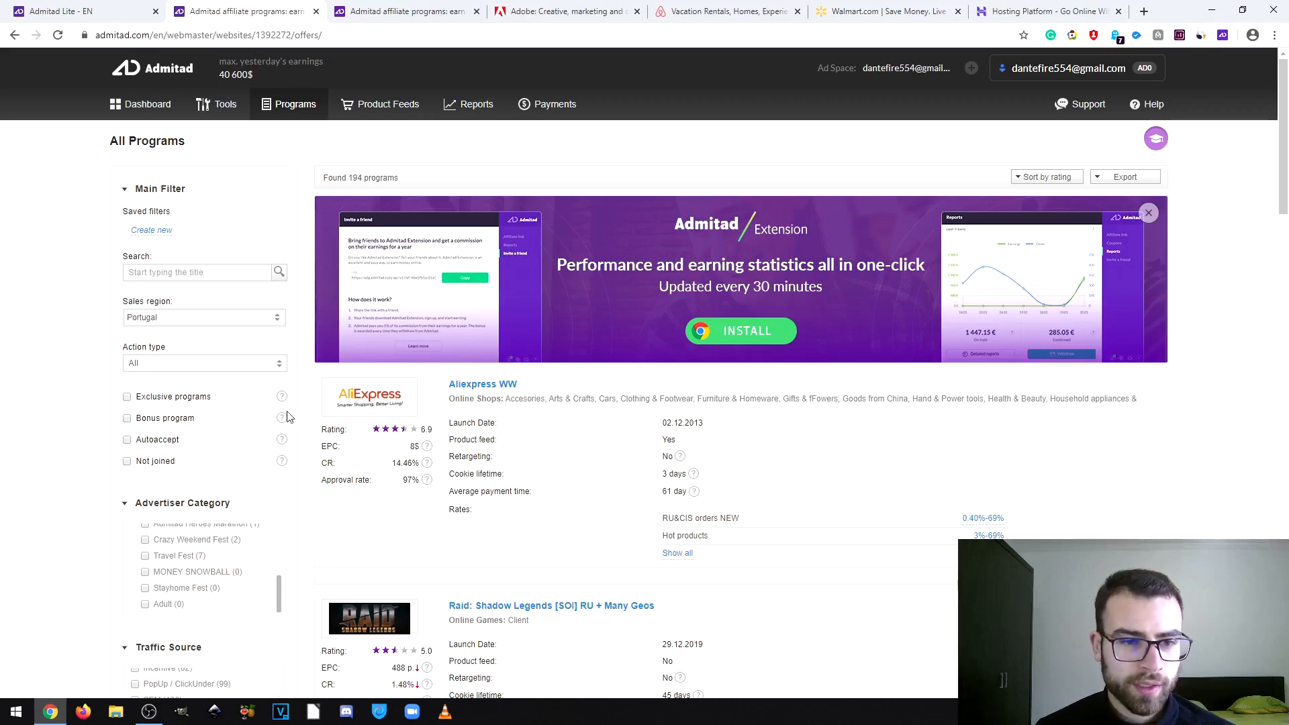
pyautogui.click(204, 316)
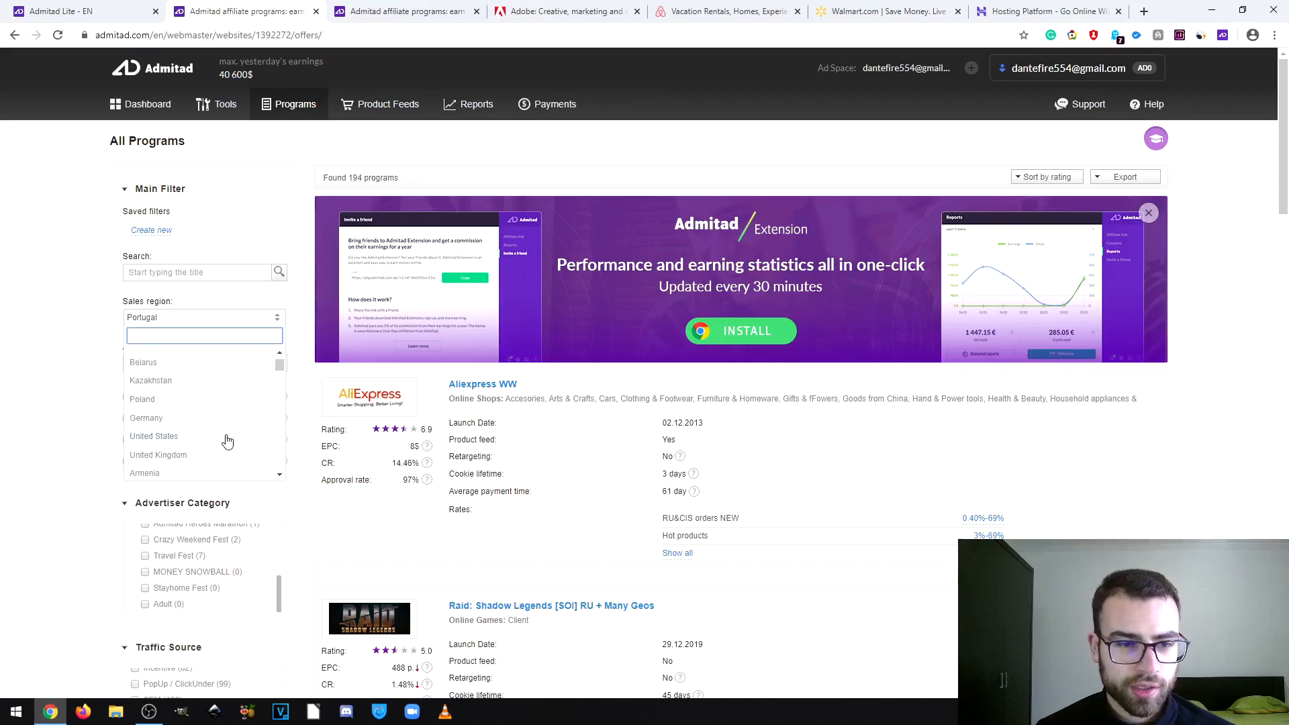
pyautogui.click(153, 435)
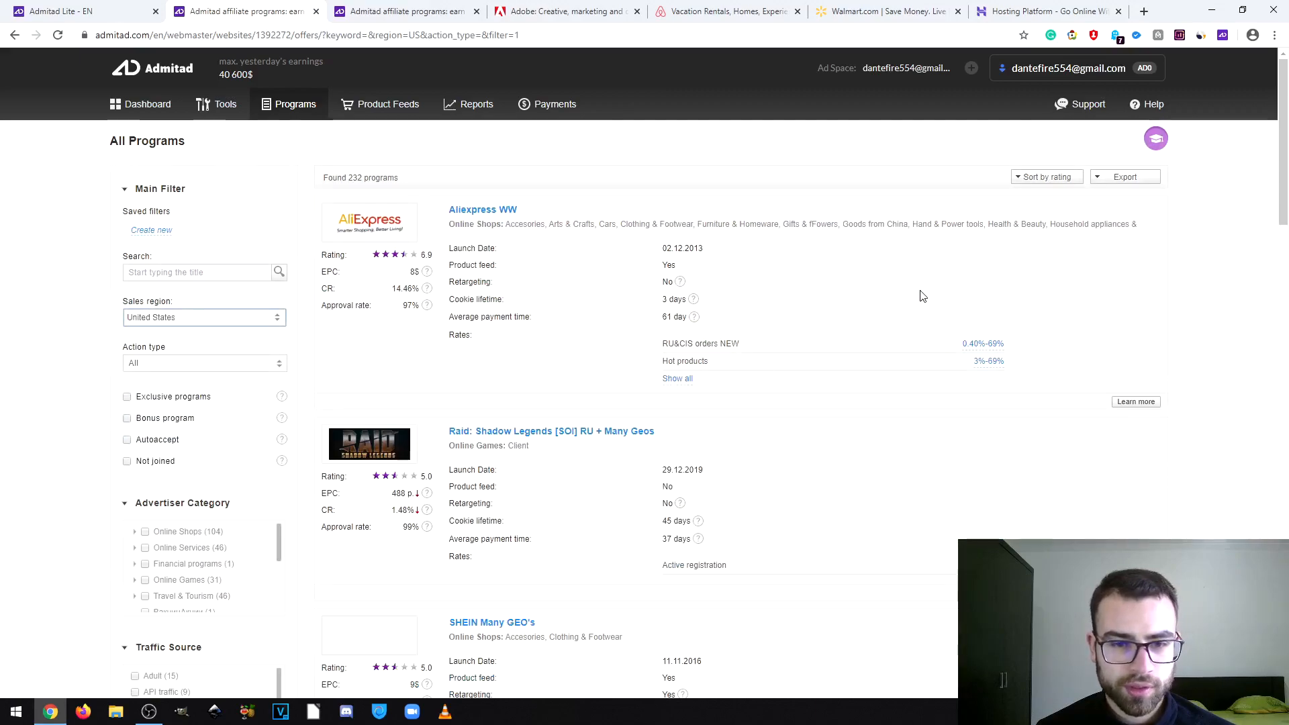
pyautogui.scroll(-3)
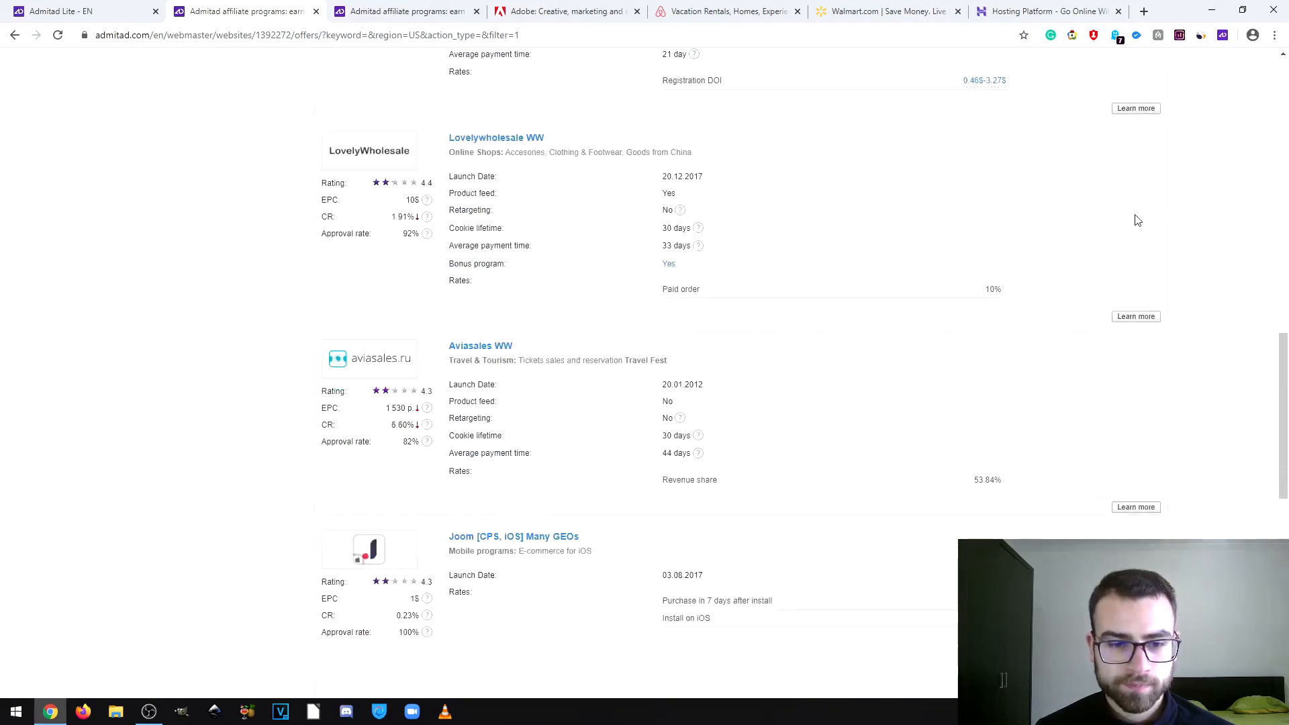
pyautogui.scroll(-3)
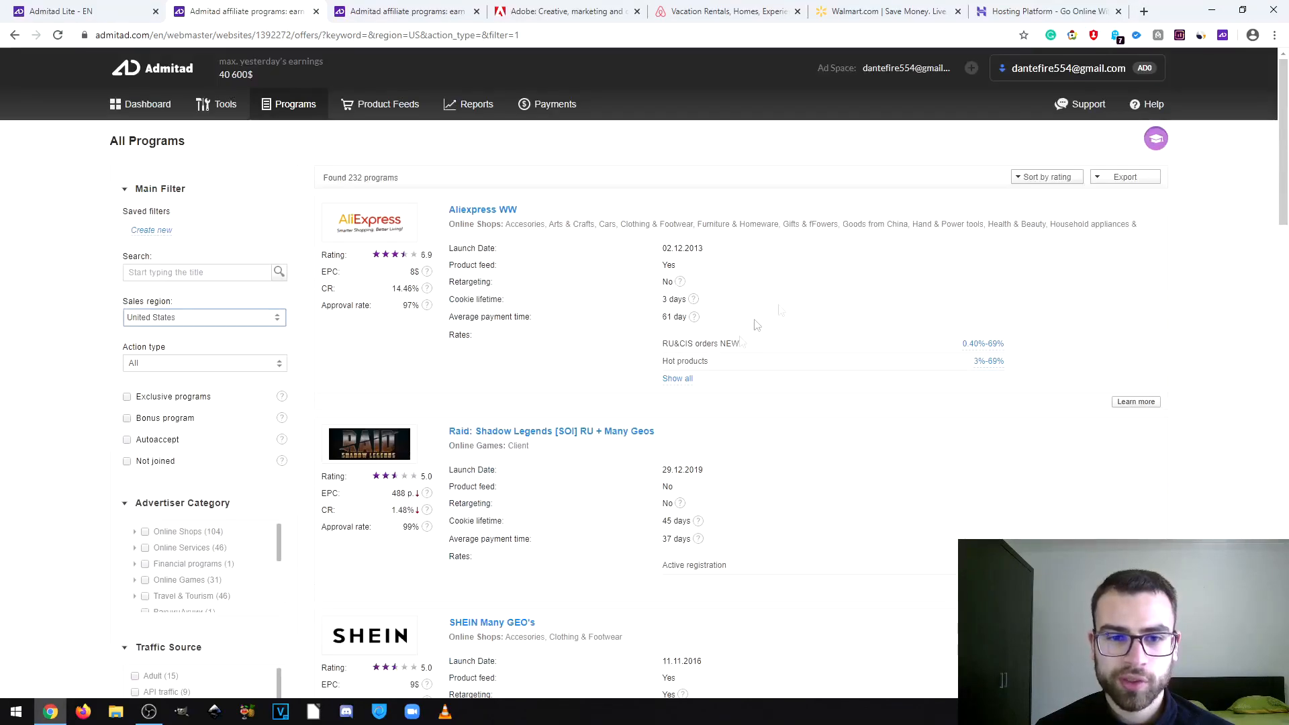
# - Head to the Coupons & Deals tool from the Tools menu
pyautogui.click(224, 103)
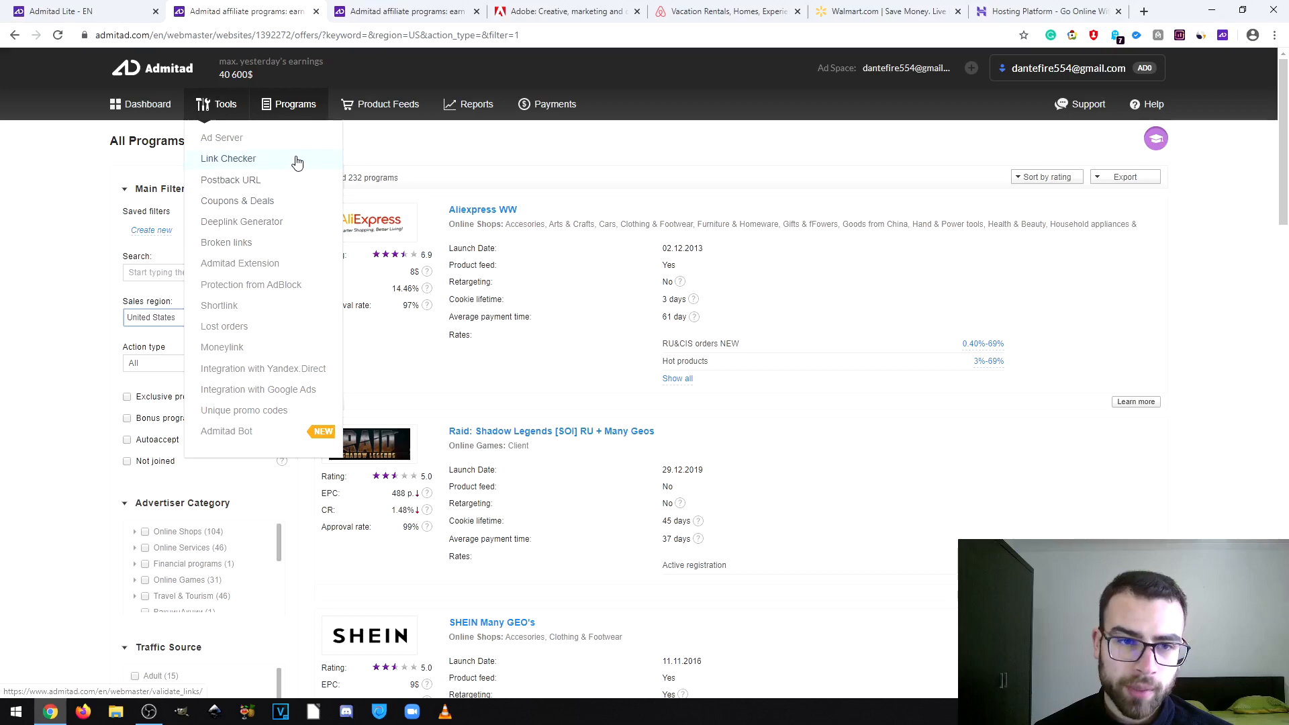
pyautogui.click(228, 158)
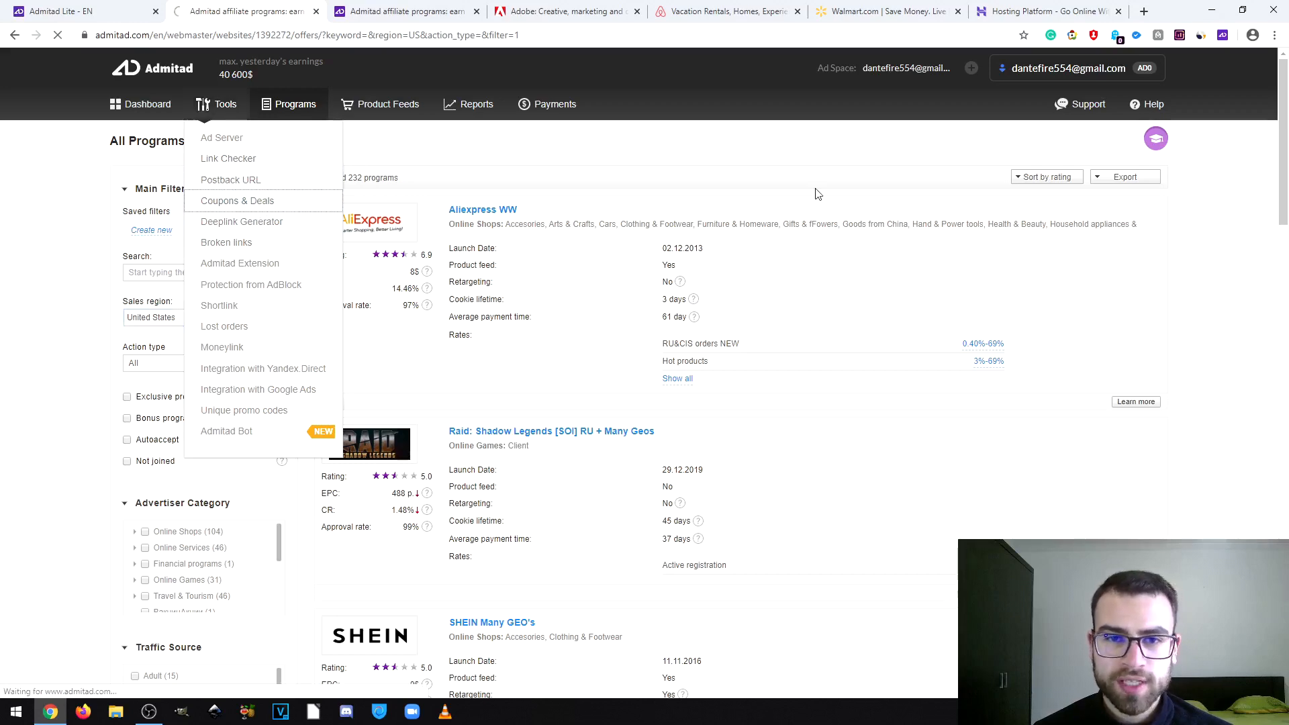
# - Limit the Coupons & Deals catalogue to the United States sales region, listing 2,118 coupons
pyautogui.click(237, 200)
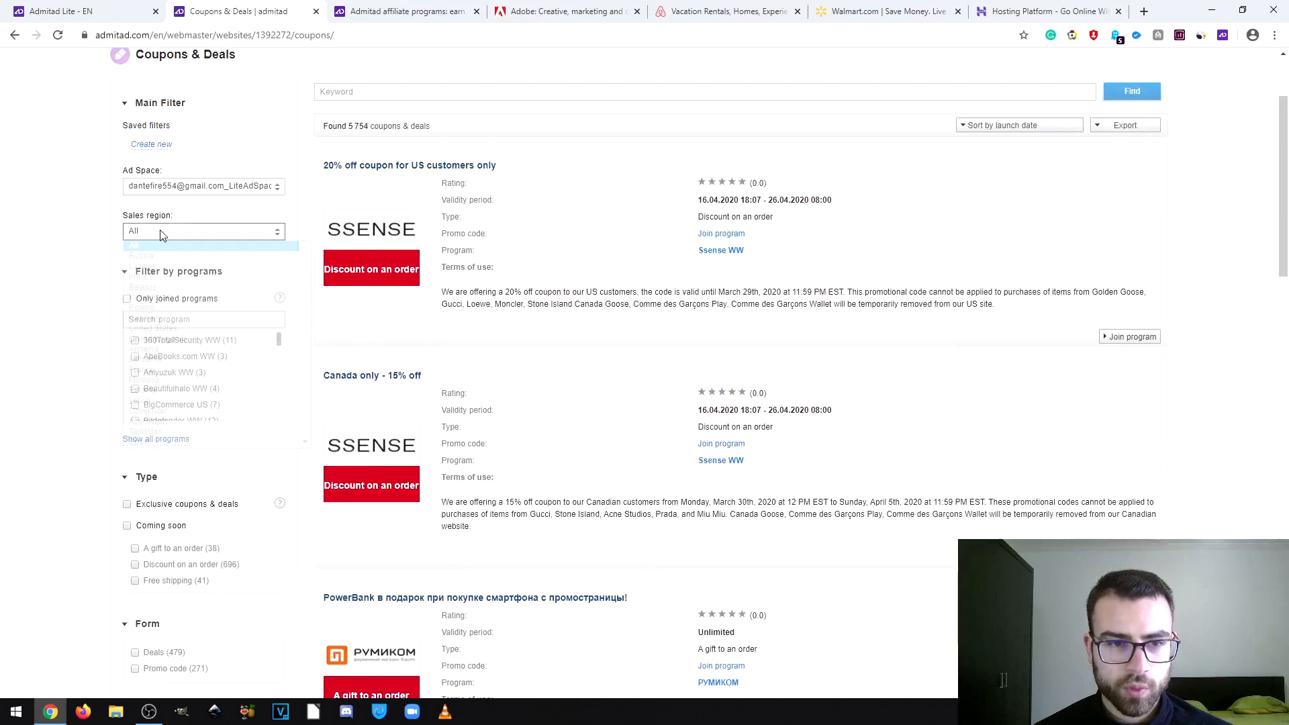
pyautogui.click(203, 229)
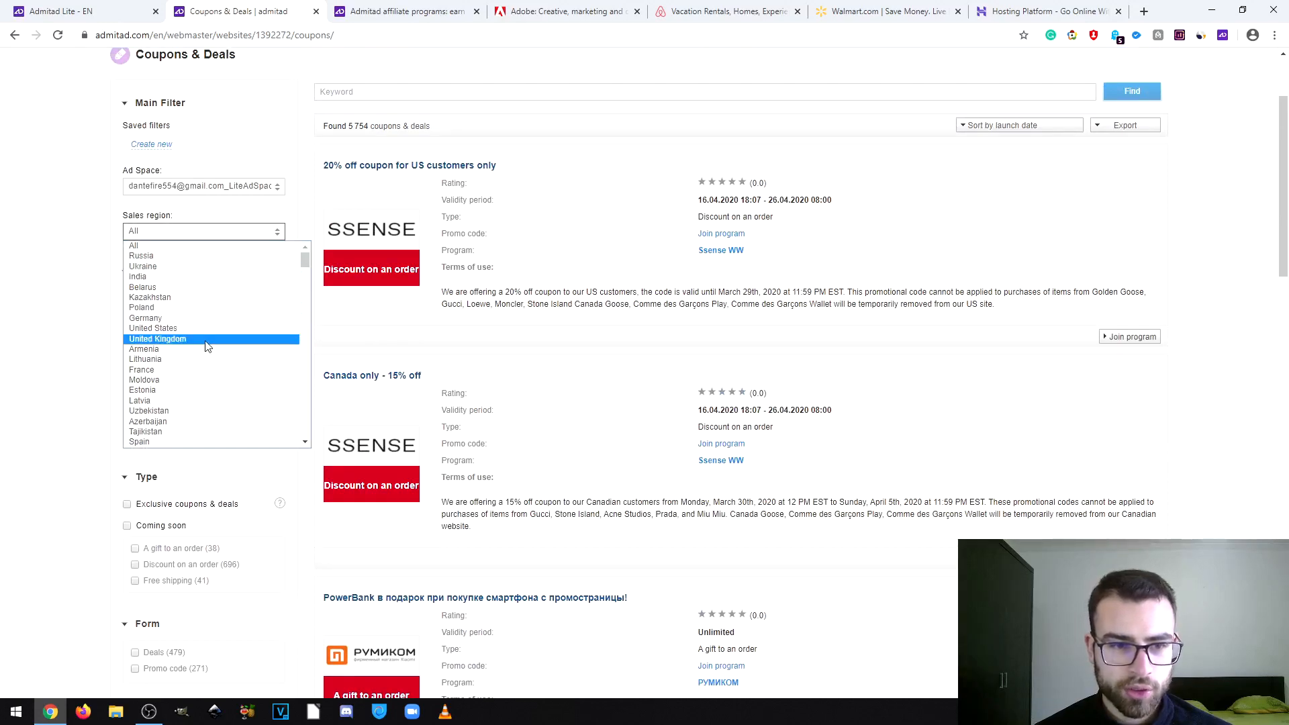
pyautogui.click(153, 328)
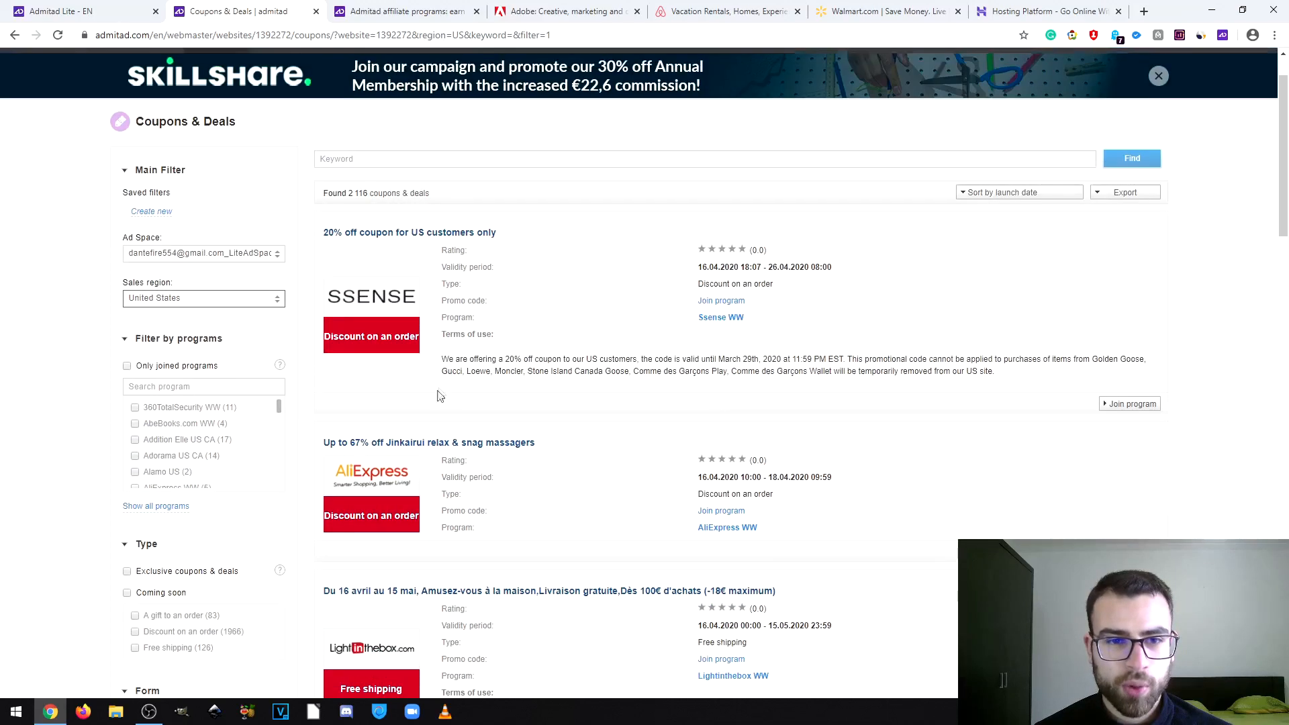
pyautogui.scroll(-3)
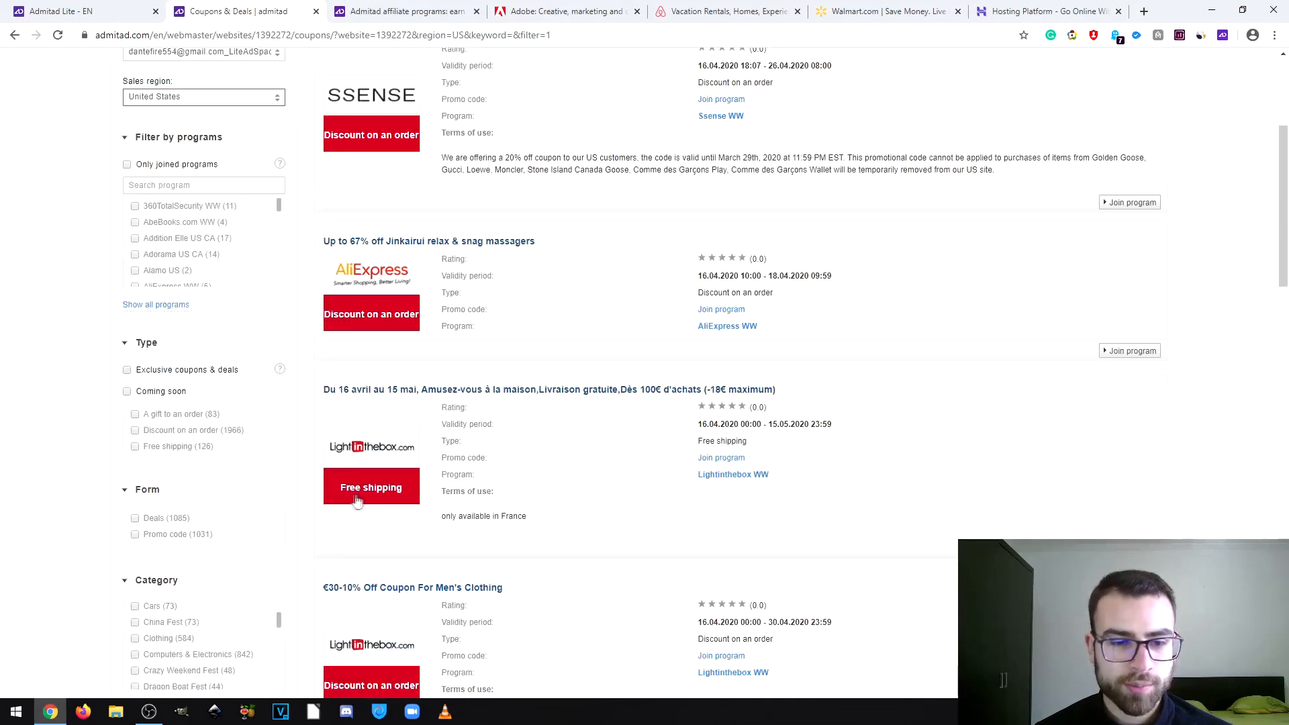
# - Browse the filtered United States coupon list and look at one of the deals
pyautogui.scroll(-3)
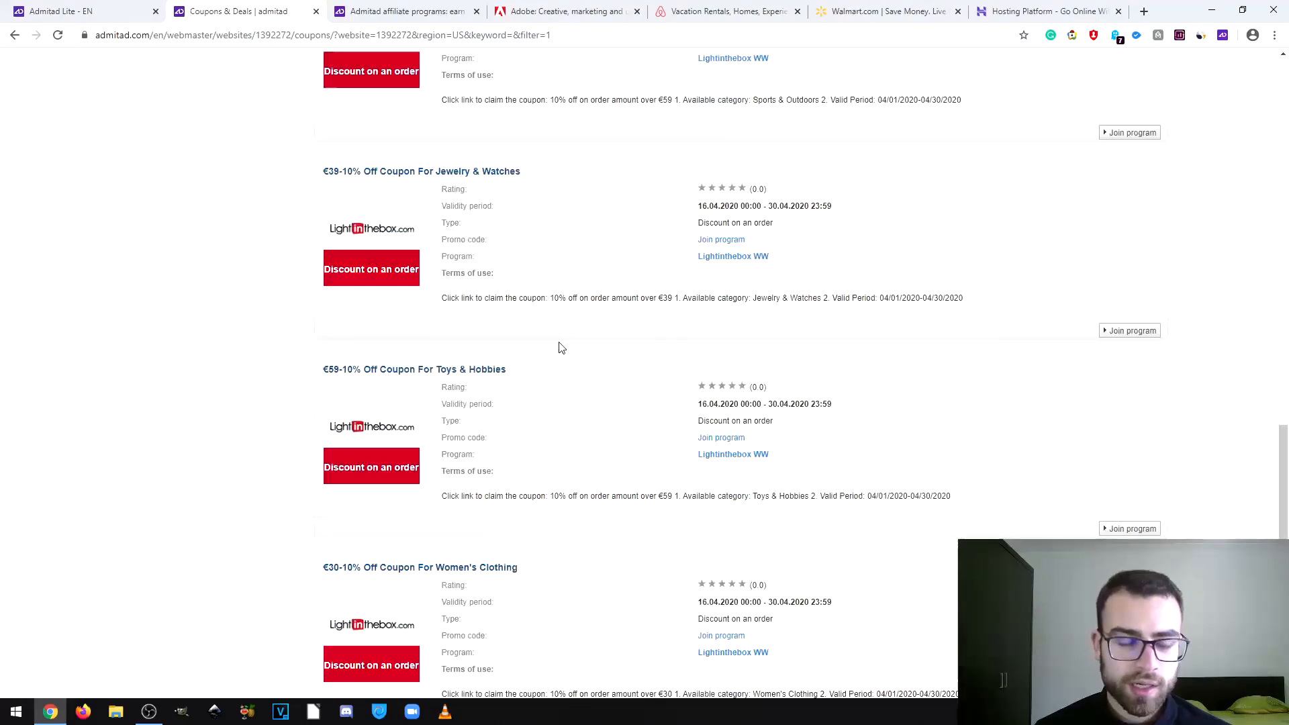
pyautogui.moveTo(563, 333)
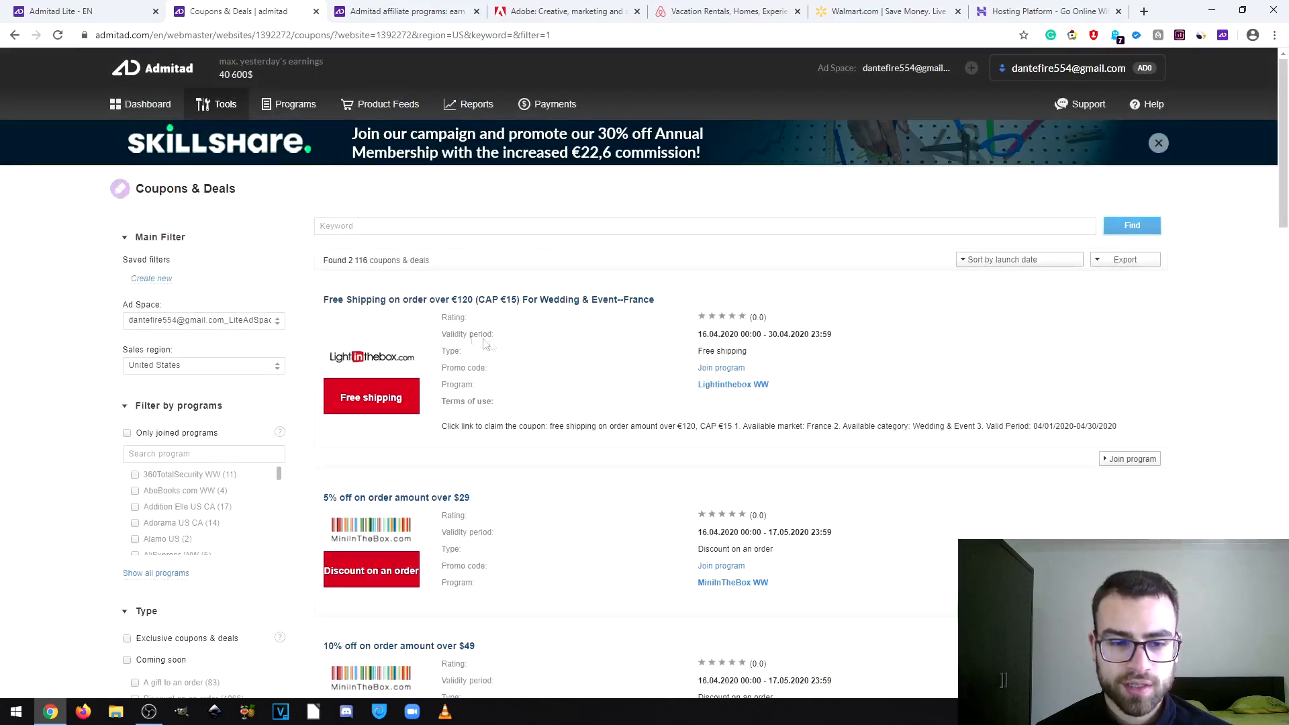
pyautogui.scroll(-3)
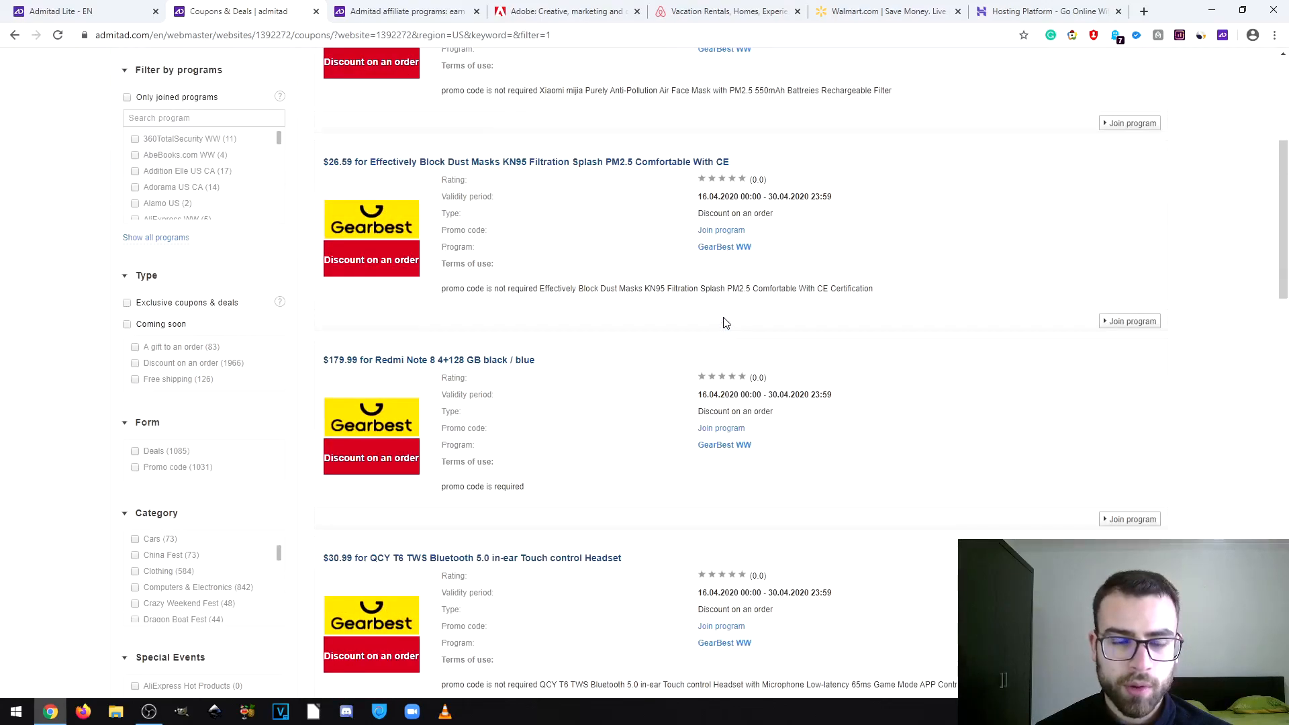
pyautogui.click(379, 361)
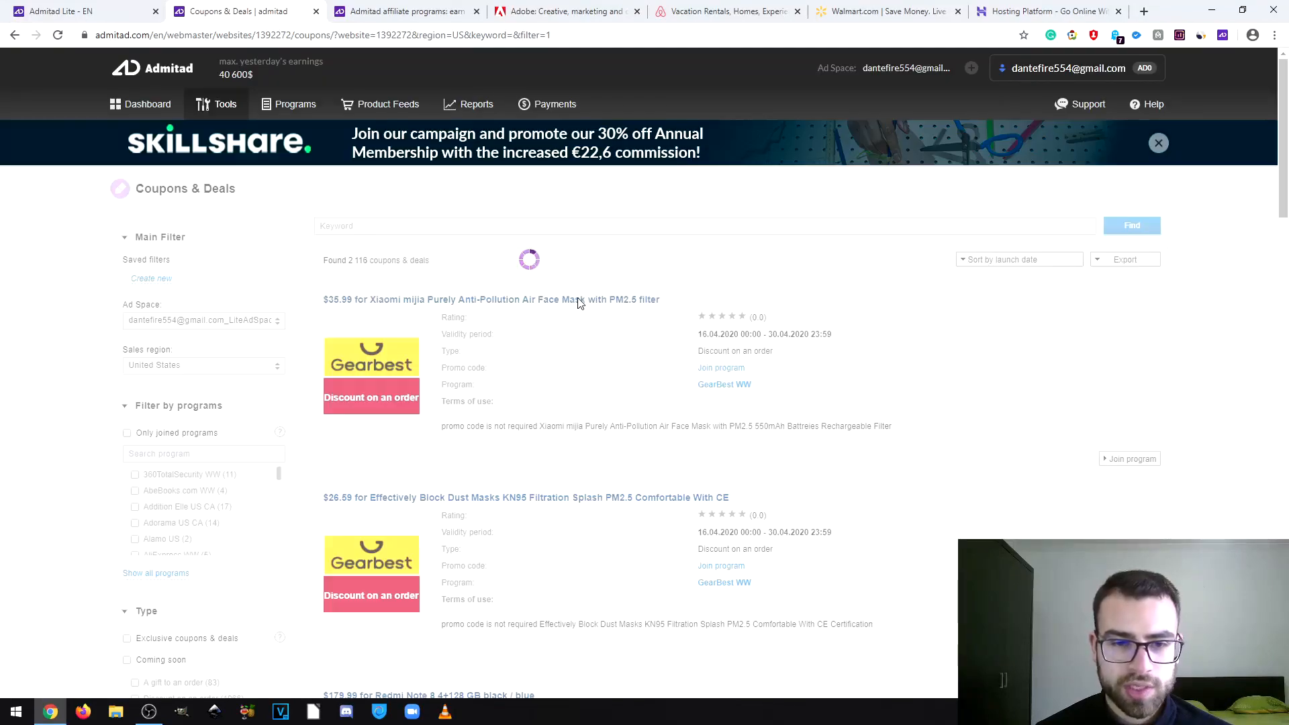
pyautogui.scroll(-3)
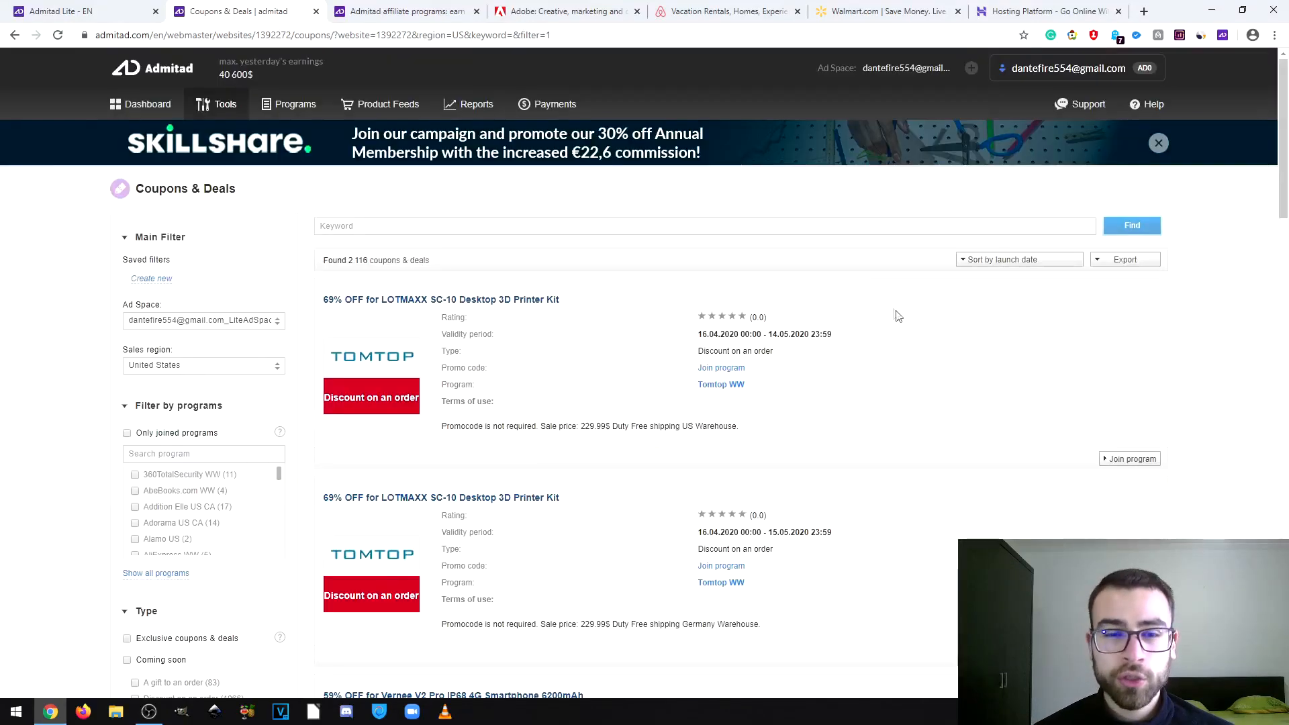
pyautogui.moveTo(744, 287)
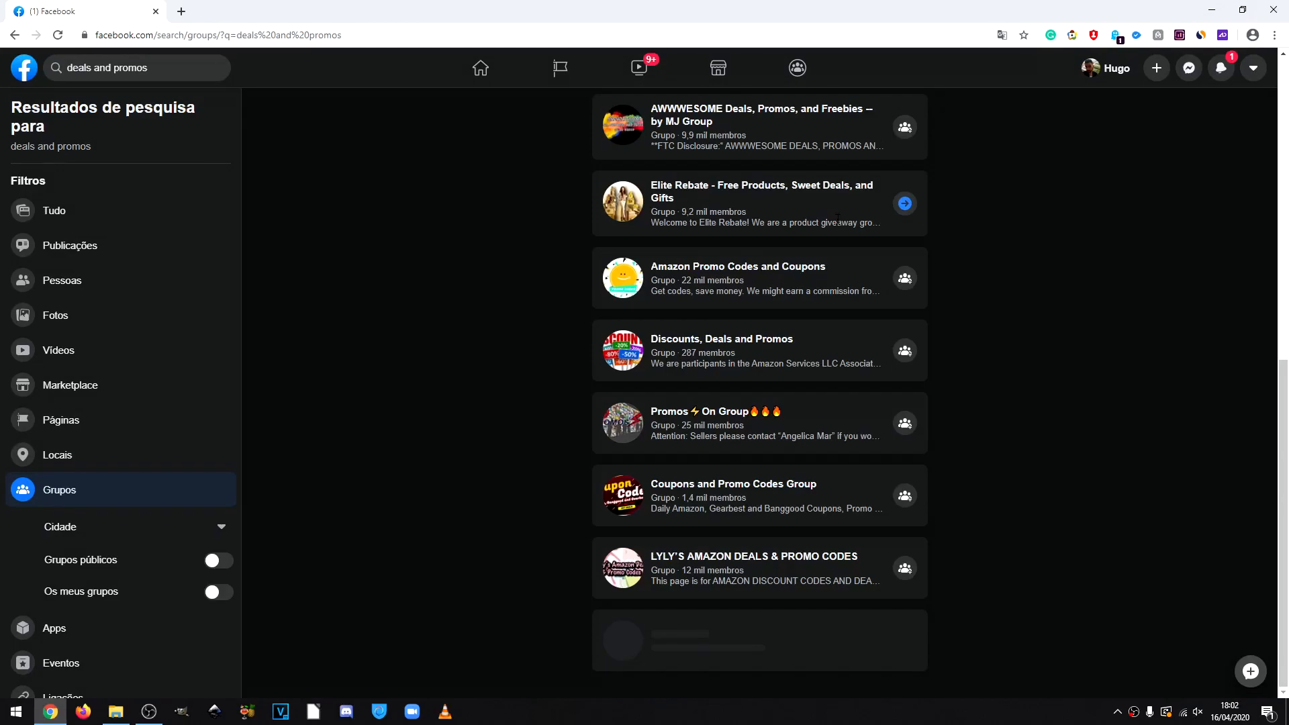
# - Scroll through the Facebook Groups search results for 'deals and promos' communities
pyautogui.scroll(-3)
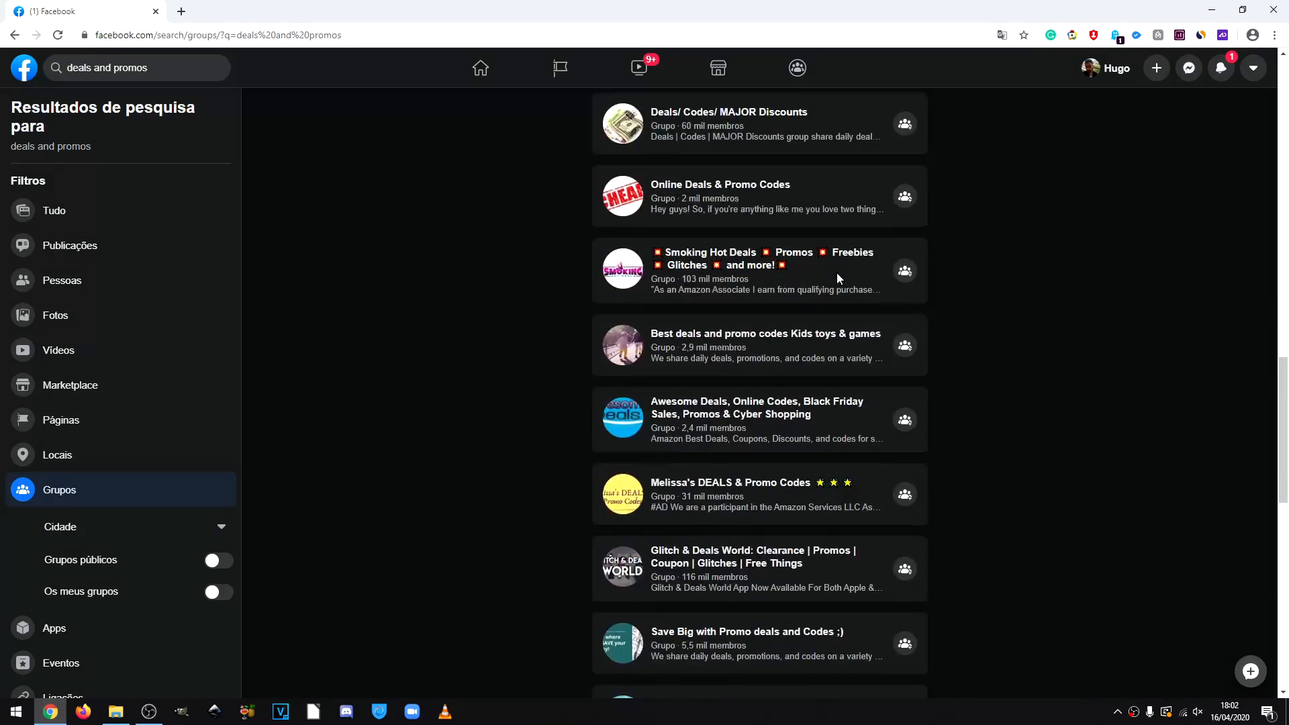
pyautogui.scroll(-3)
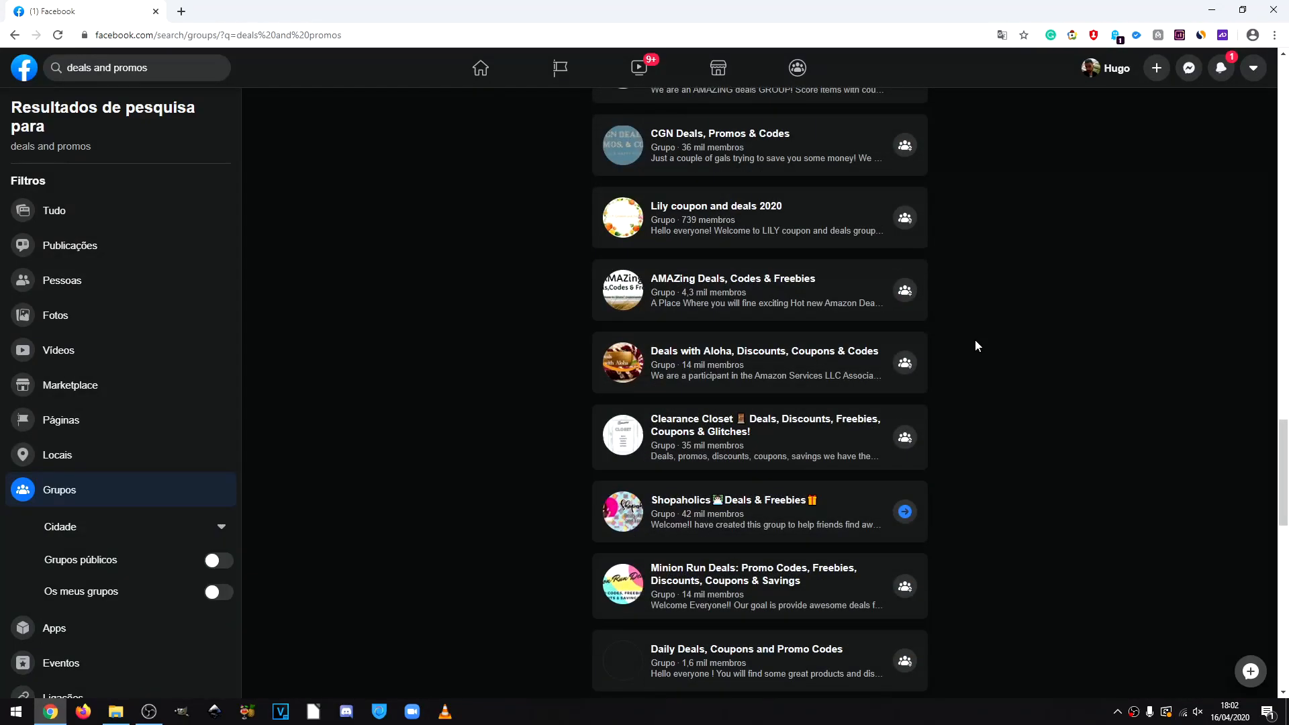
pyautogui.scroll(-3)
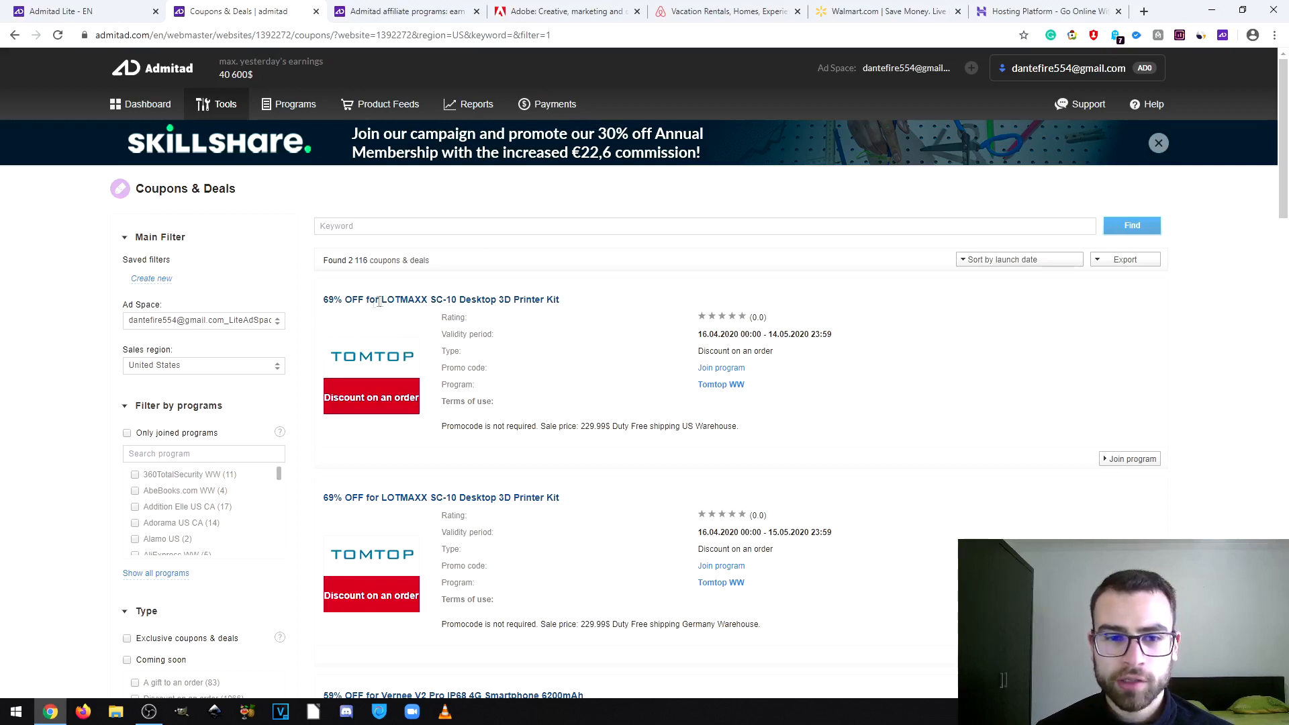
pyautogui.moveTo(607, 387)
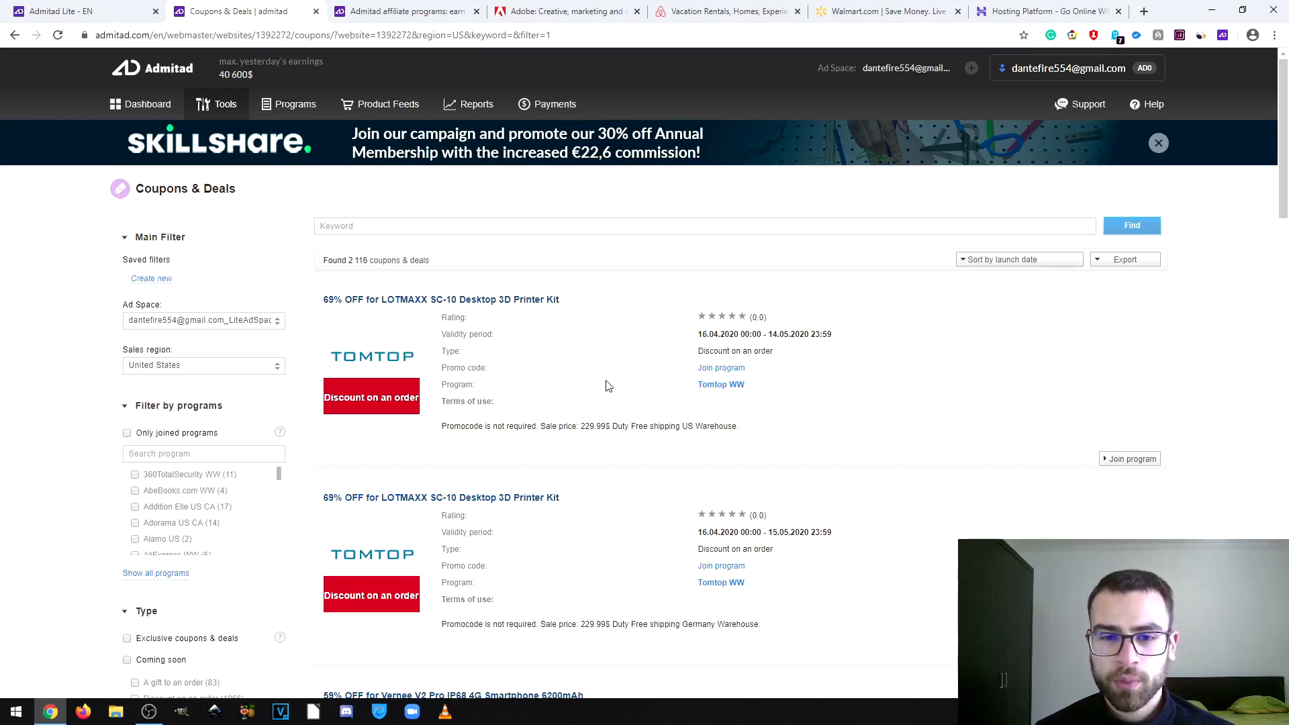
pyautogui.moveTo(540, 383)
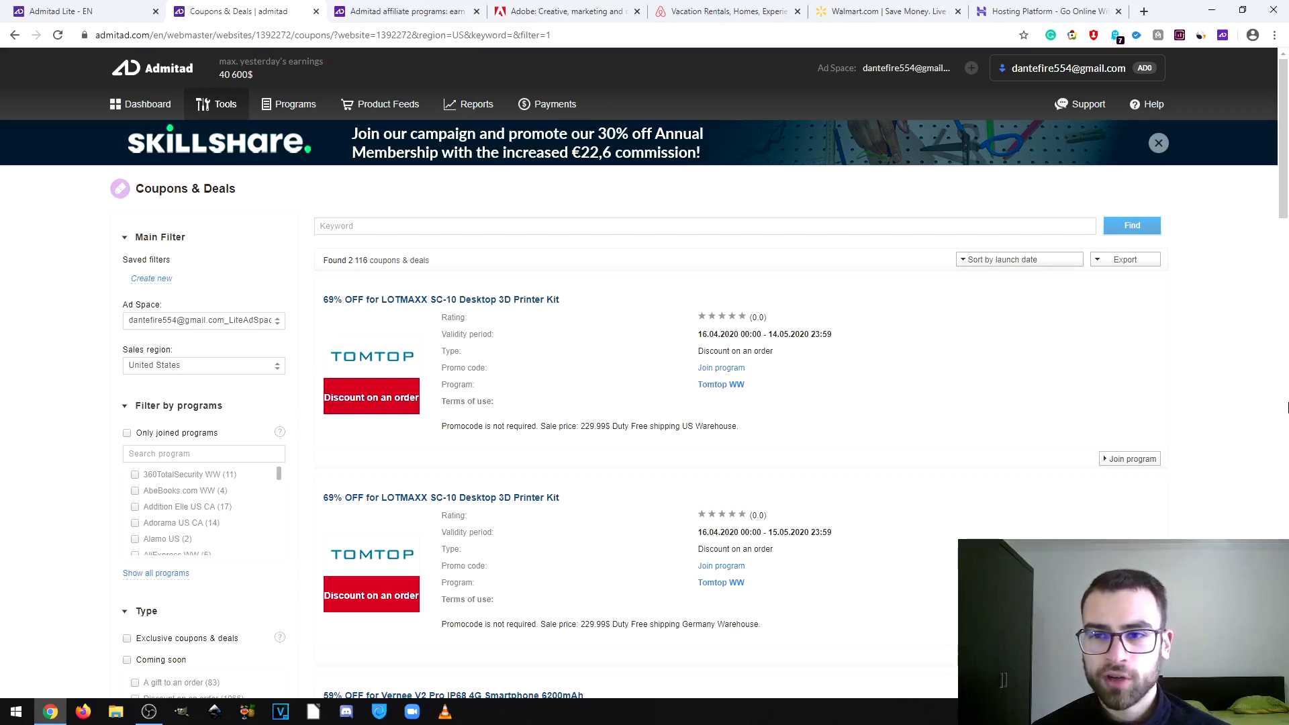
pyautogui.moveTo(1216, 393)
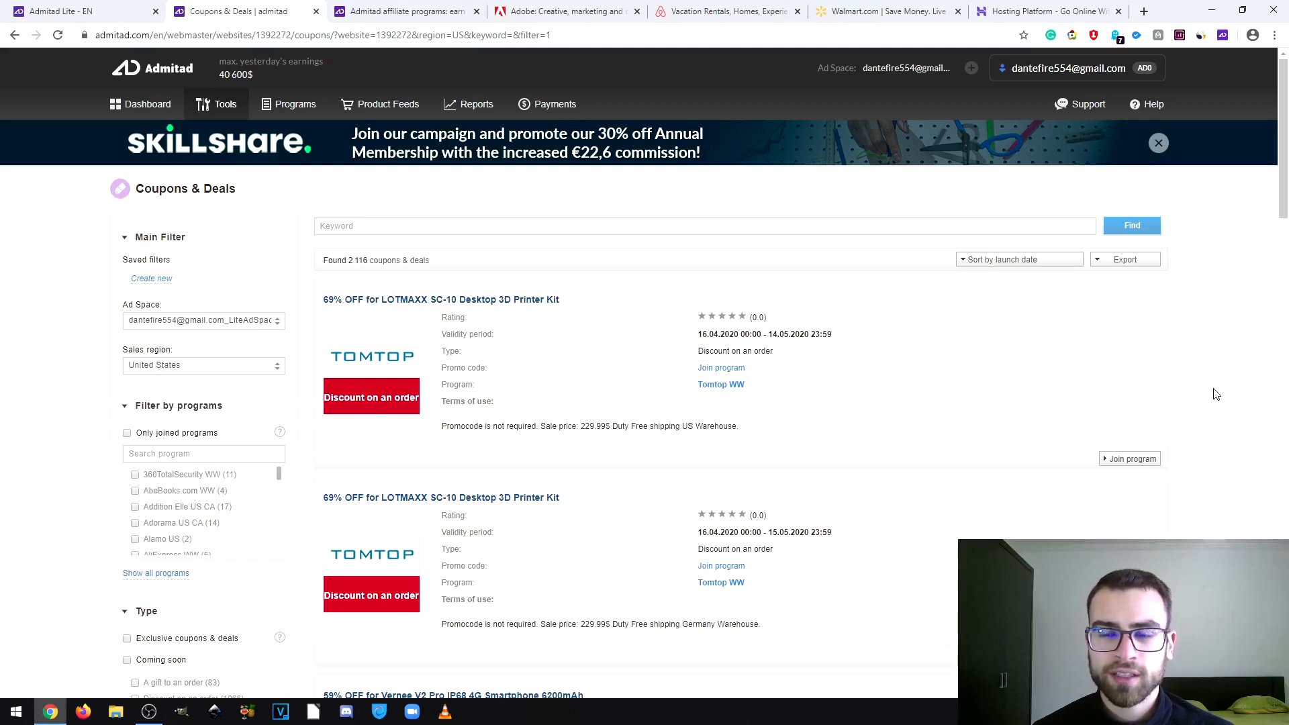
pyautogui.moveTo(1264, 328)
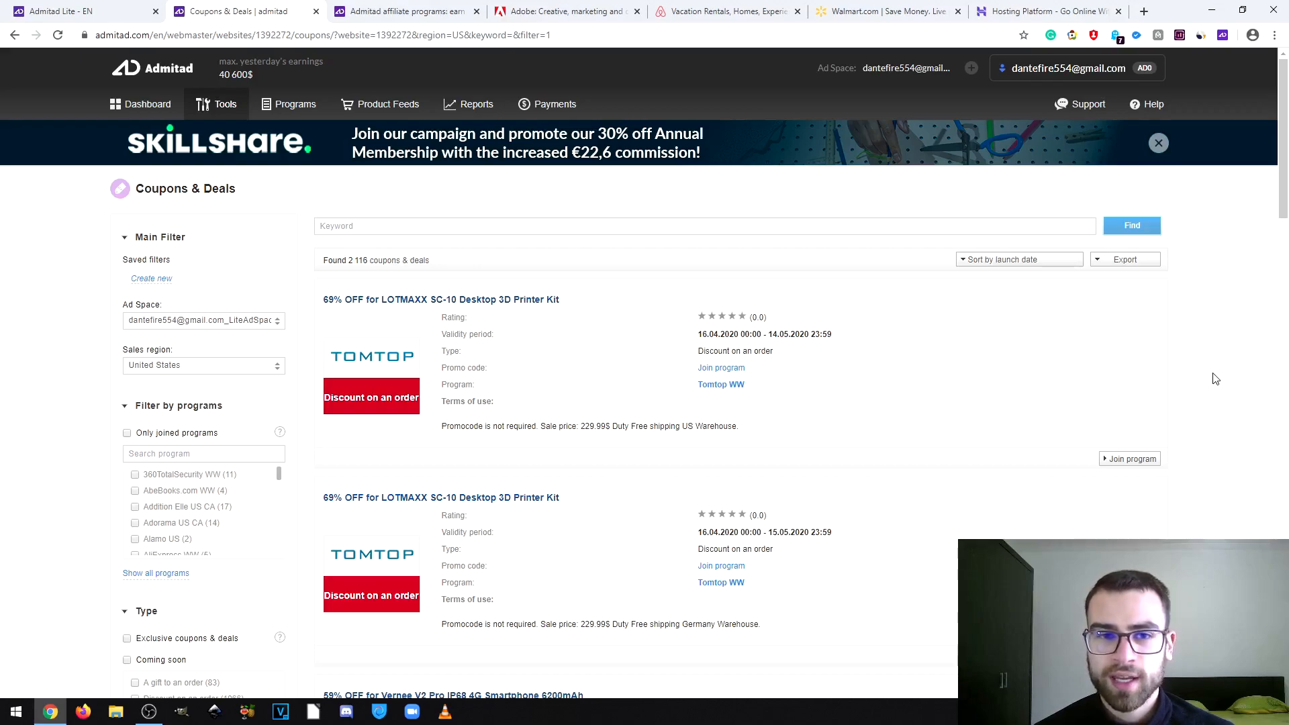
pyautogui.scroll(-3)
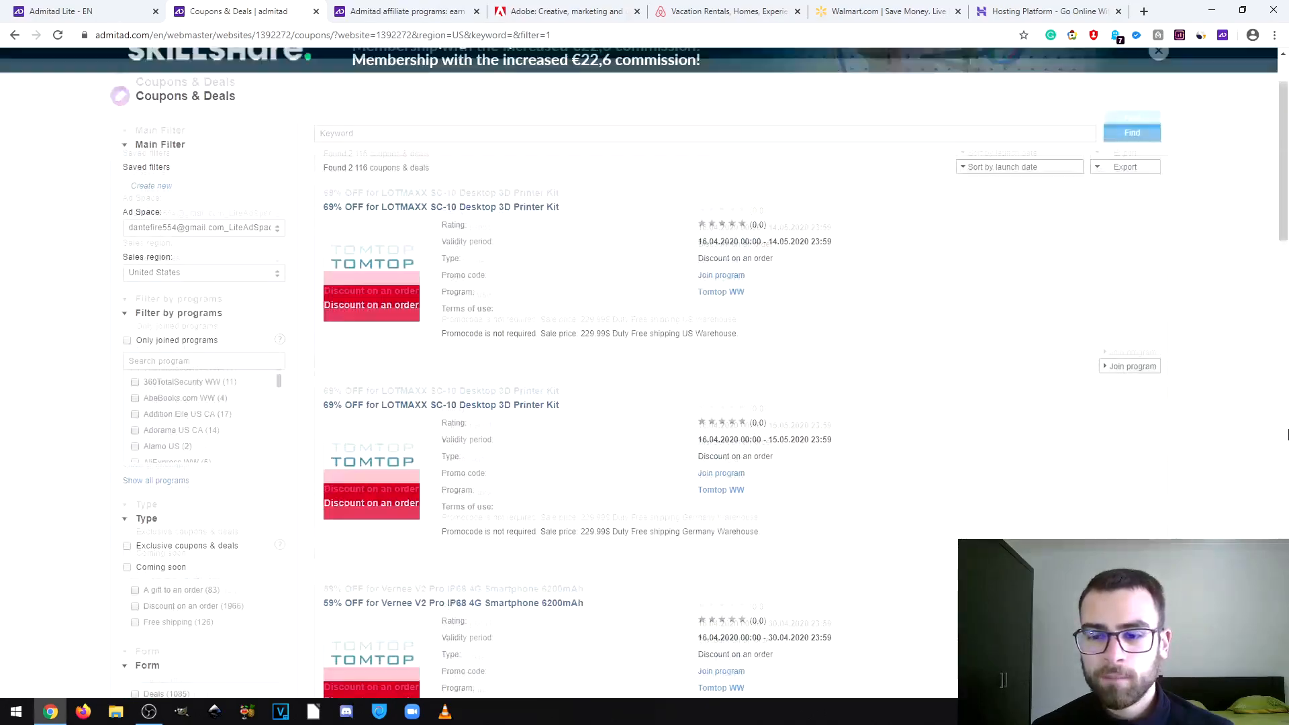
pyautogui.scroll(-3)
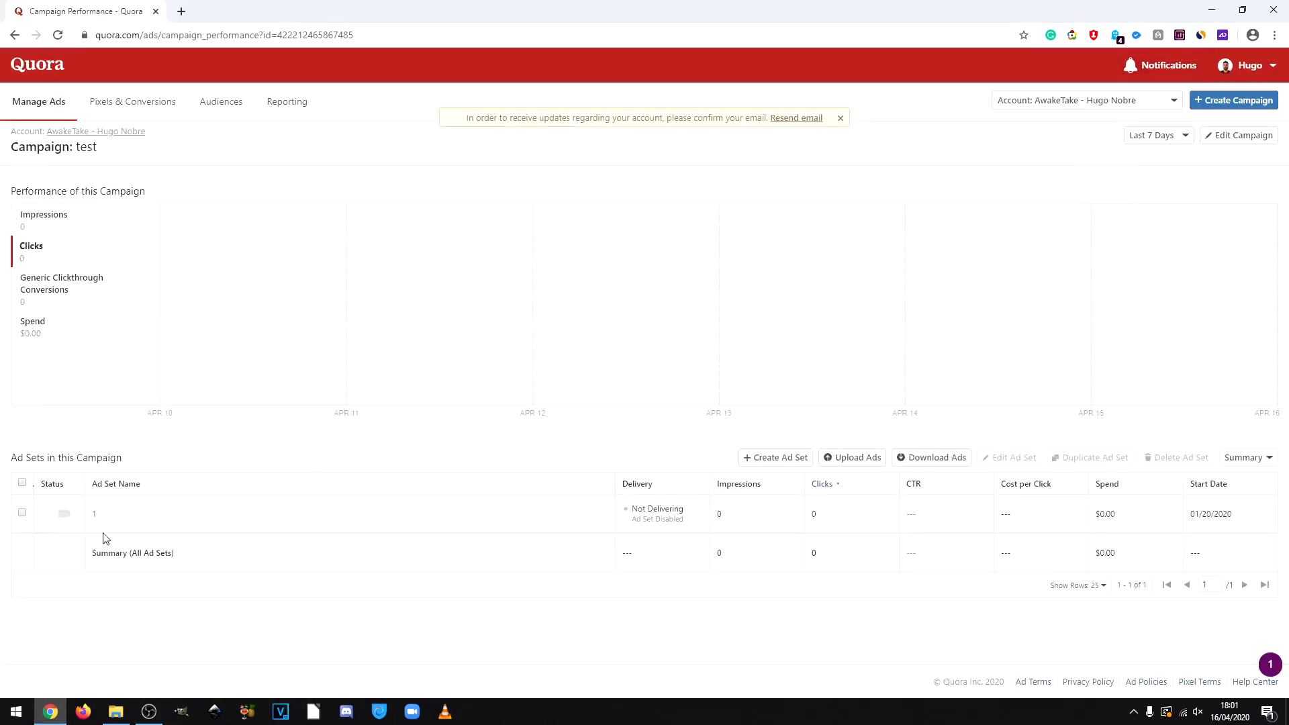
# - In the ad set's Edit page, bulk-add 'Real Estate' to generate suggested target questions, then return to the Admitad tab
pyautogui.click(97, 518)
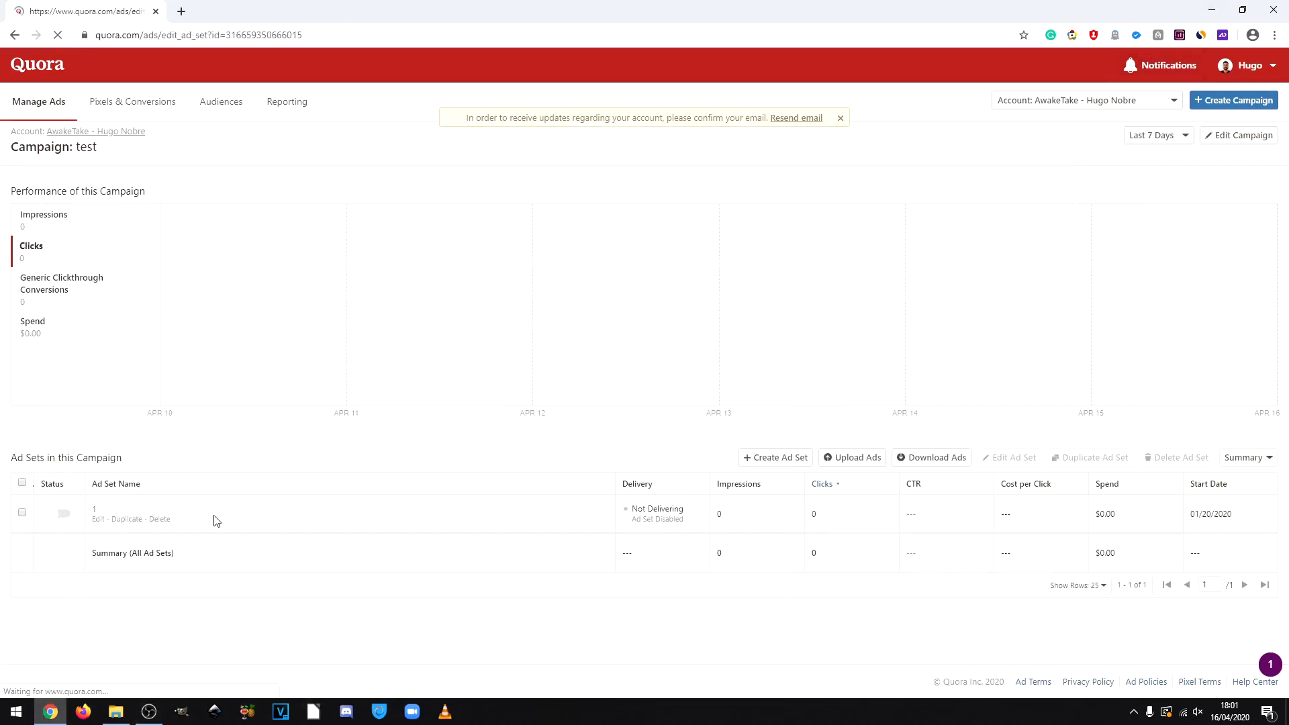
pyautogui.click(97, 518)
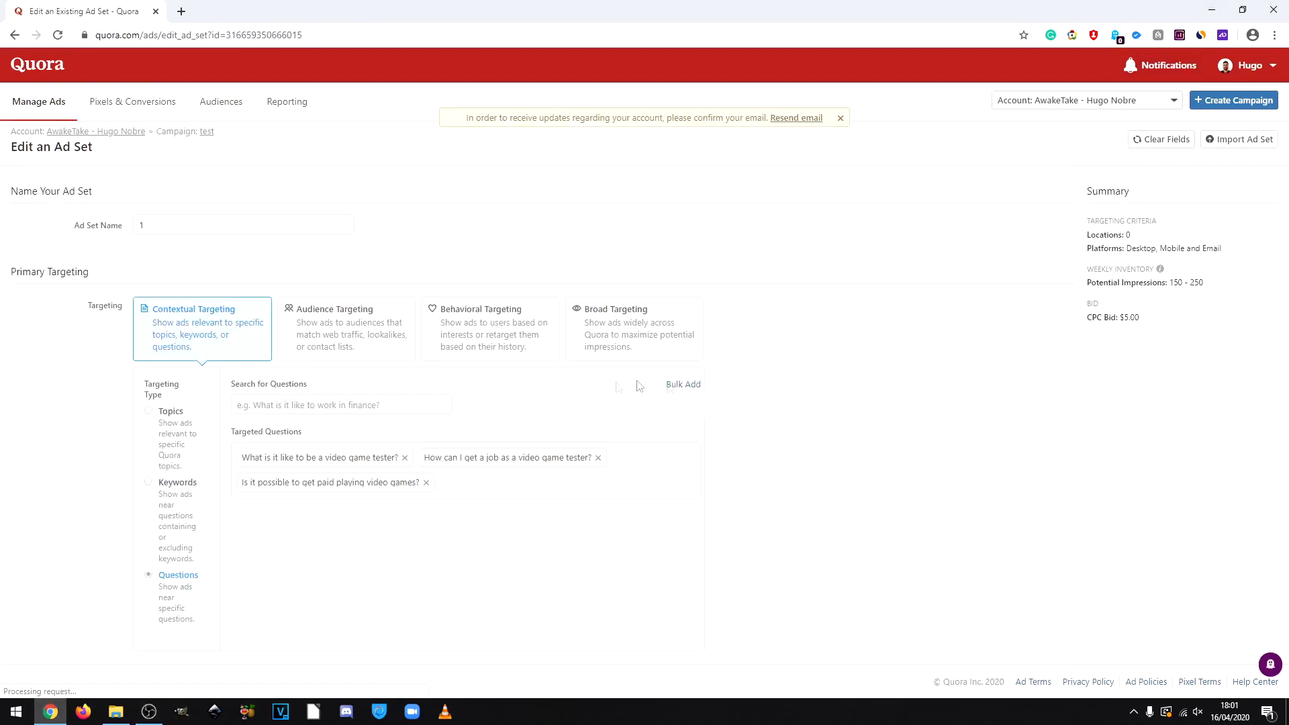
pyautogui.click(682, 384)
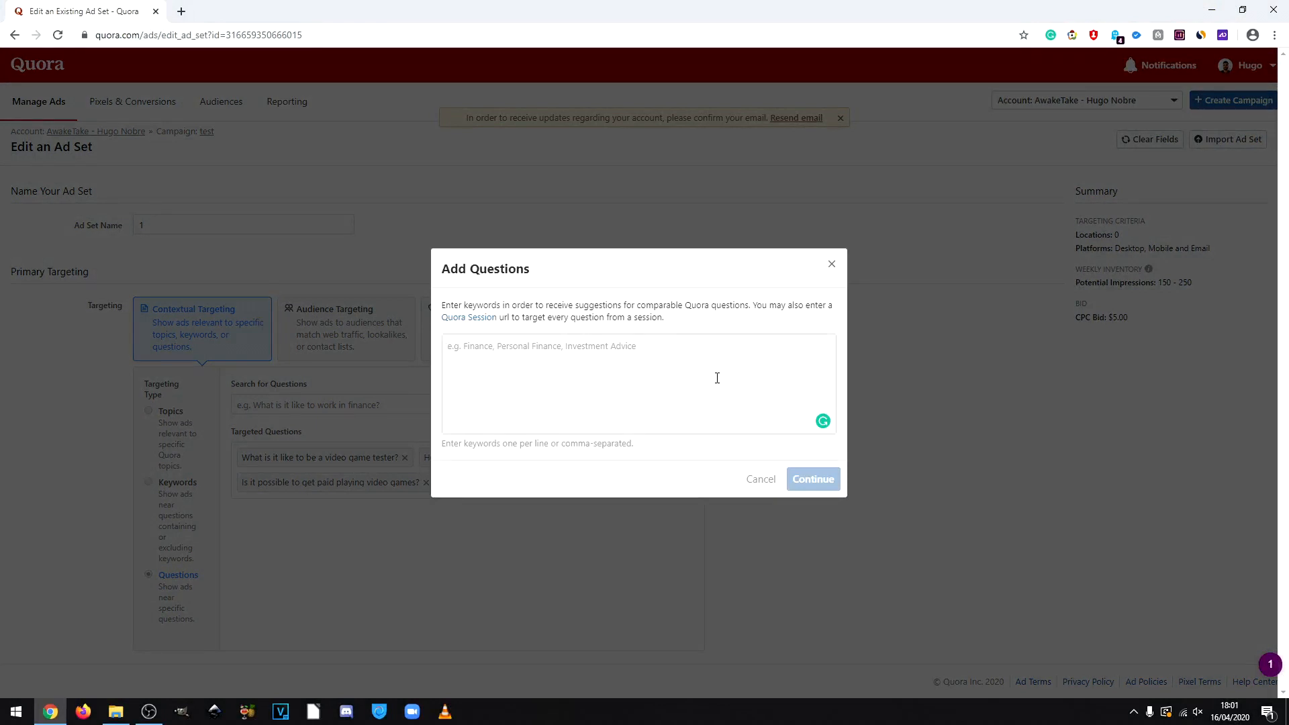
pyautogui.write('Real Estate')
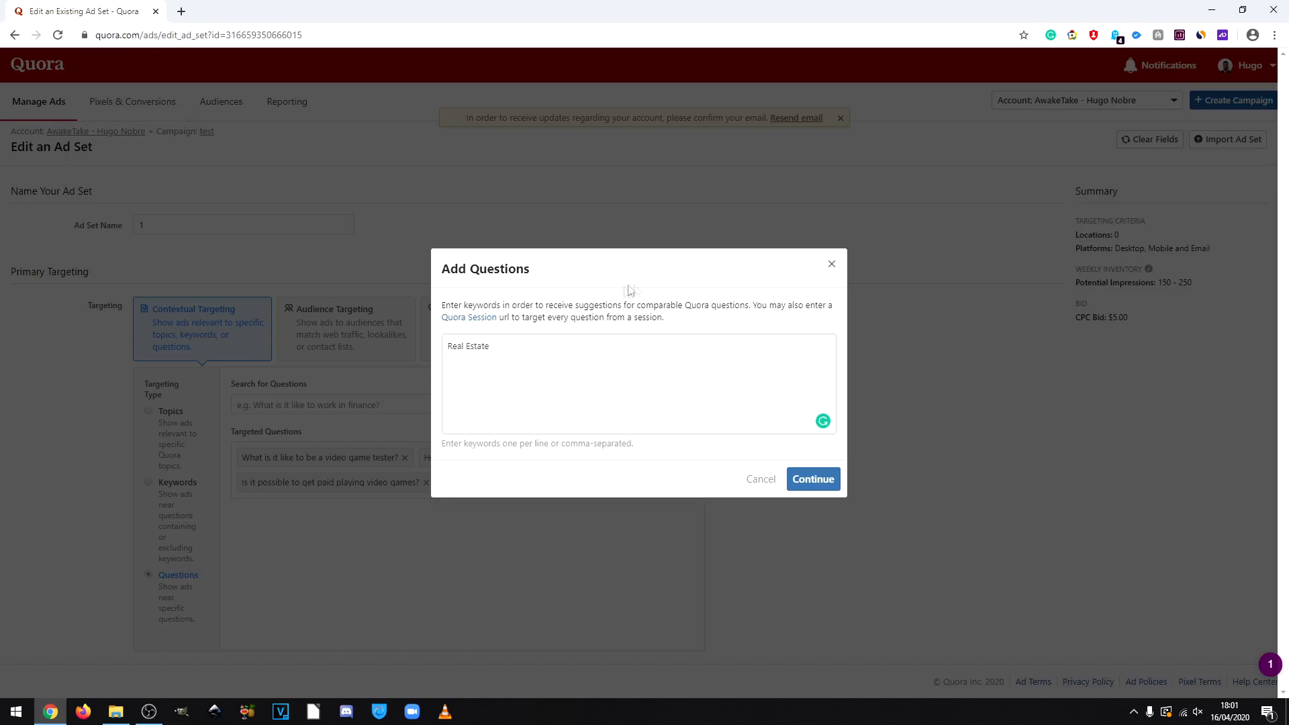
pyautogui.click(813, 478)
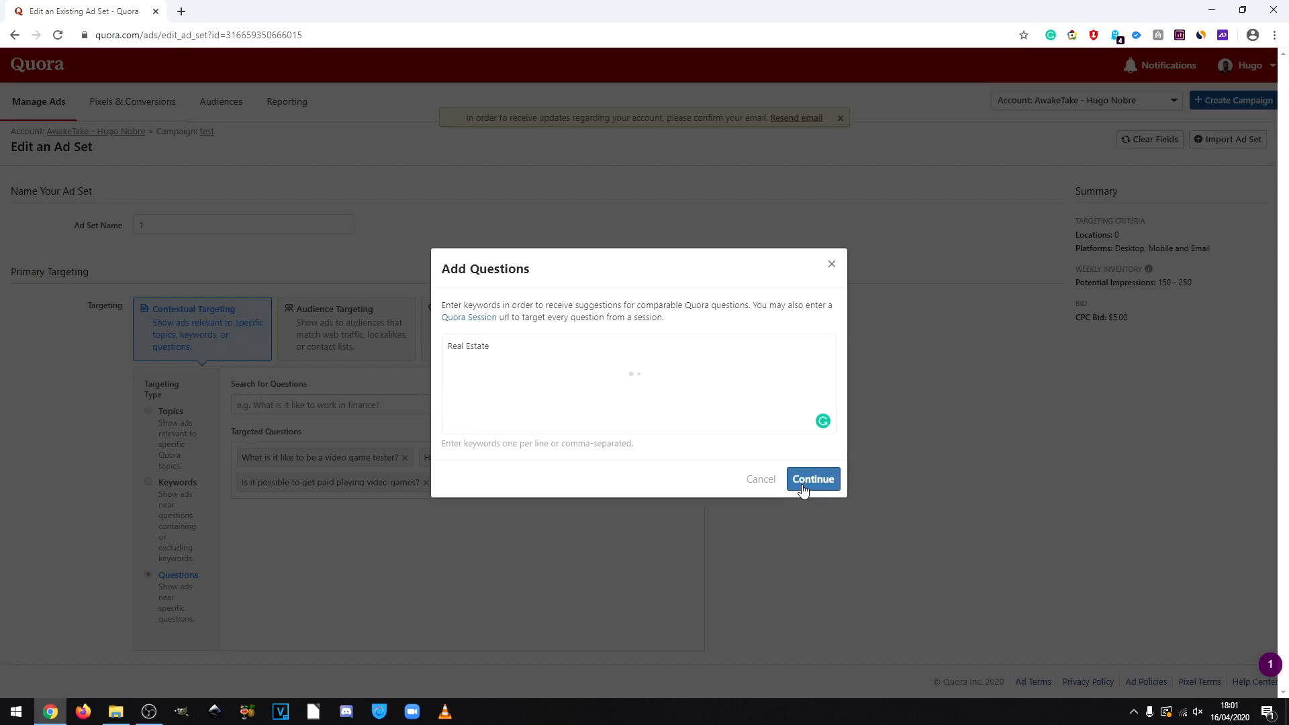
pyautogui.click(811, 477)
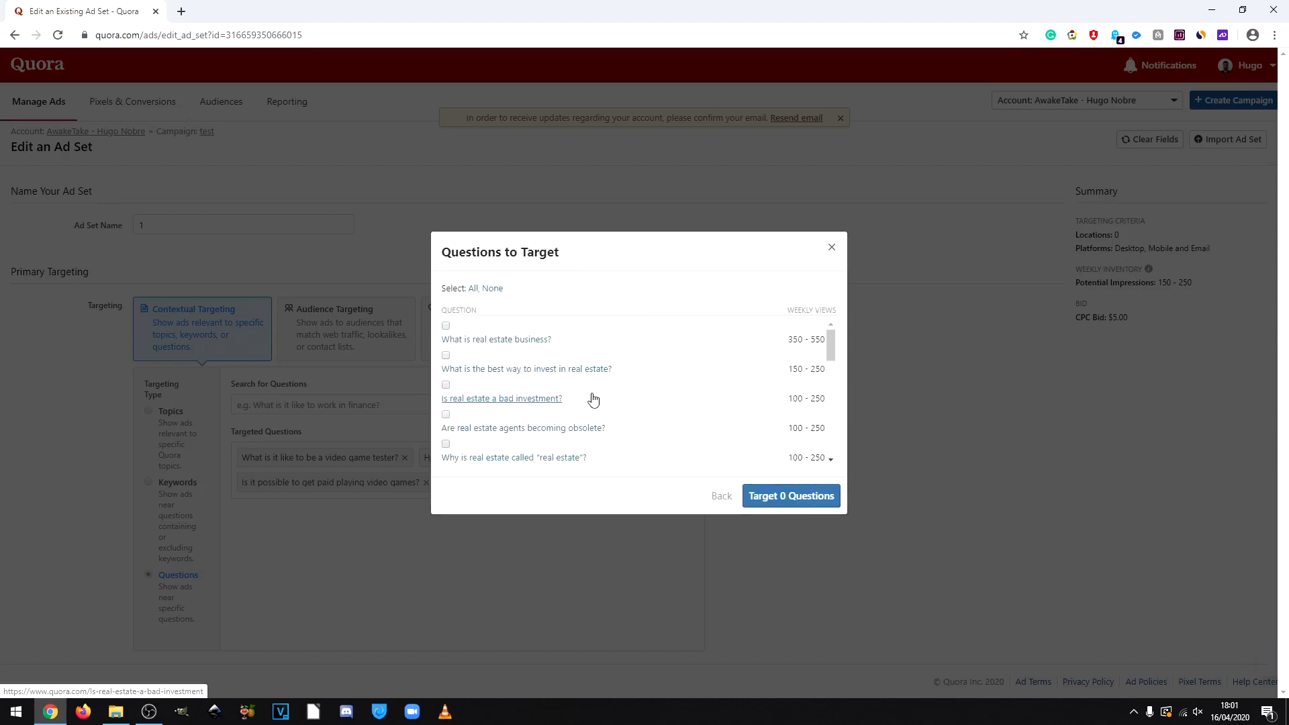
pyautogui.click(239, 11)
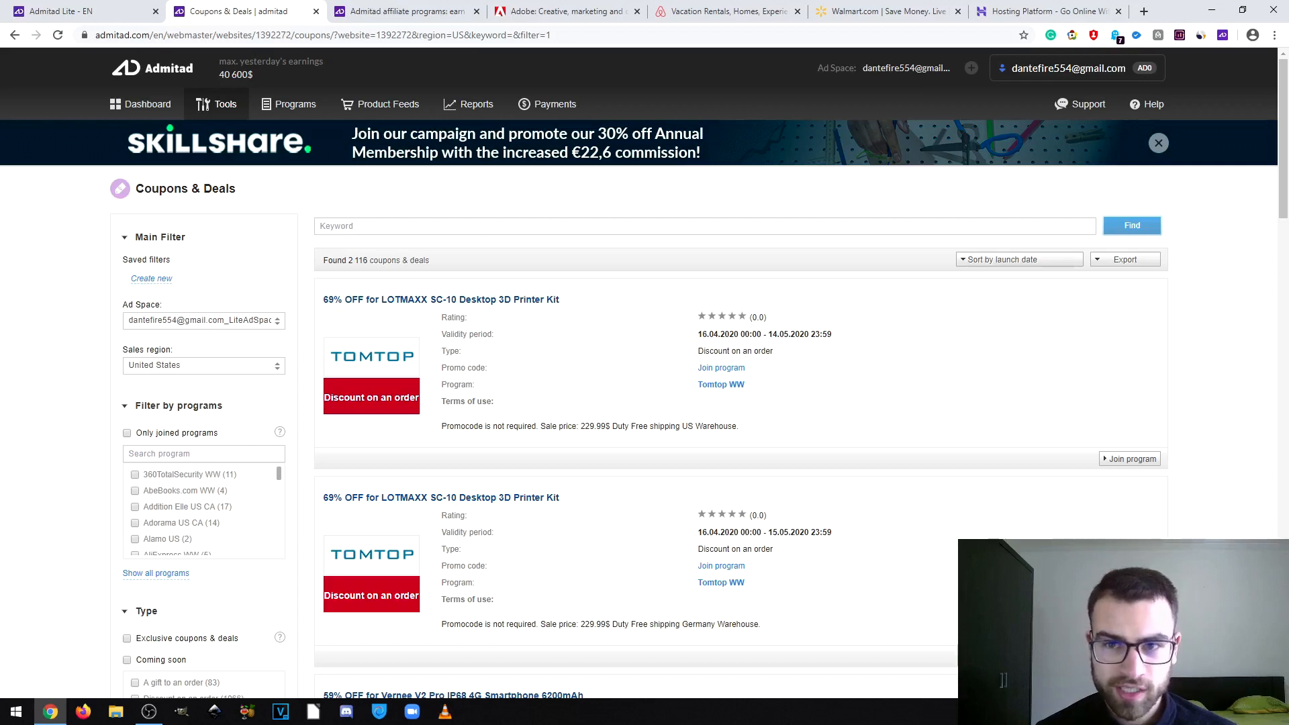
# - Keep the Admitad Coupons & Deals list filtered to the United States showing
pyautogui.click(386, 103)
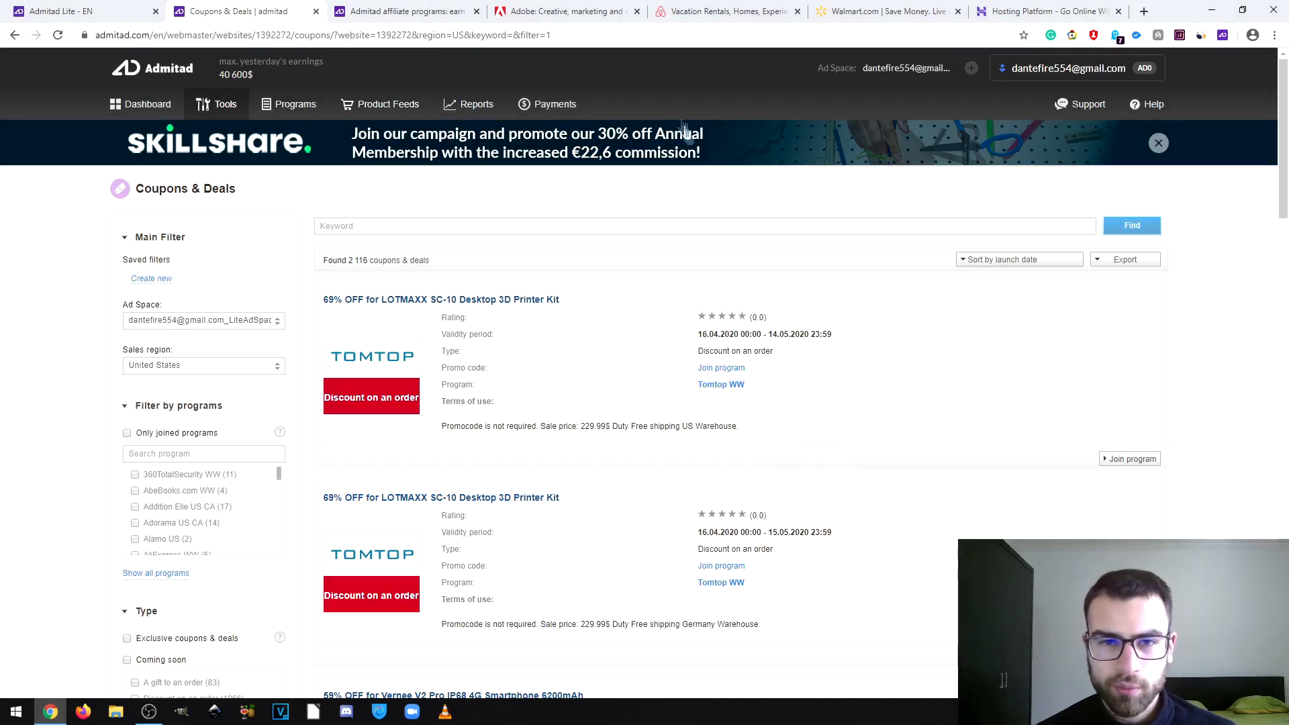
pyautogui.moveTo(1026, 460)
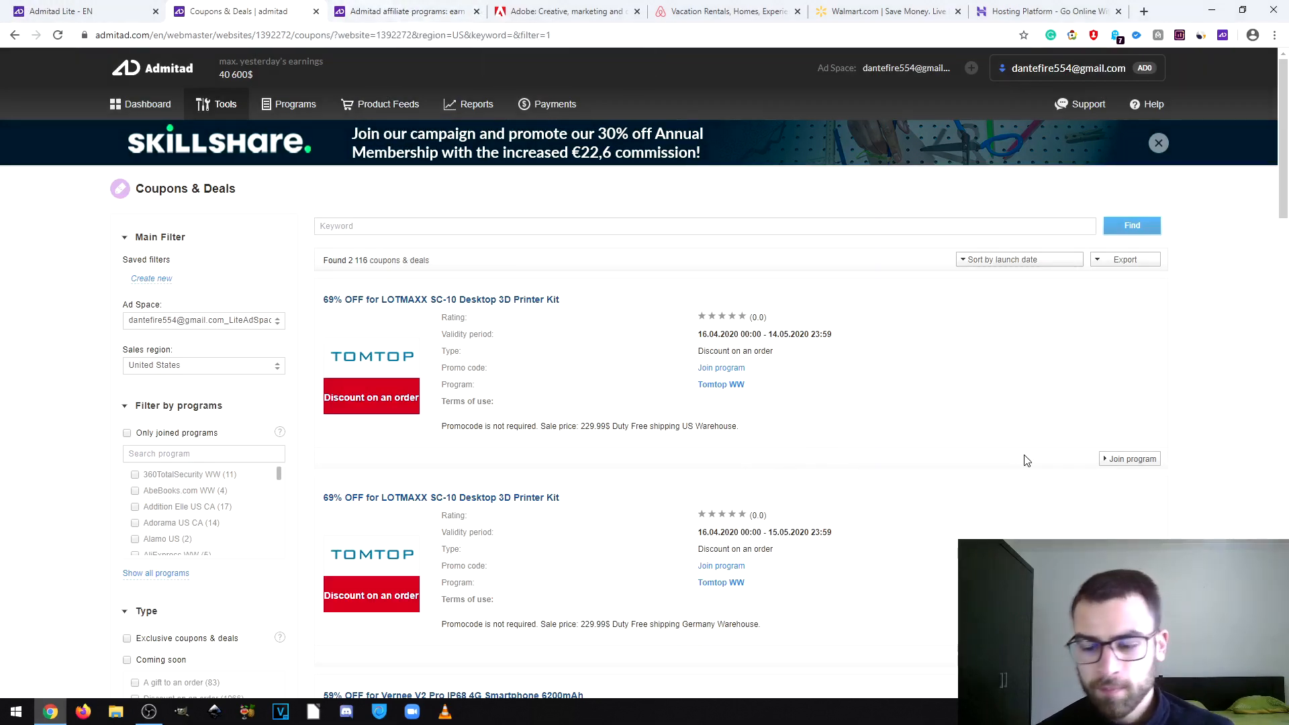